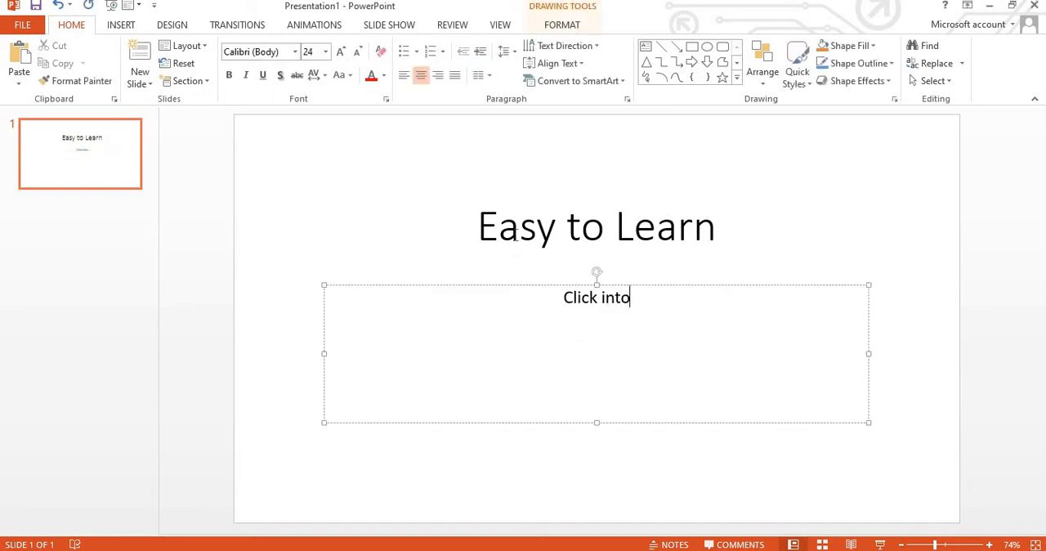
# Step: Return to the subtitle text under Easy to Learn and remove the stray letter on the new line
pyautogui.click(596, 226)
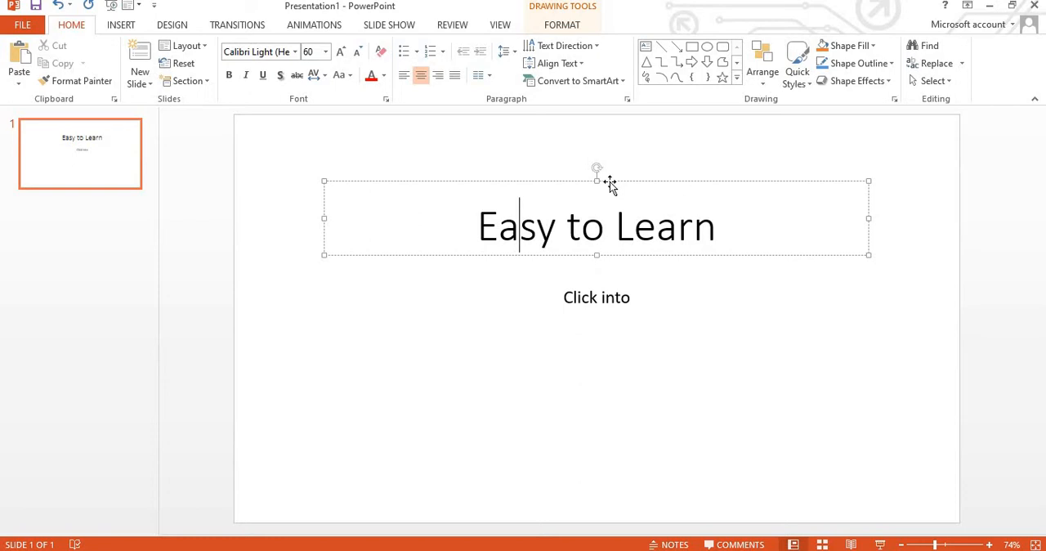
pyautogui.moveTo(601, 274)
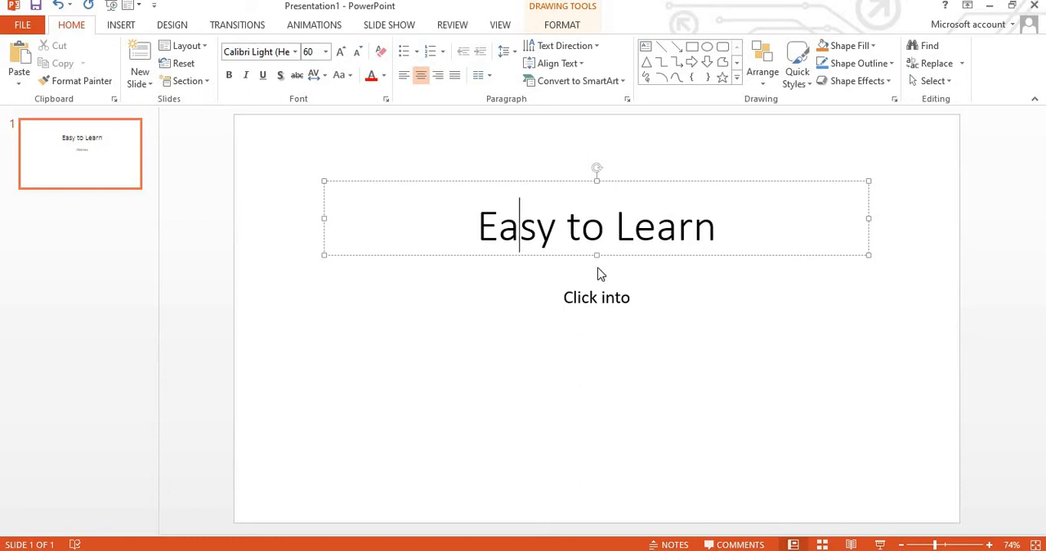
pyautogui.moveTo(586, 330)
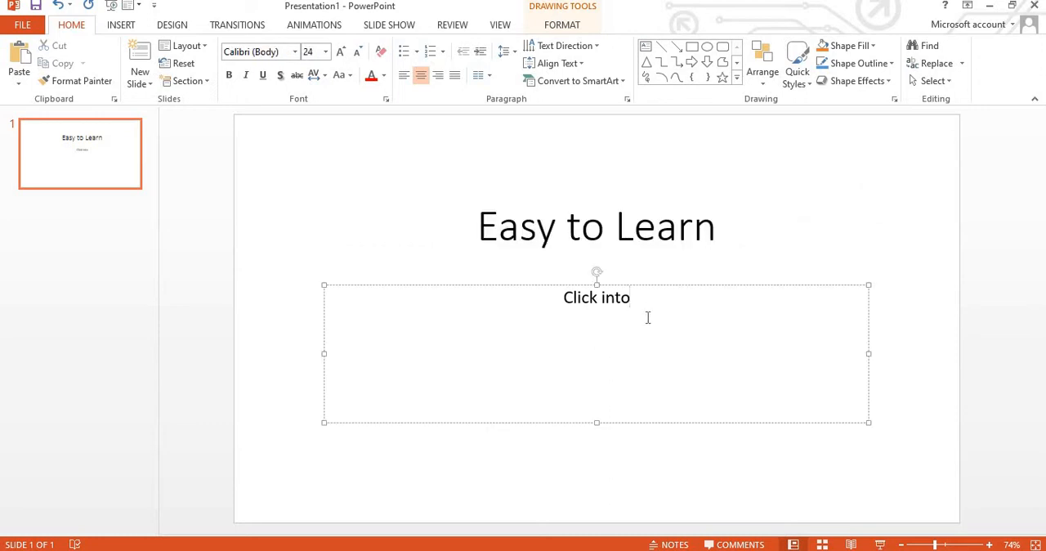
pyautogui.click(597, 297)
pyautogui.write(' the link for videos related to PowerPoint 2013')
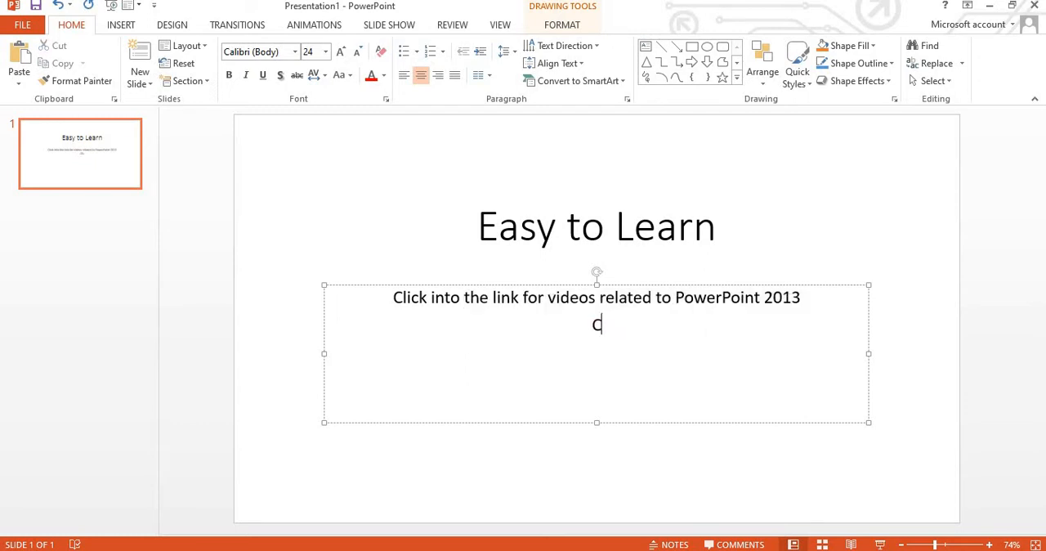
pyautogui.press('backspace')
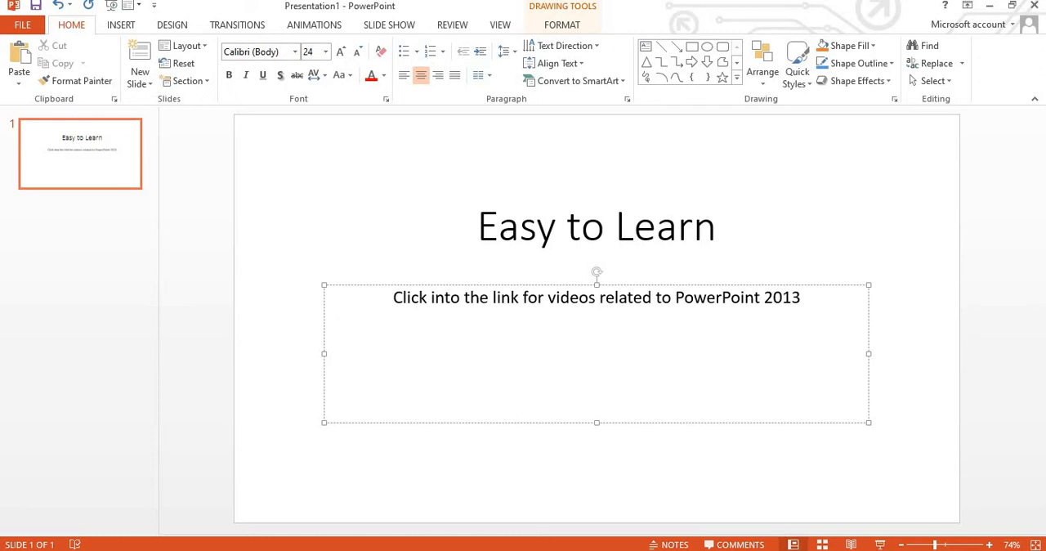
# Step: Type 'Click to view' on the new line, correcting typos along the way
pyautogui.write('d')
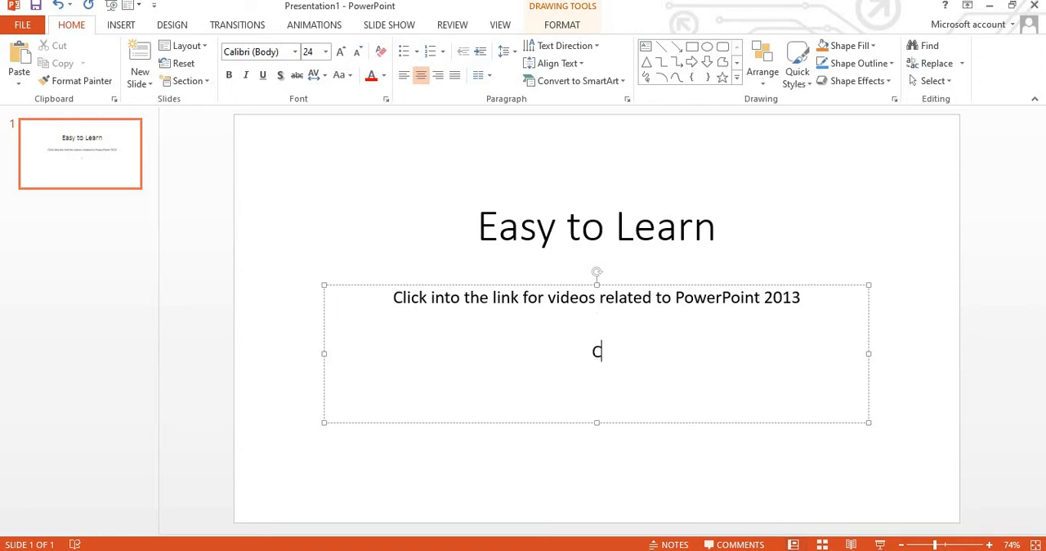
pyautogui.write('lick')
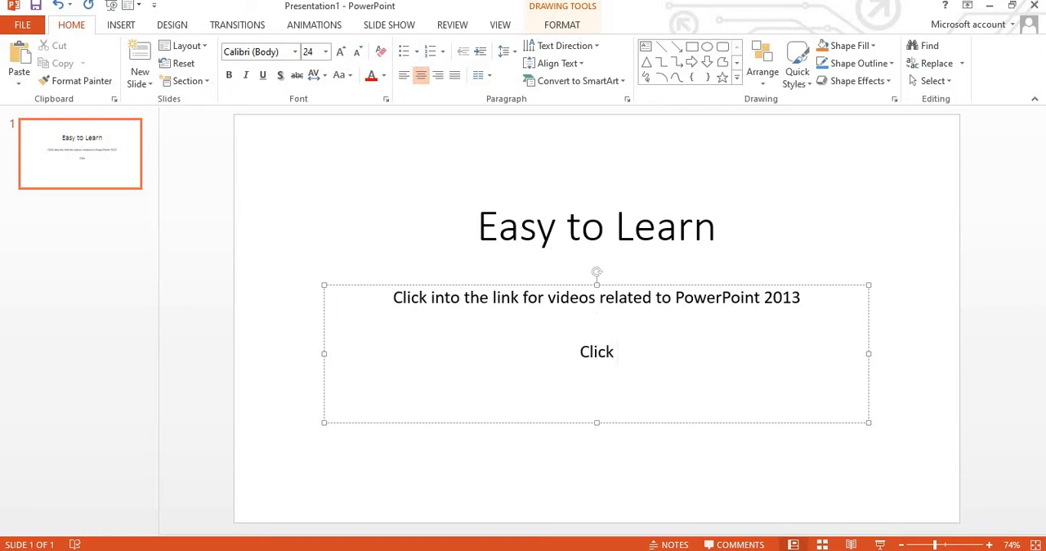
pyautogui.write('to')
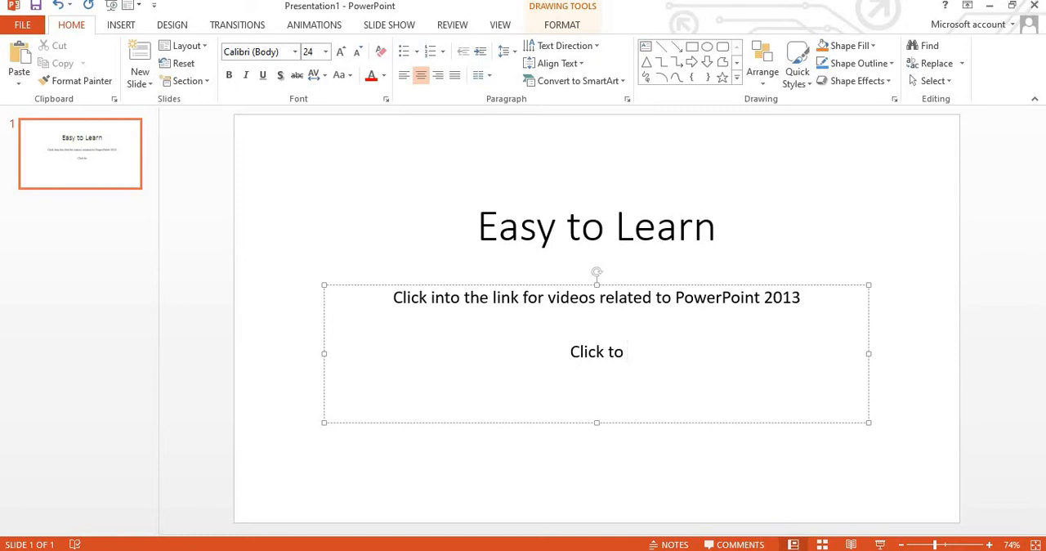
pyautogui.write('gate')
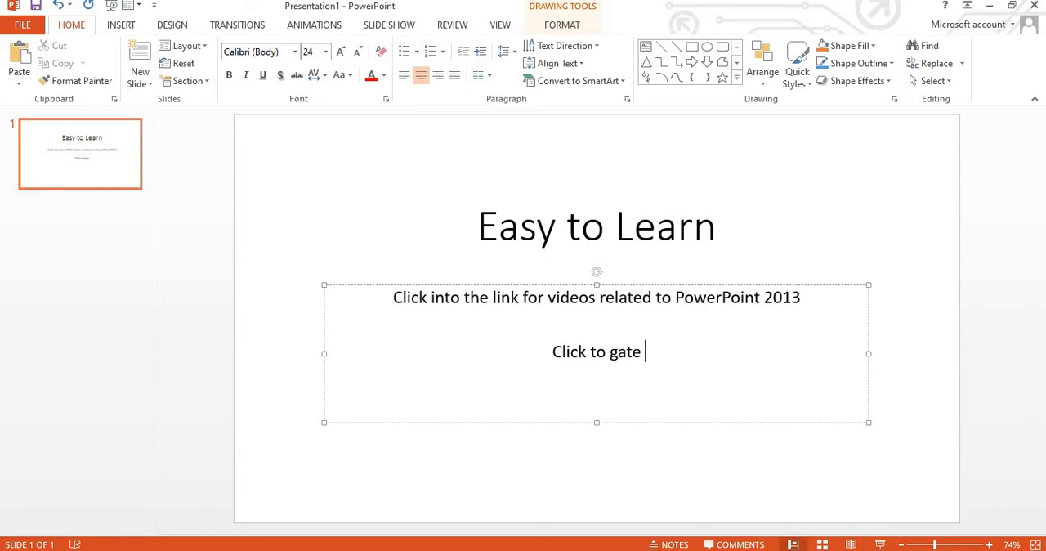
pyautogui.press('backspace')
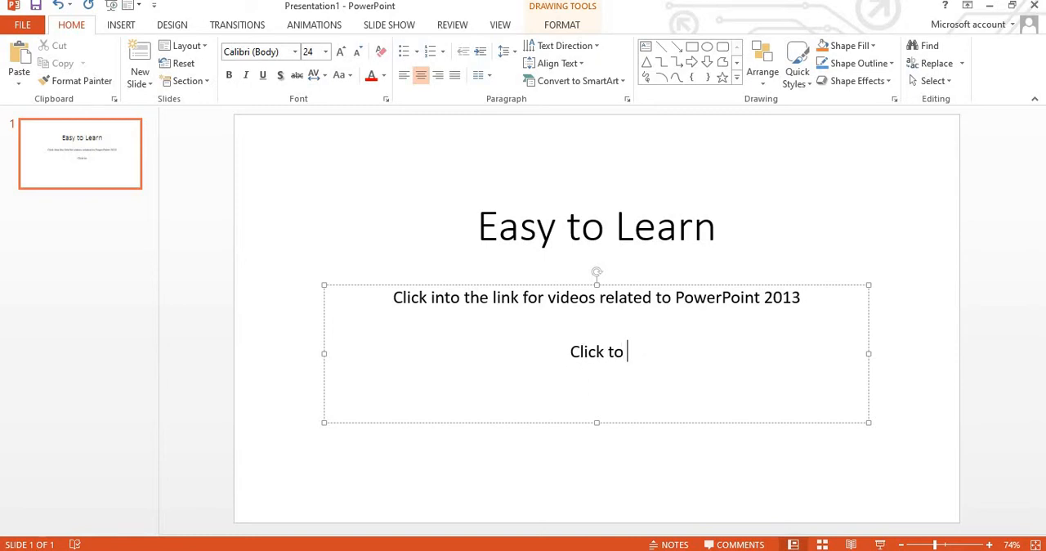
pyautogui.write('vide')
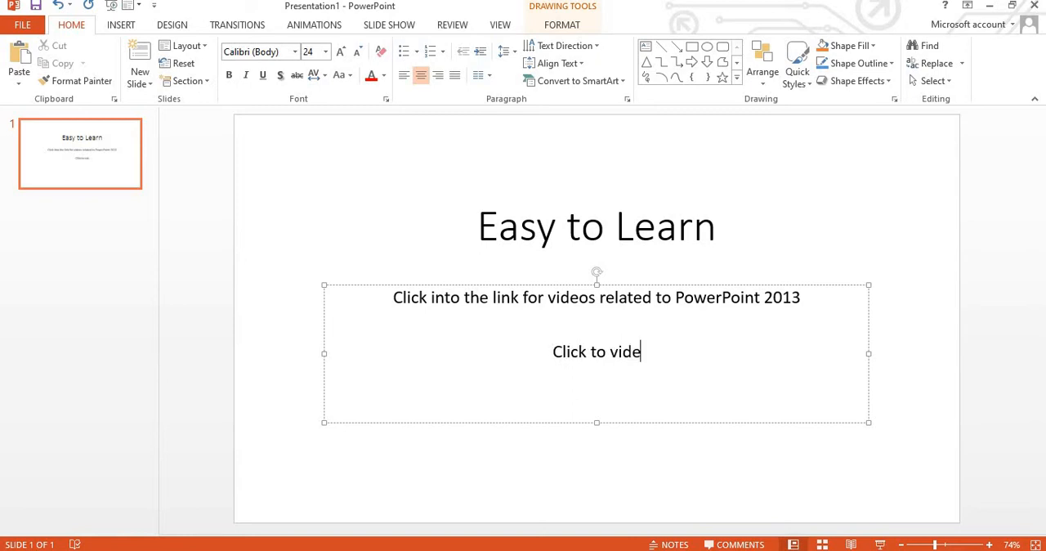
pyautogui.write('w')
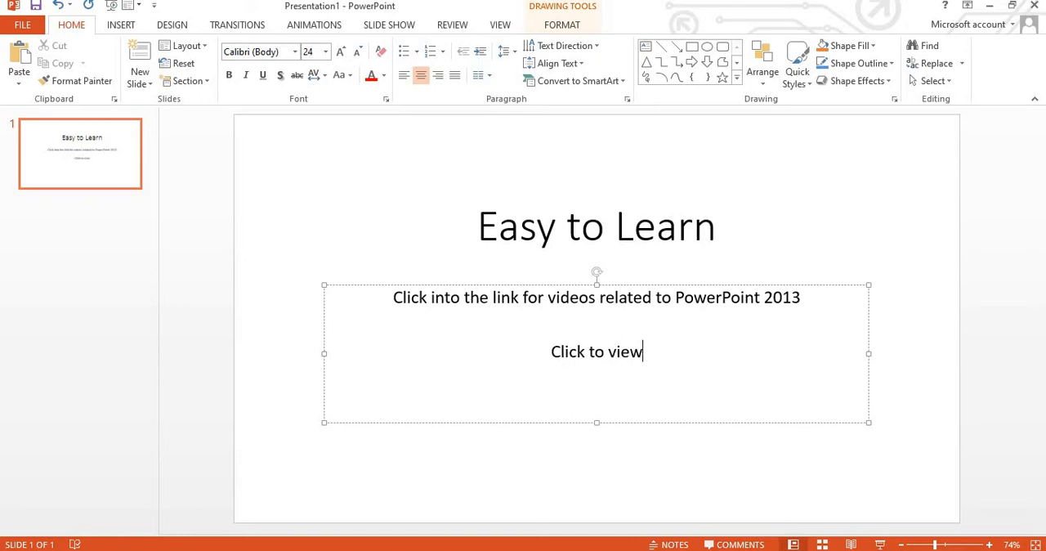
pyautogui.moveTo(870, 325)
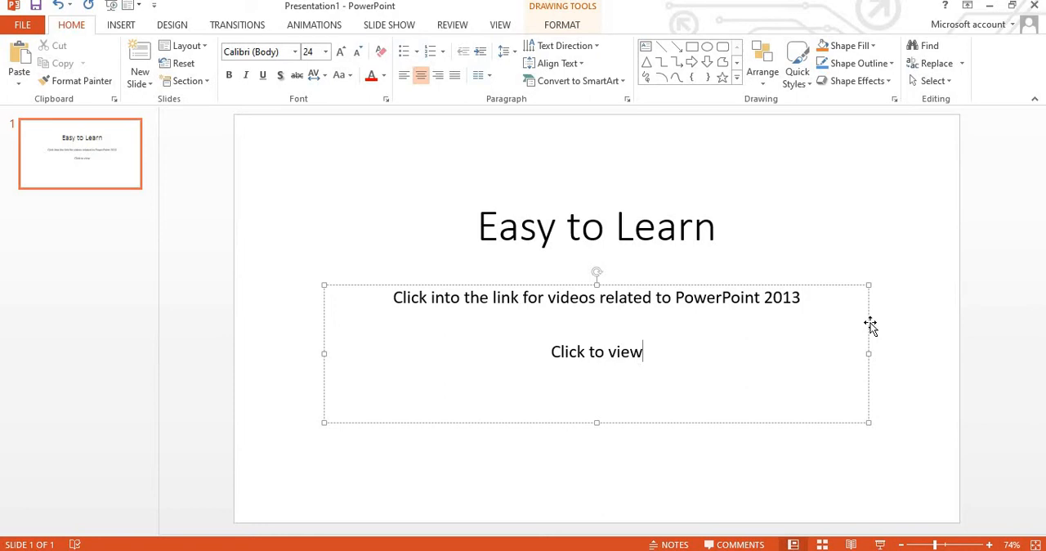
pyautogui.moveTo(902, 334)
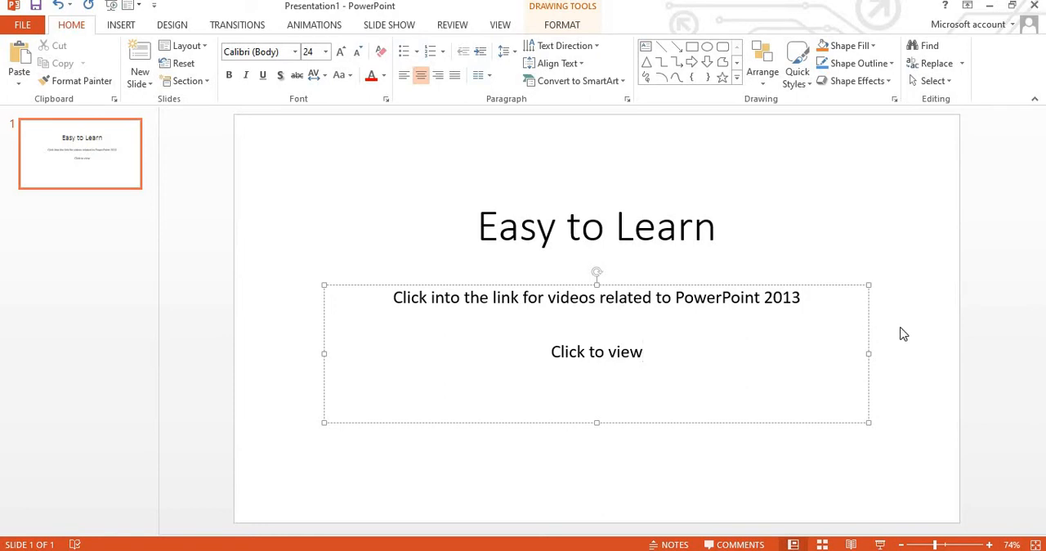
# Step: Select the 'Click to view' text and bring up the Insert Hyperlink dialog for it
pyautogui.doubleClick(596, 351)
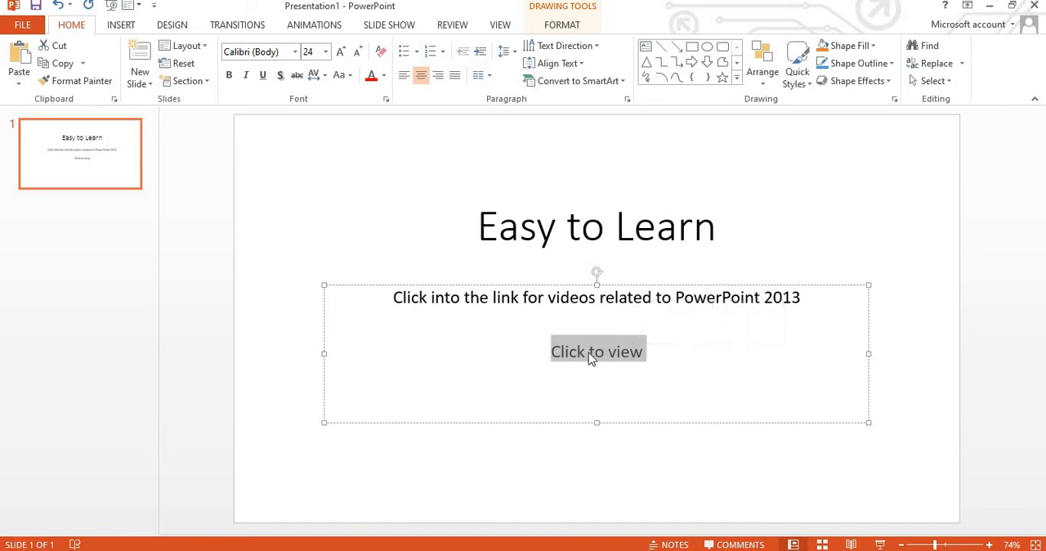
pyautogui.rightClick(592, 358)
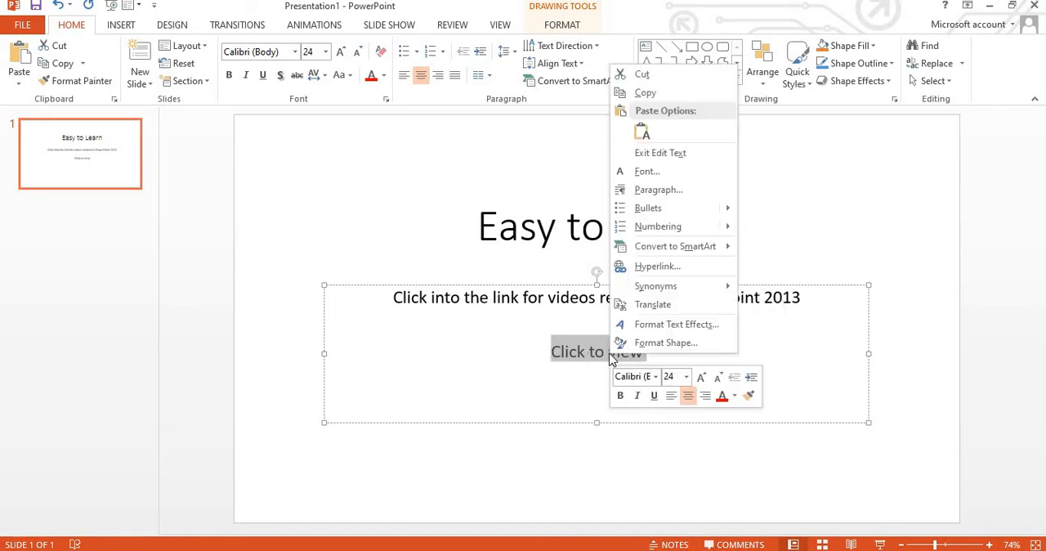
pyautogui.moveTo(659, 285)
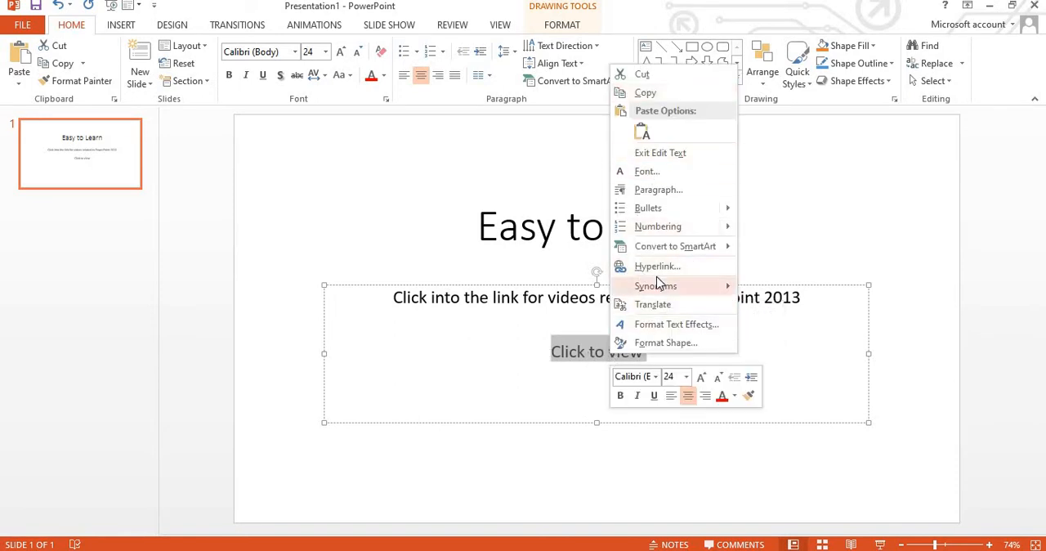
pyautogui.click(657, 266)
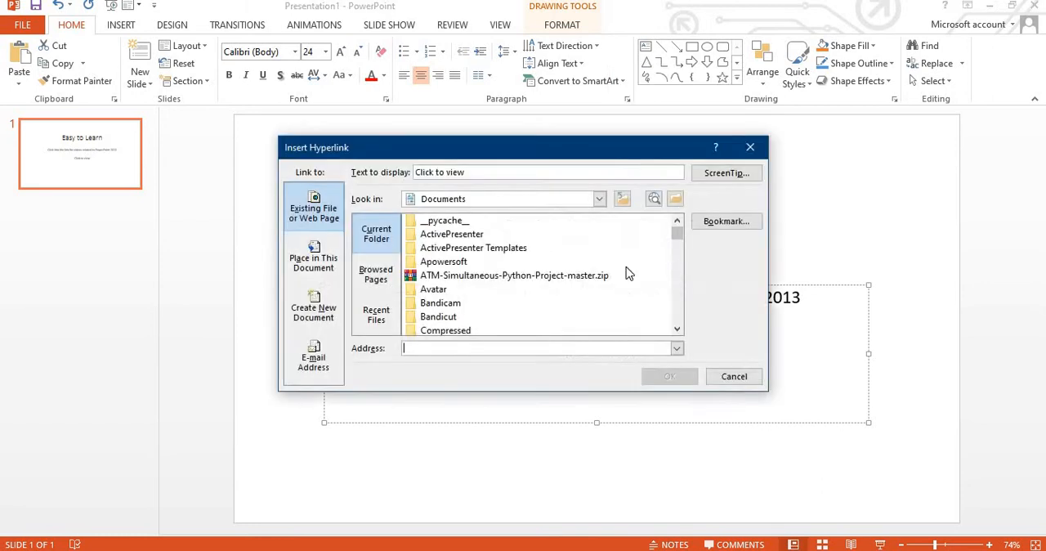
pyautogui.moveTo(400, 277)
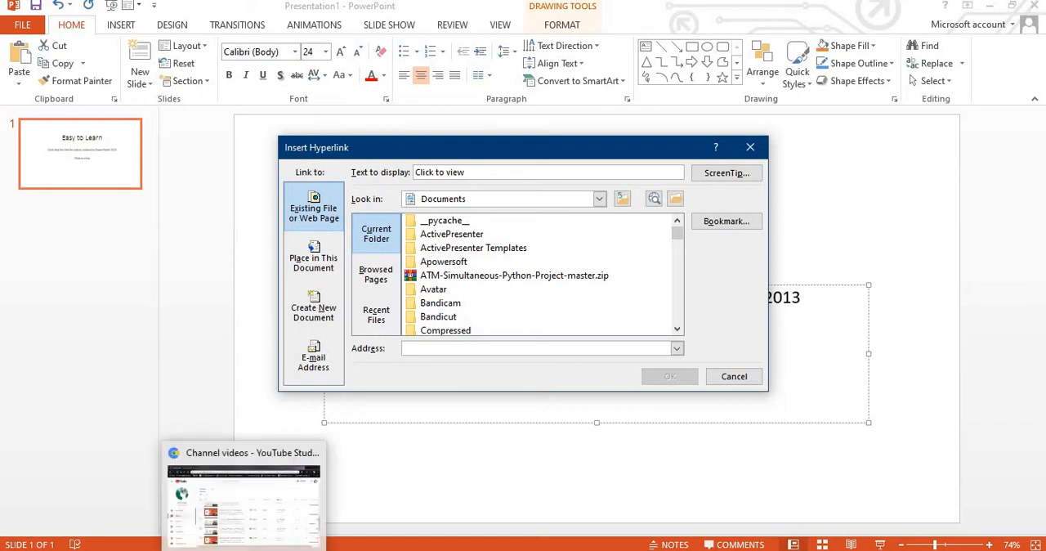
# Step: Copy the shareable link of the 17:01 PowerPoint tutorial from YouTube Studio's uploads
pyautogui.click(243, 494)
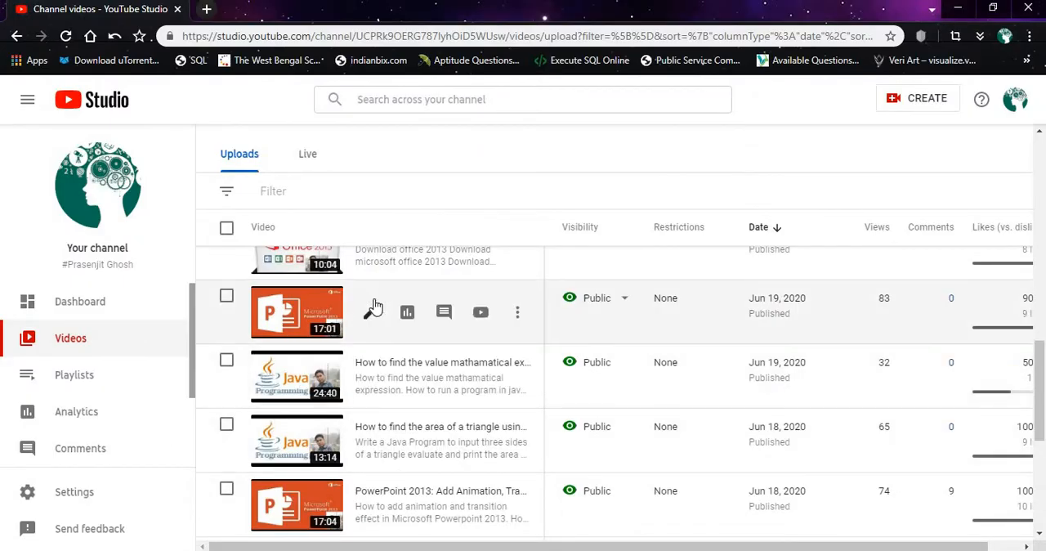
pyautogui.moveTo(517, 312)
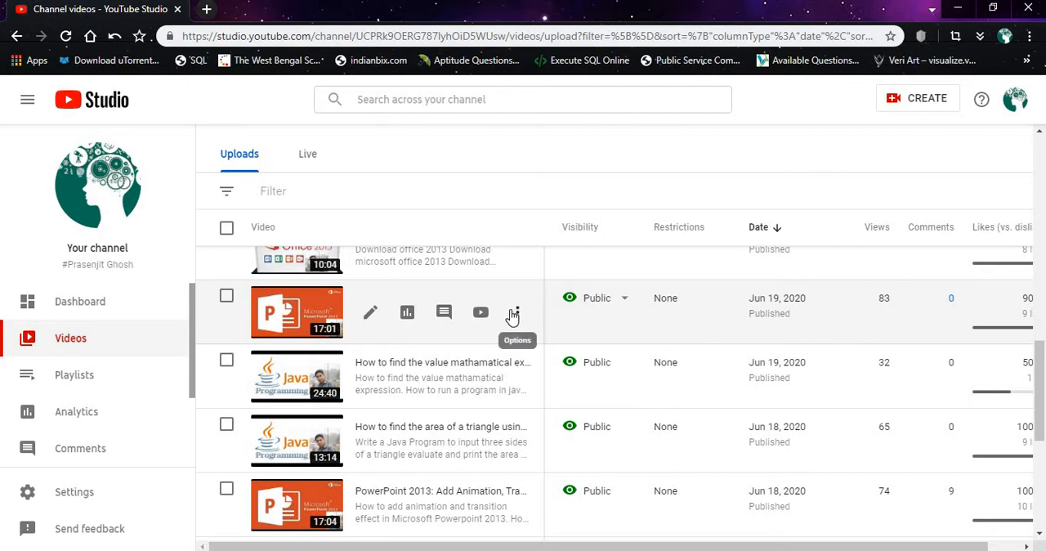
pyautogui.click(513, 312)
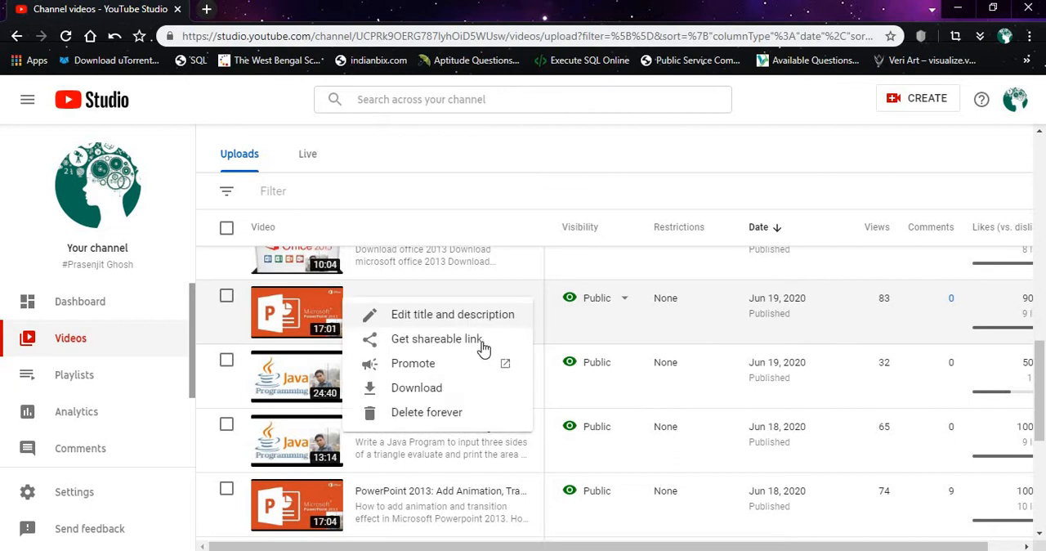
pyautogui.click(436, 338)
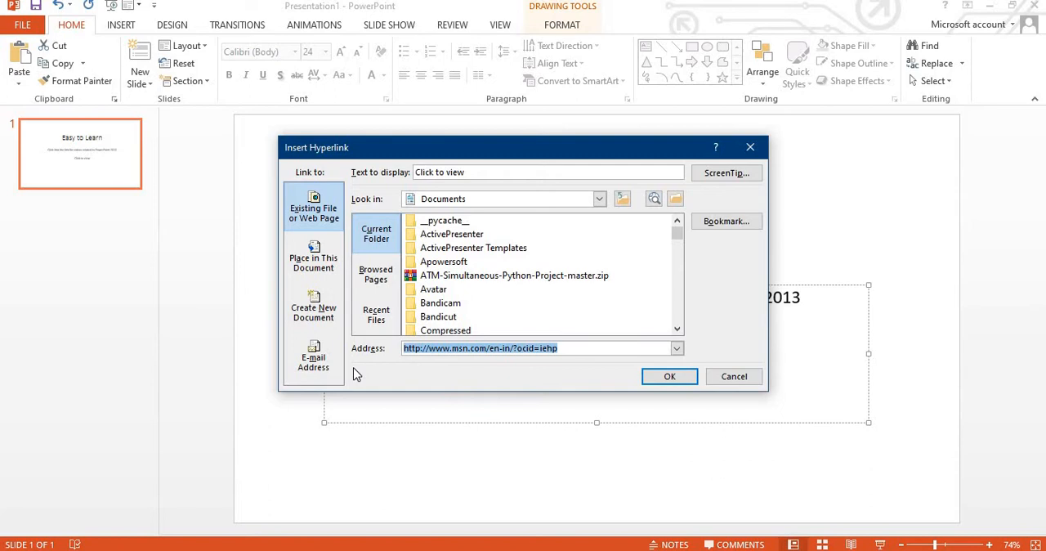
# Step: Link 'Click to view' to the copied video address and start the slide show
pyautogui.click(670, 376)
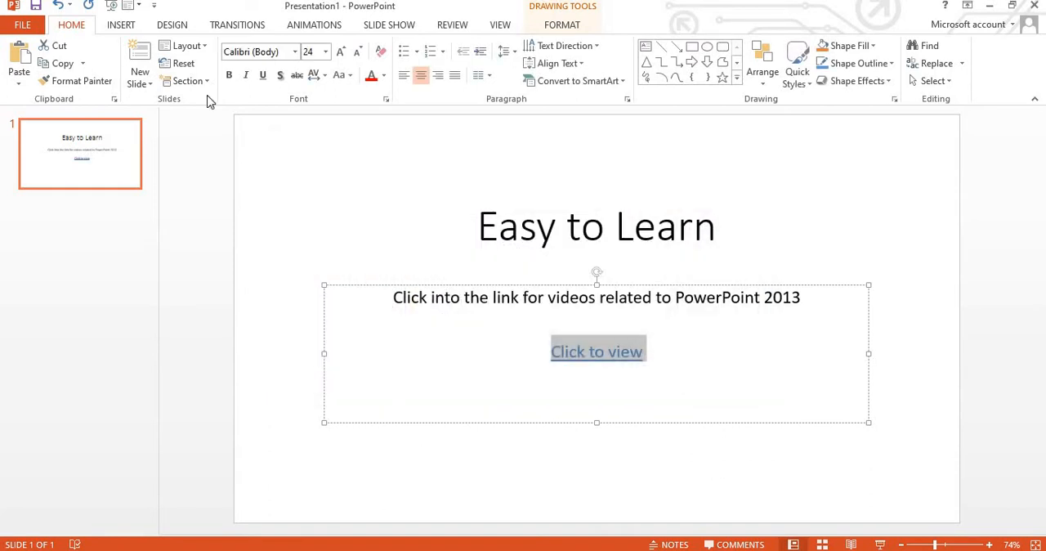
pyautogui.press('F5')
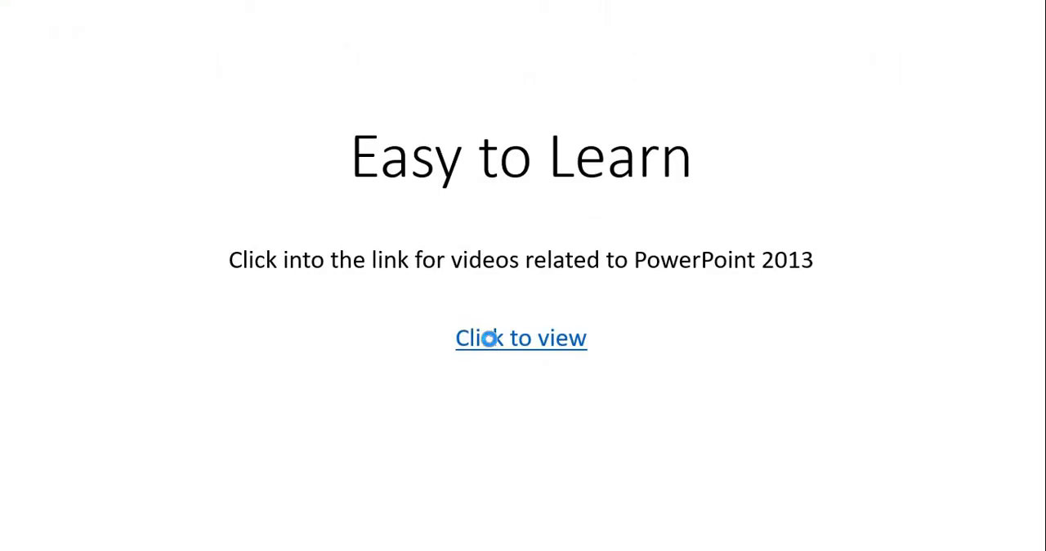
# Step: Follow the 'Click to view' hyperlink from Slide Show view
pyautogui.click(521, 338)
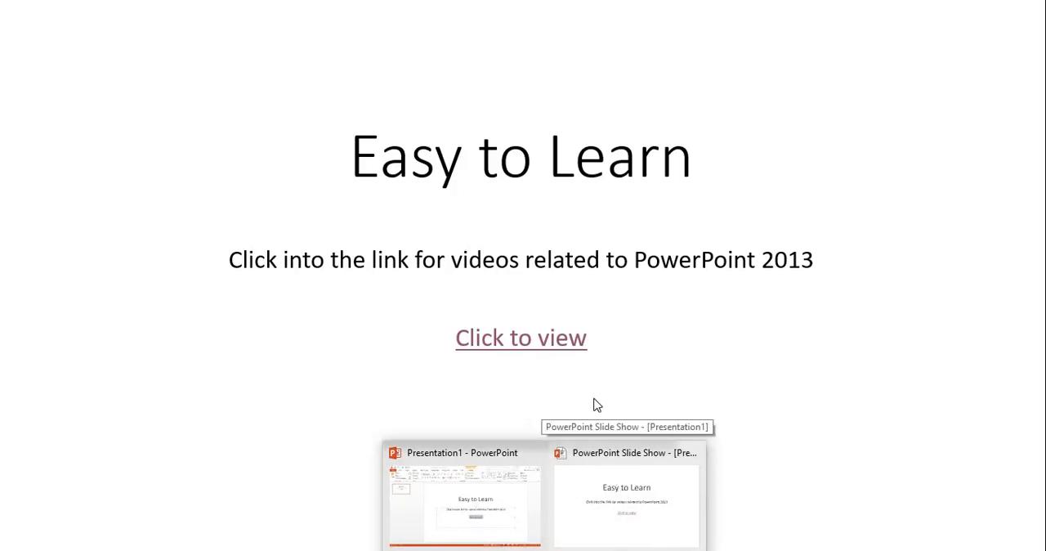
# Step: Pause the linked YouTube tutorial at 0:05 and minimise the browser window
pyautogui.click(521, 337)
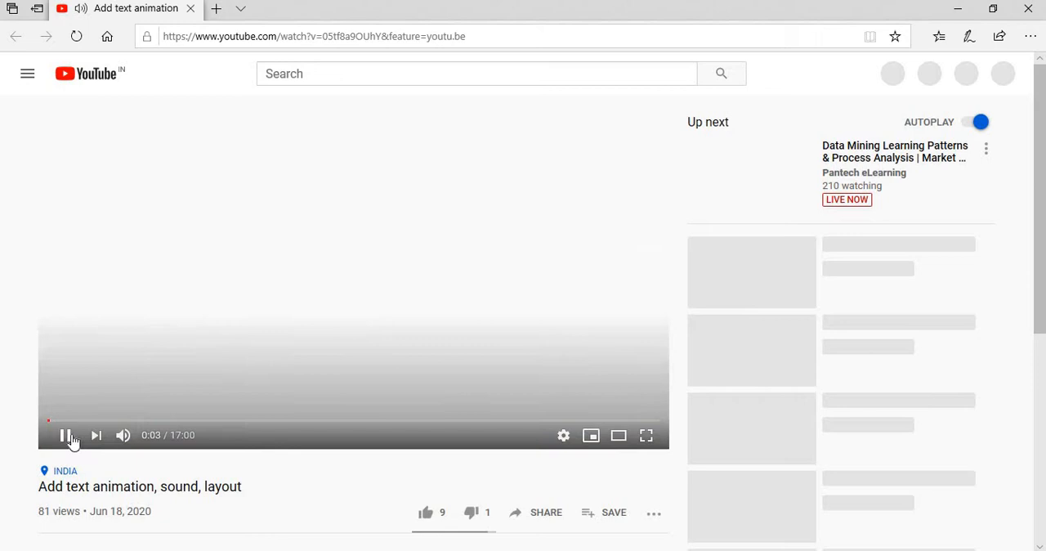
pyautogui.click(65, 434)
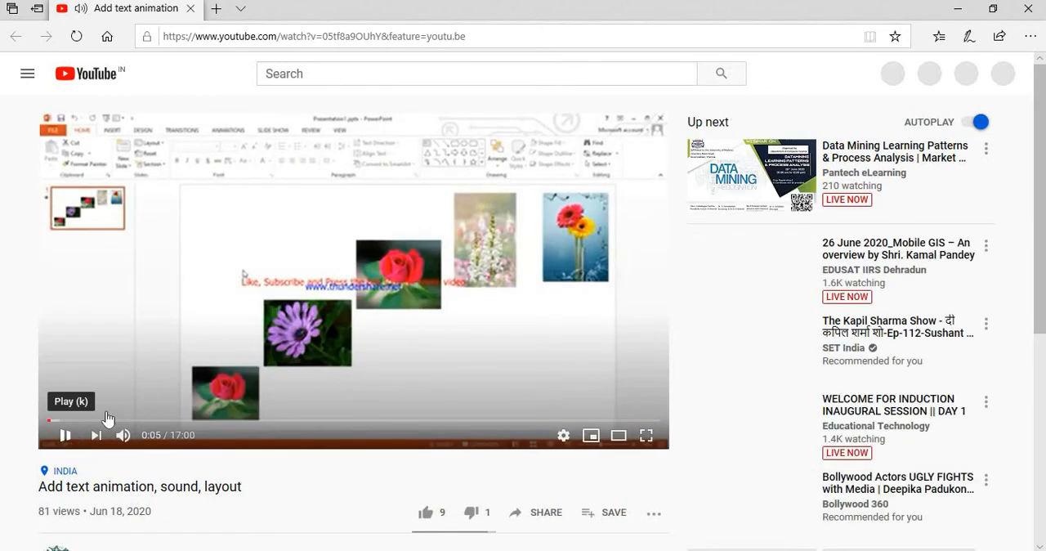
pyautogui.click(65, 434)
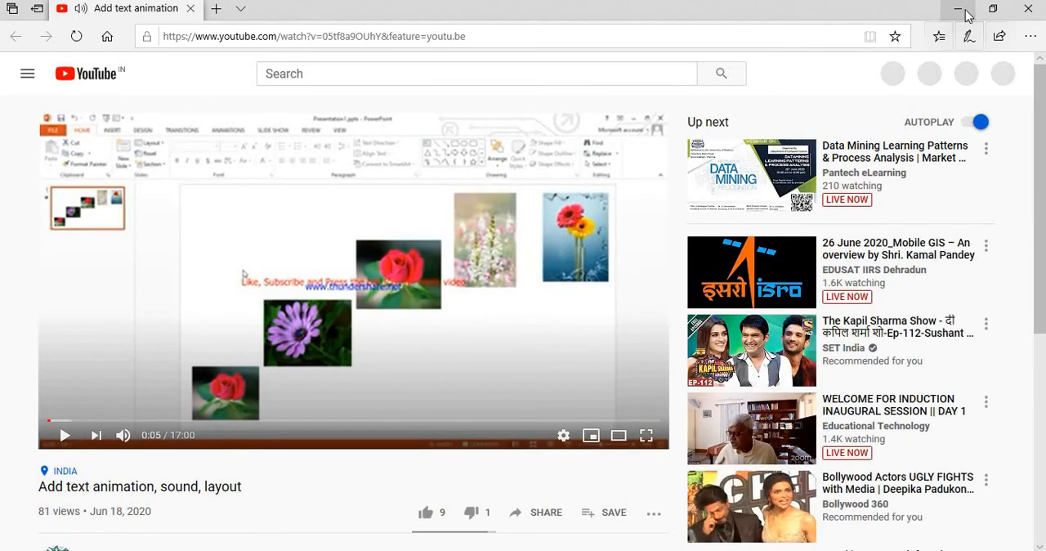
pyautogui.click(959, 9)
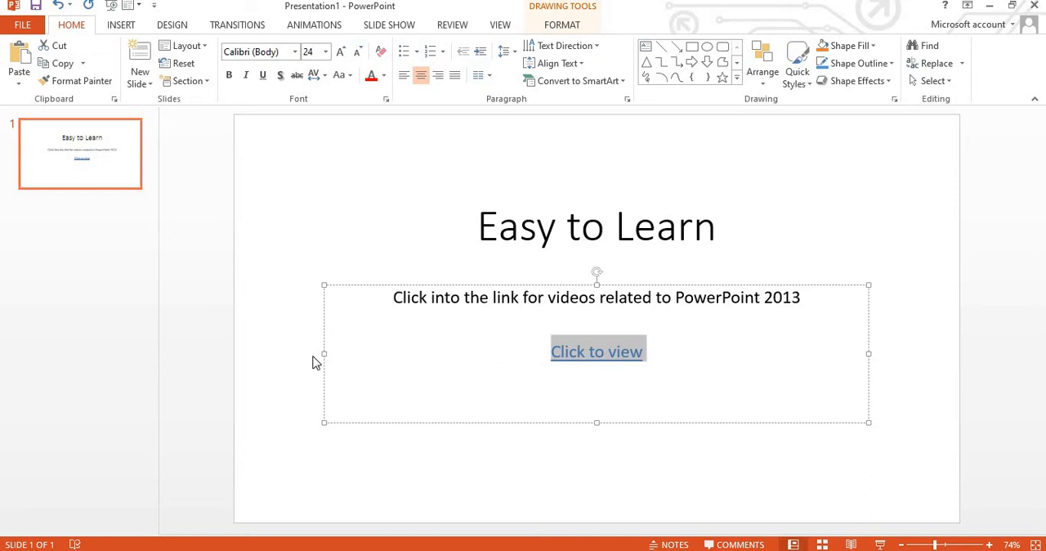
pyautogui.moveTo(529, 214)
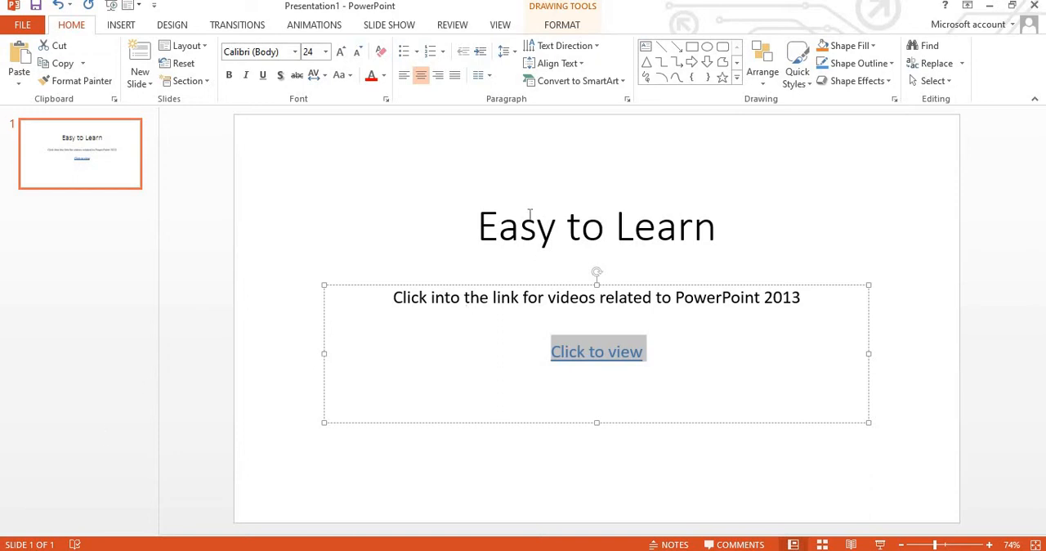
pyautogui.moveTo(134, 121)
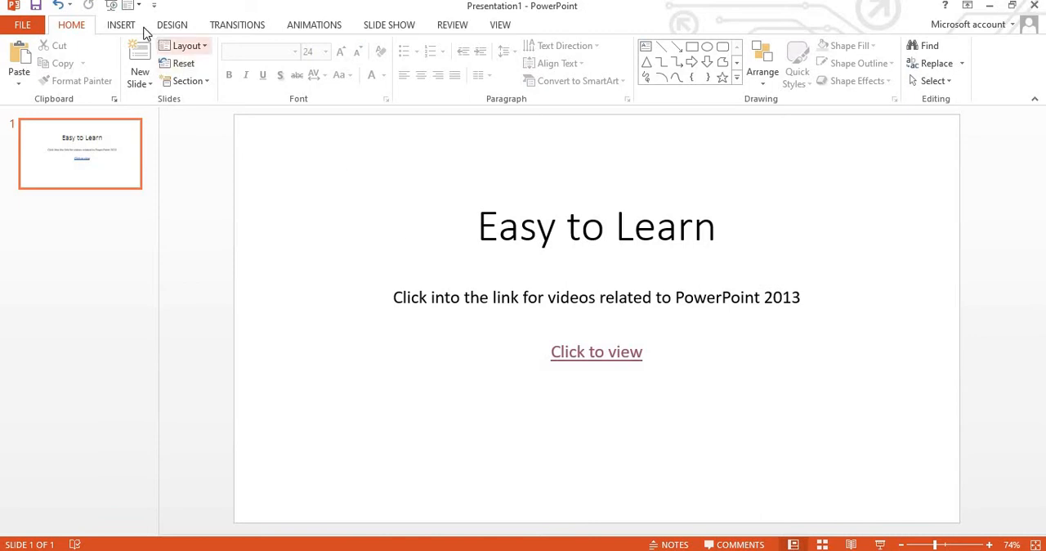
# Step: Browse audio files via INSERT > Audio on My PC, cancel, and reopen the Audio choices
pyautogui.click(120, 25)
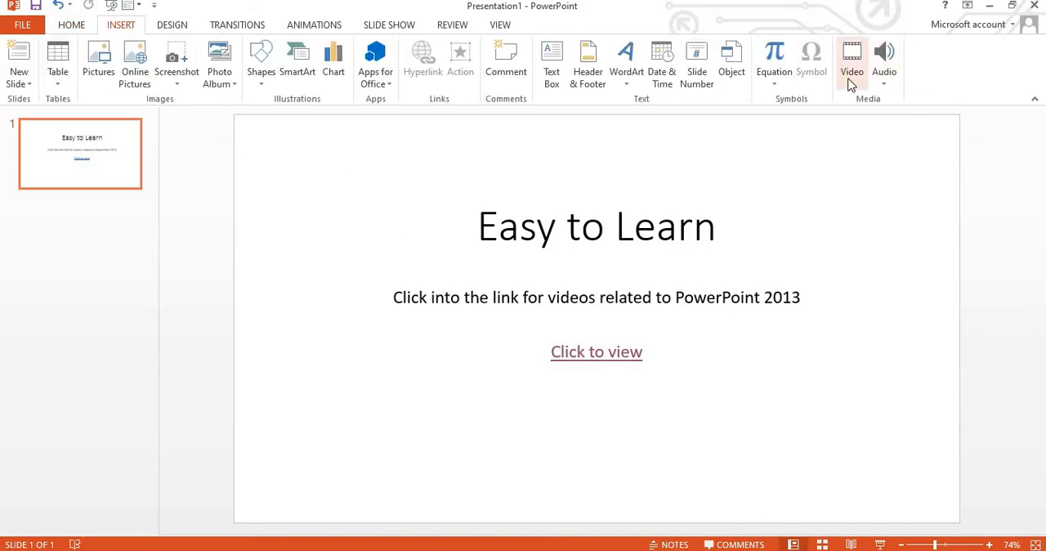
pyautogui.moveTo(884, 61)
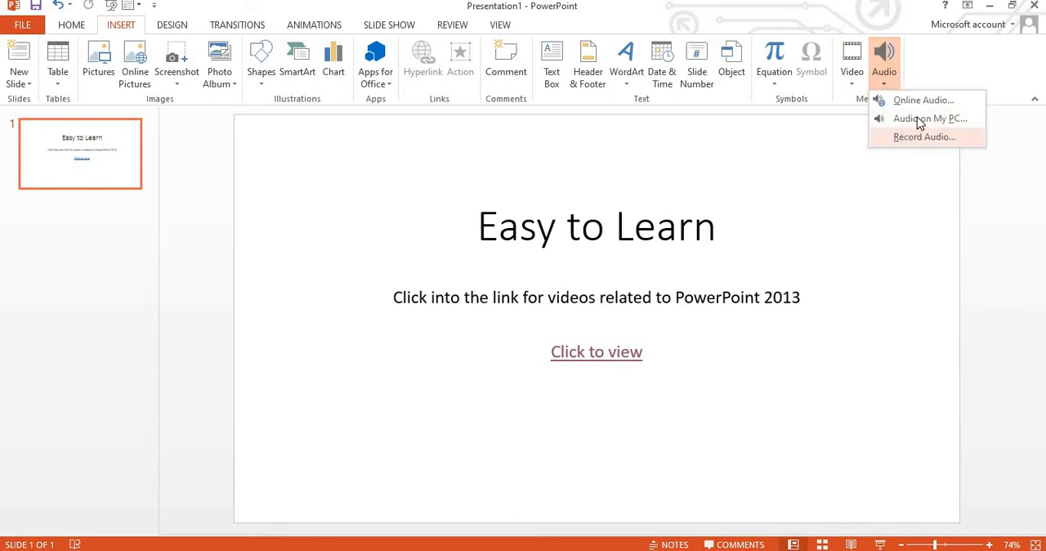
pyautogui.click(924, 136)
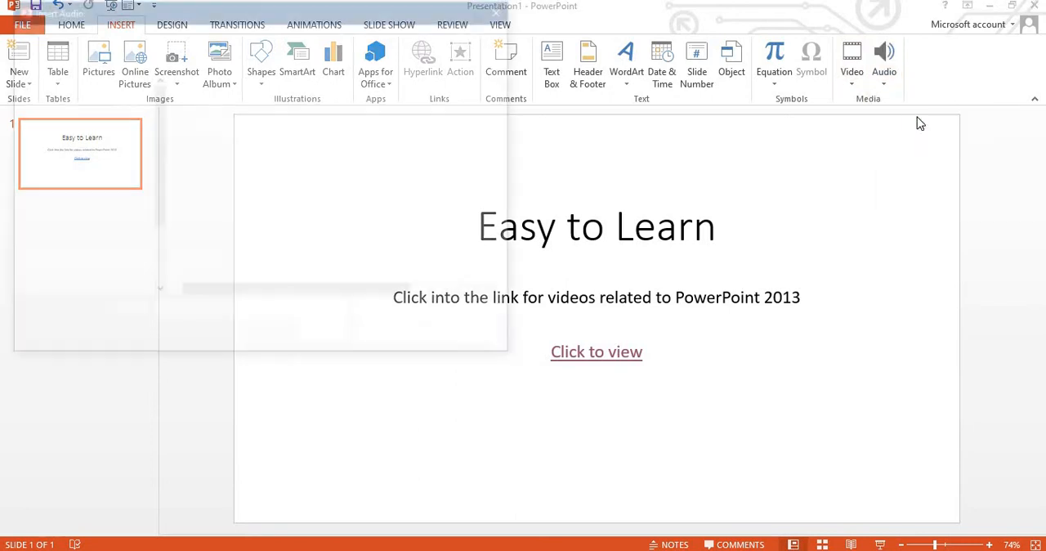
pyautogui.click(884, 61)
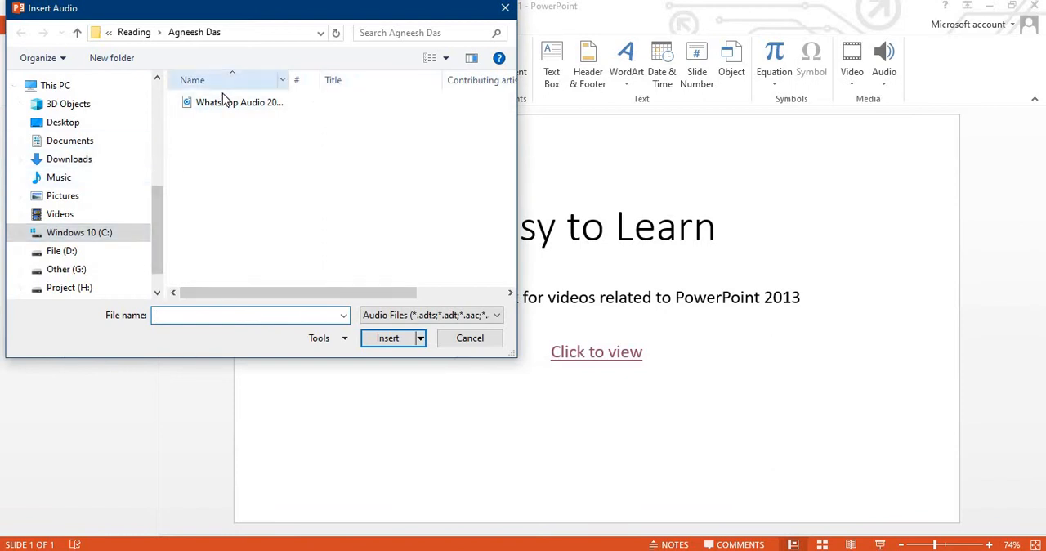
pyautogui.click(240, 101)
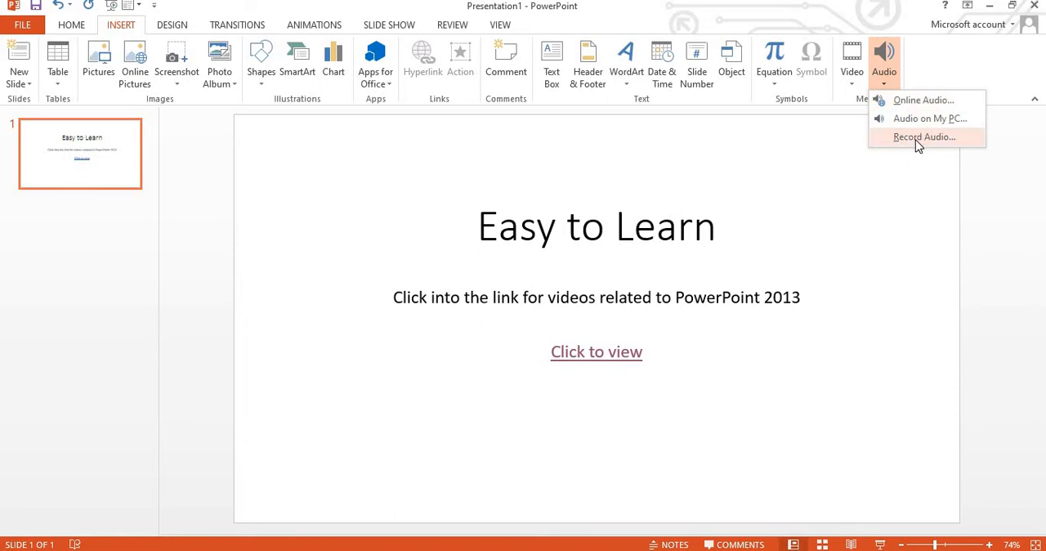
# Step: Record a 12-second sound clip onto the Easy to Learn slide
pyautogui.click(923, 137)
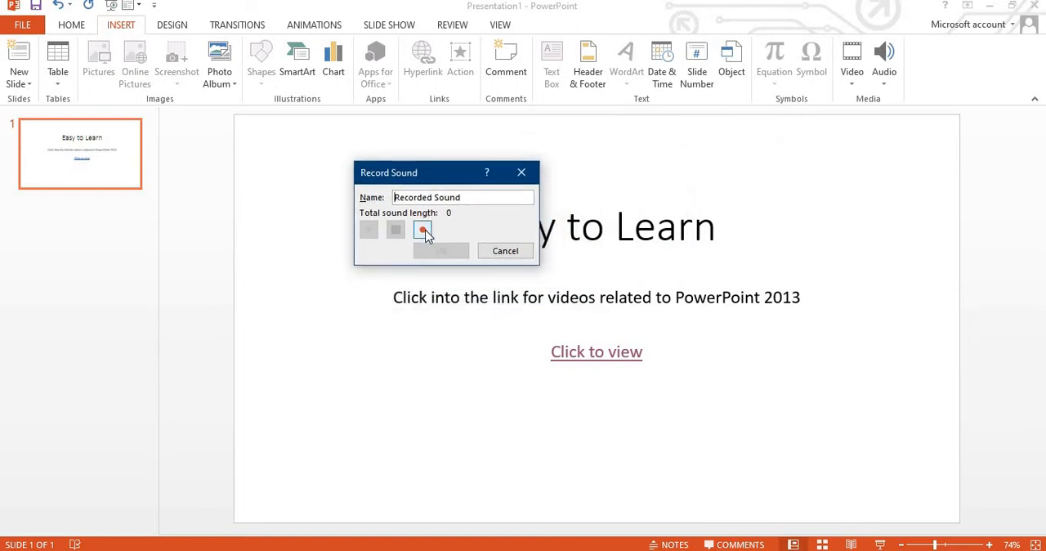
pyautogui.click(423, 230)
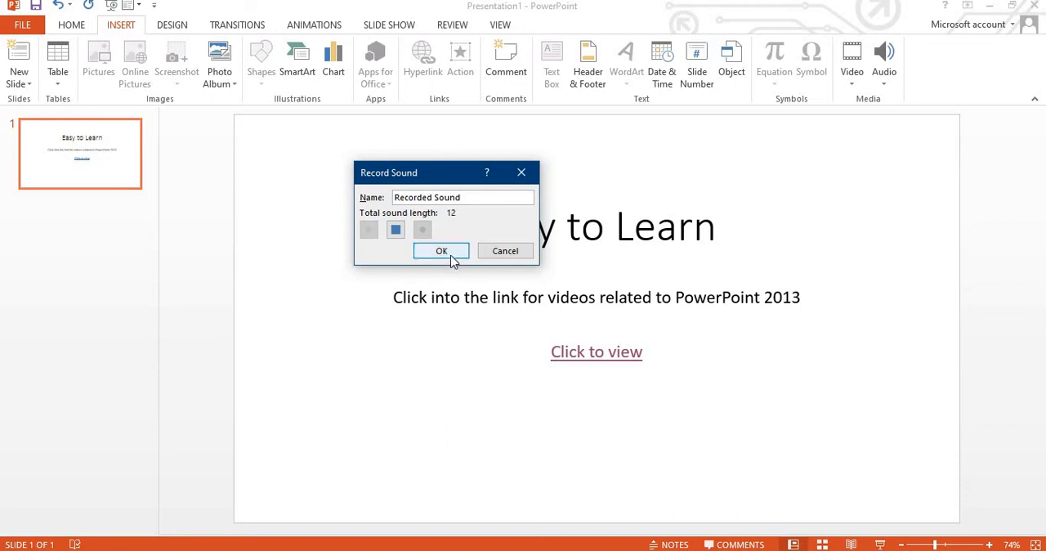
pyautogui.click(441, 250)
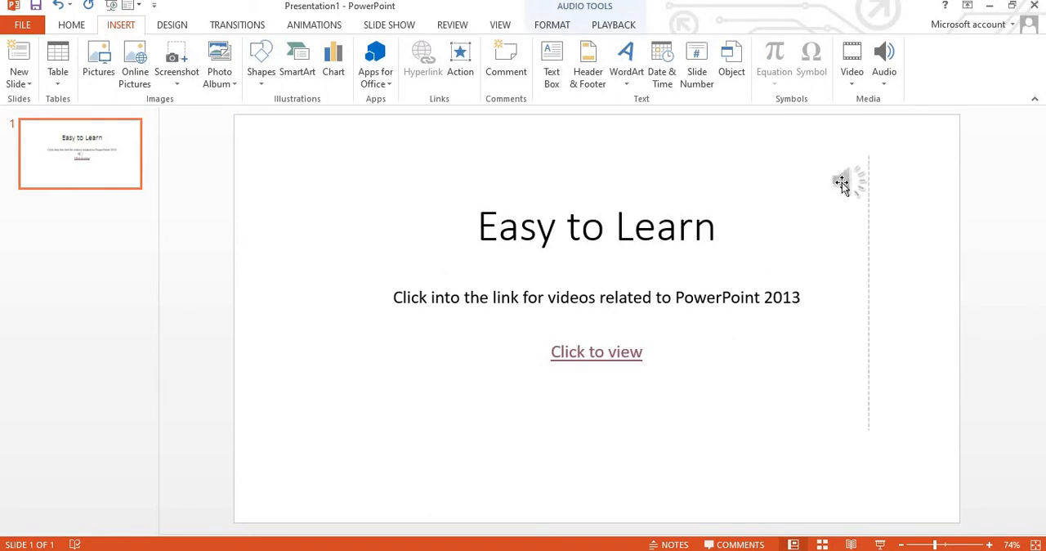
# Step: Select the speaker icon, play back the recording and adjust its volume
pyautogui.click(850, 180)
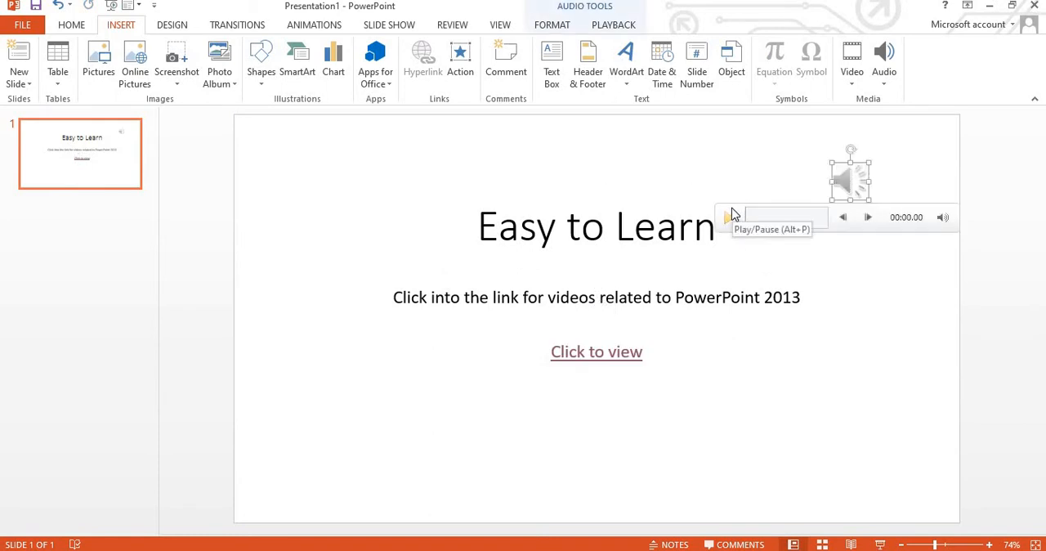
pyautogui.moveTo(733, 231)
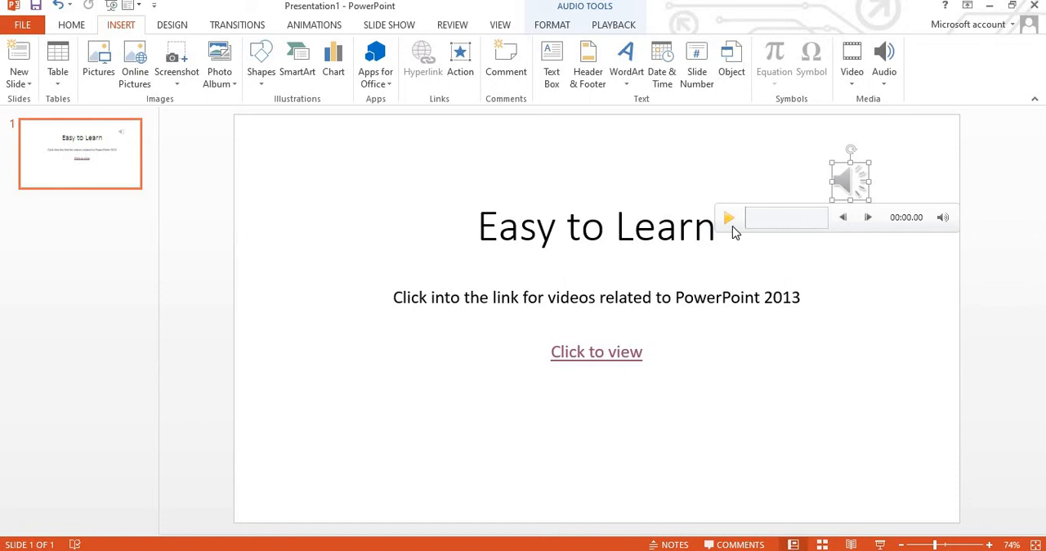
pyautogui.click(728, 216)
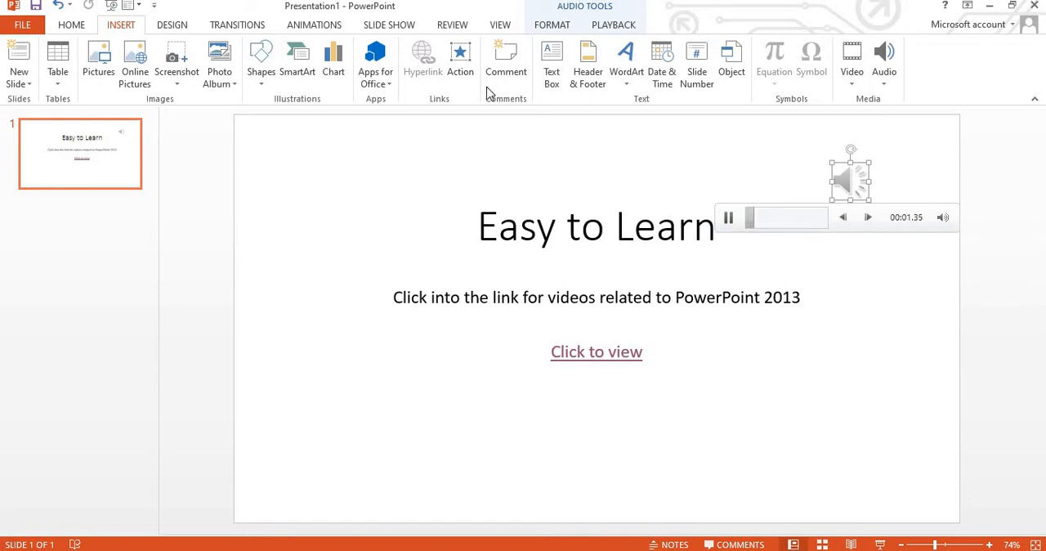
pyautogui.click(942, 216)
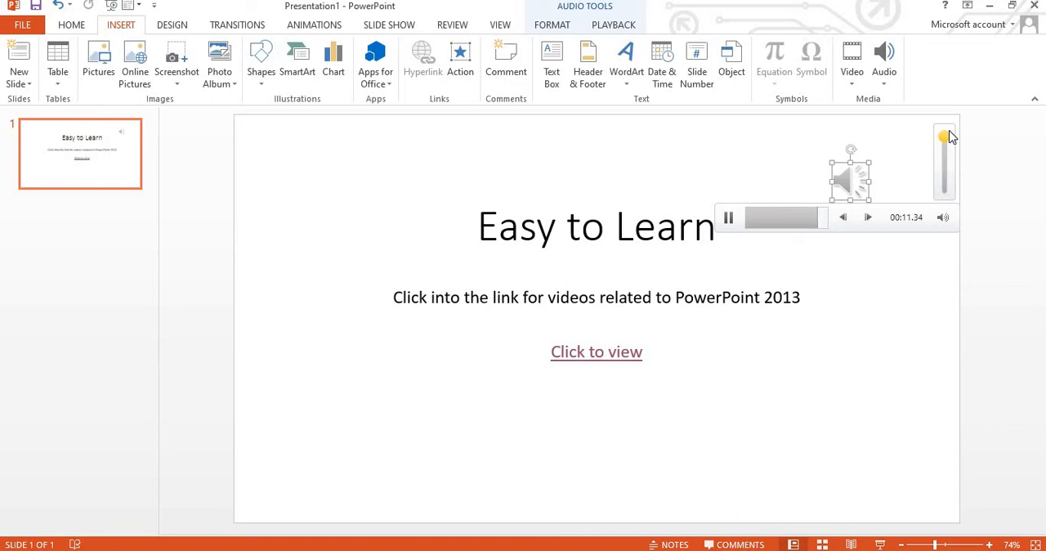
pyautogui.click(727, 217)
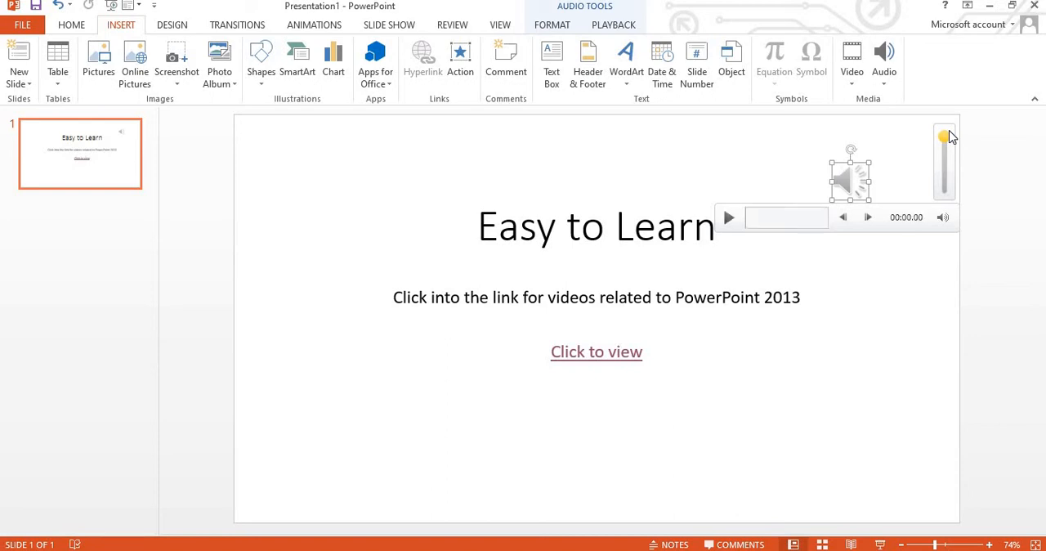
pyautogui.moveTo(867, 278)
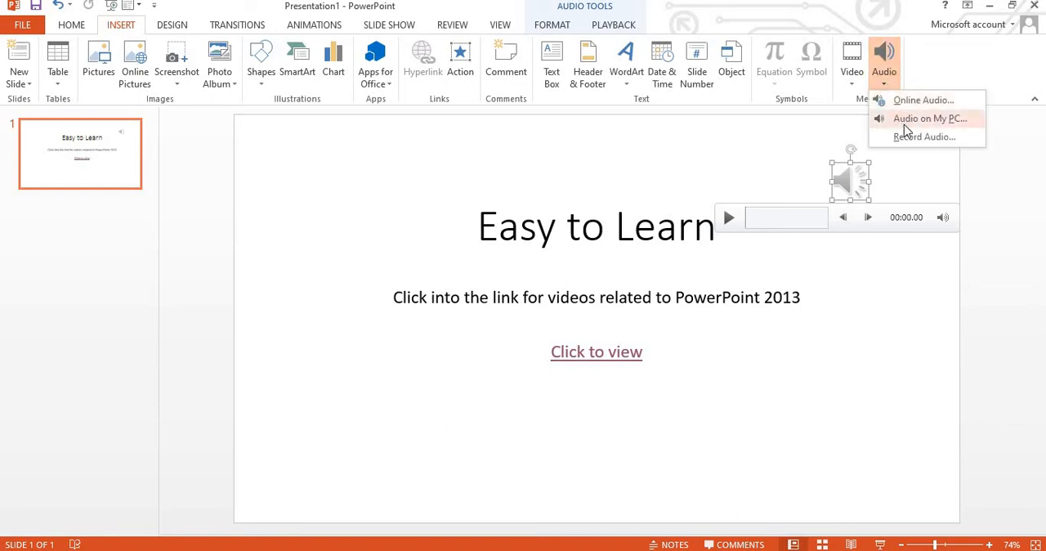
pyautogui.moveTo(915, 126)
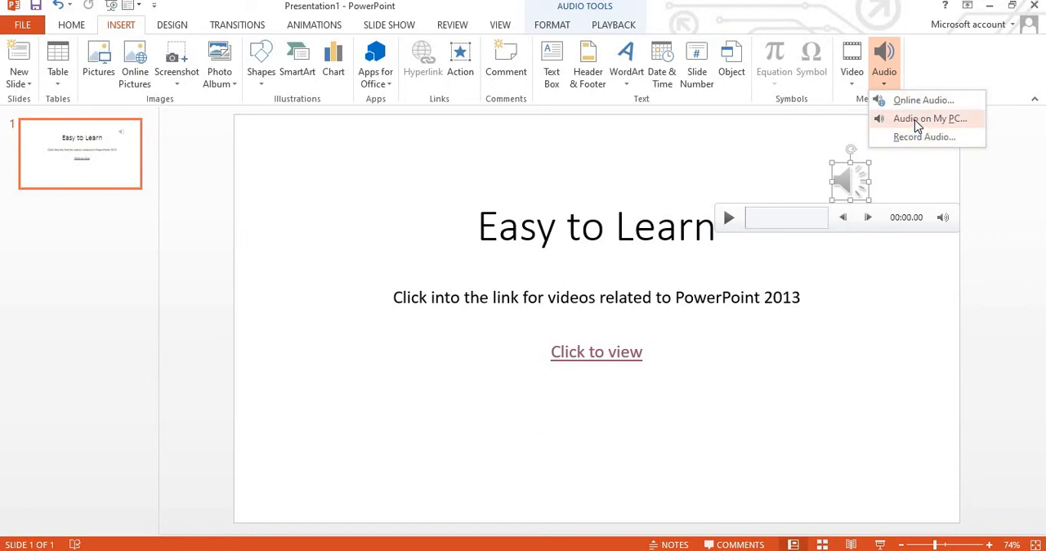
pyautogui.moveTo(929, 119)
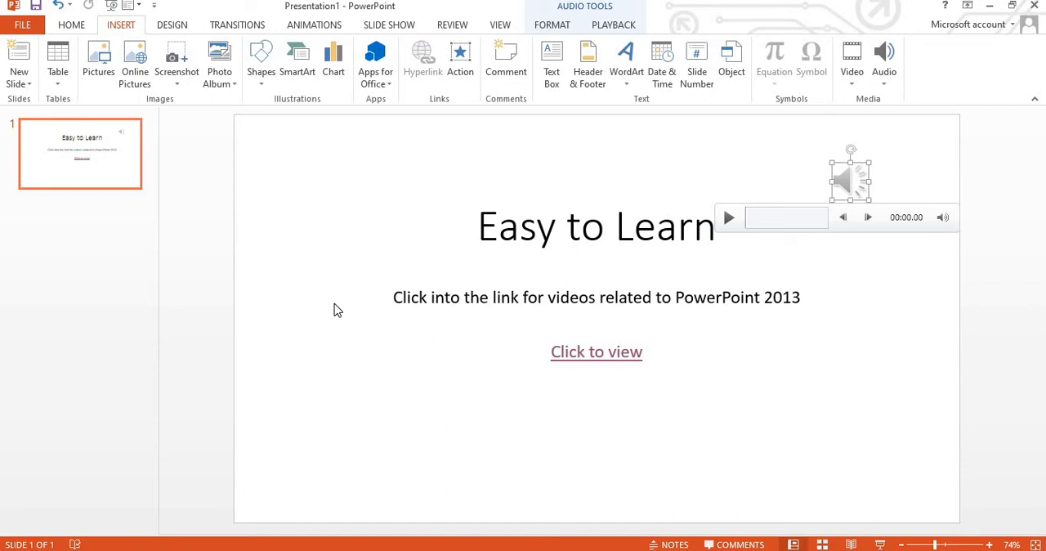
pyautogui.moveTo(101, 153)
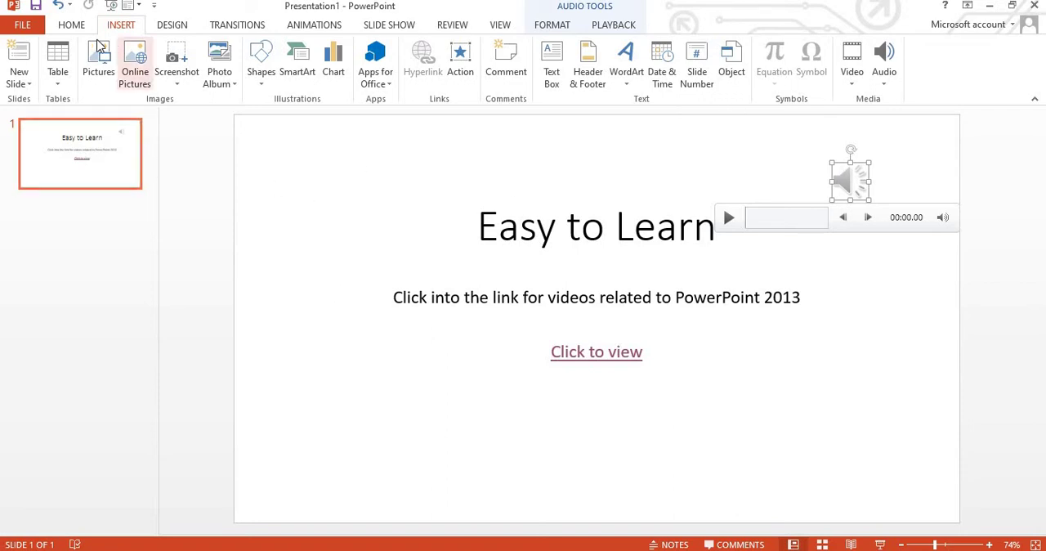
# Step: Insert a blank slide 2 using a layout from the HOME tab's New Slide list
pyautogui.click(71, 25)
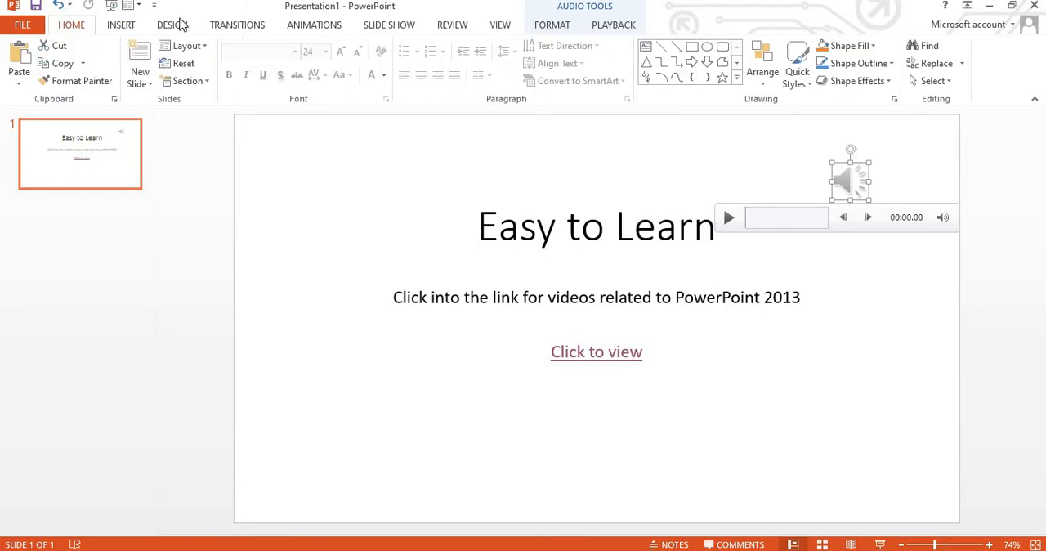
pyautogui.click(139, 74)
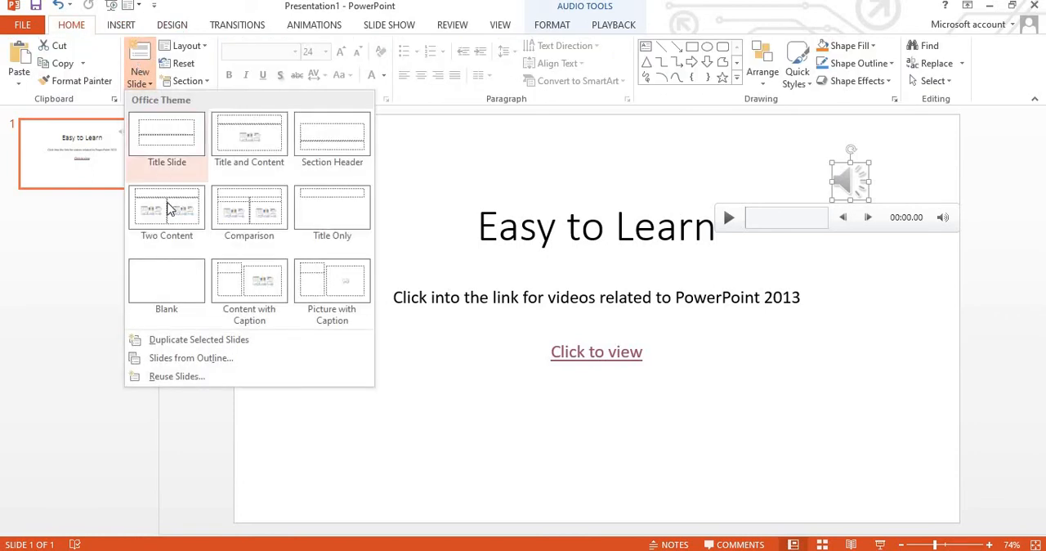
pyautogui.click(166, 281)
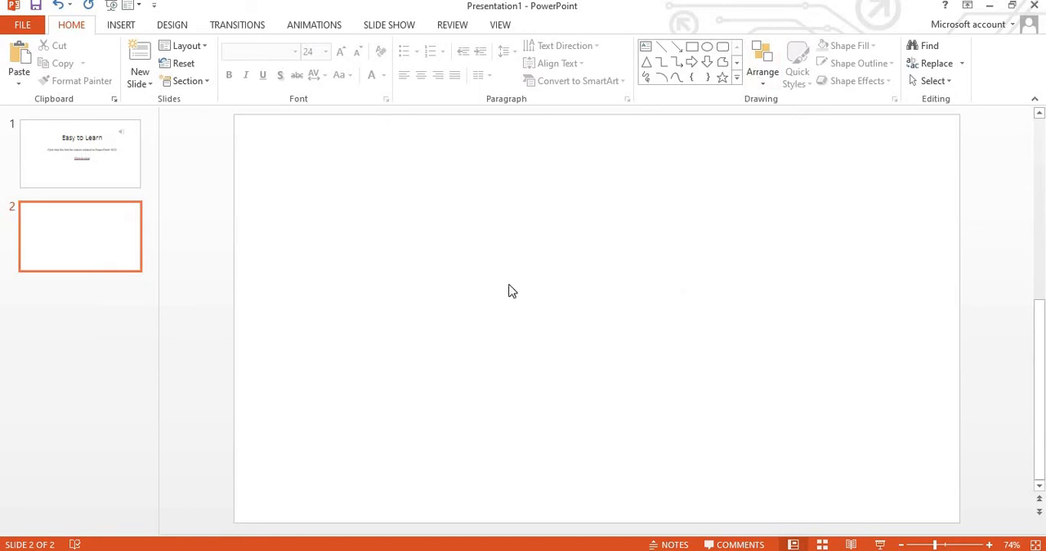
pyautogui.moveTo(183, 45)
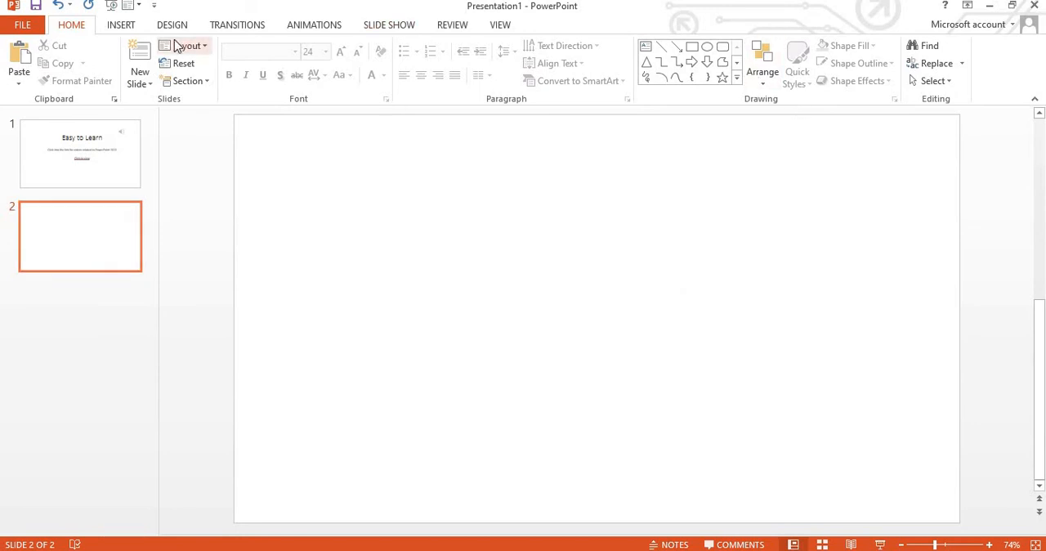
pyautogui.click(120, 25)
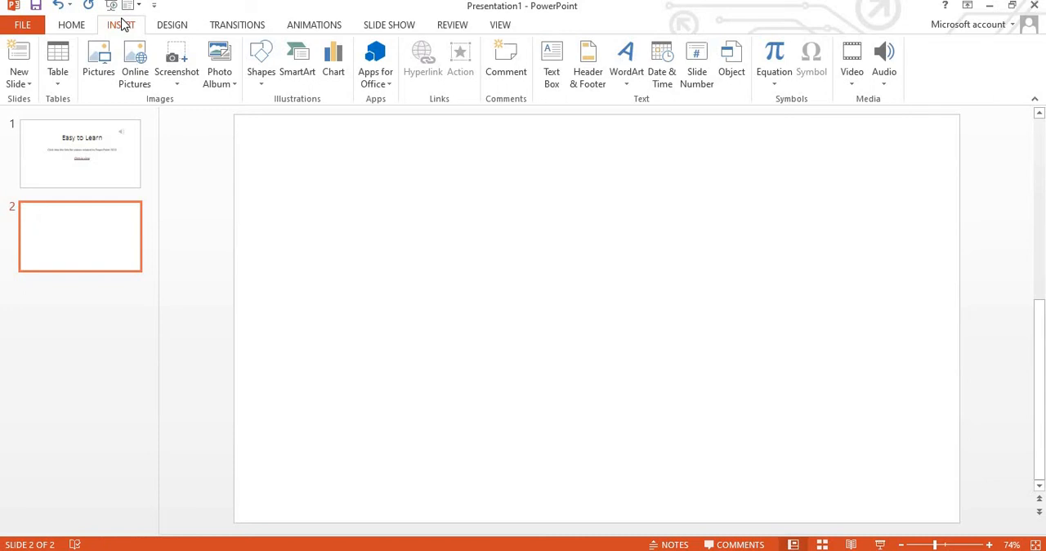
pyautogui.moveTo(115, 37)
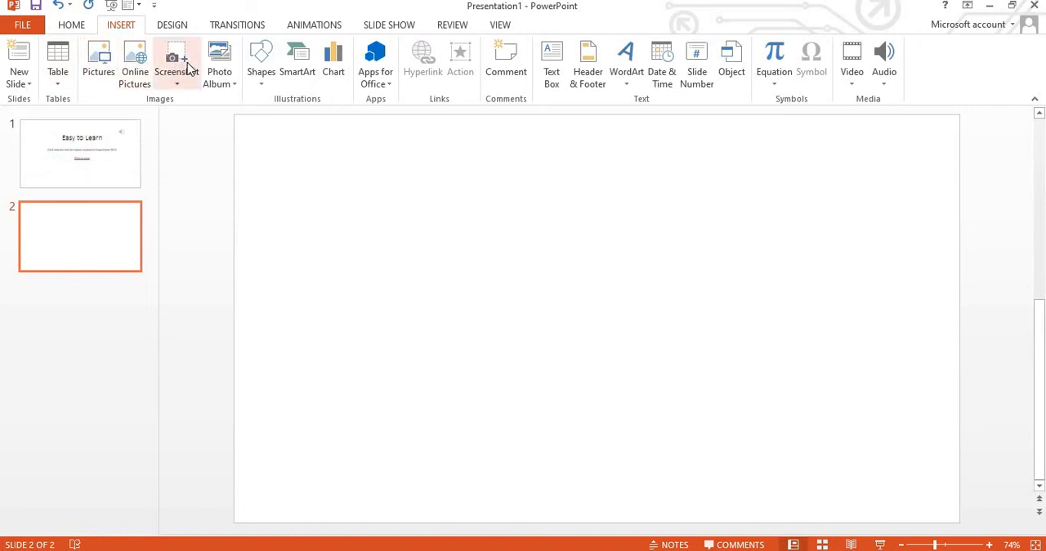
pyautogui.moveTo(286, 97)
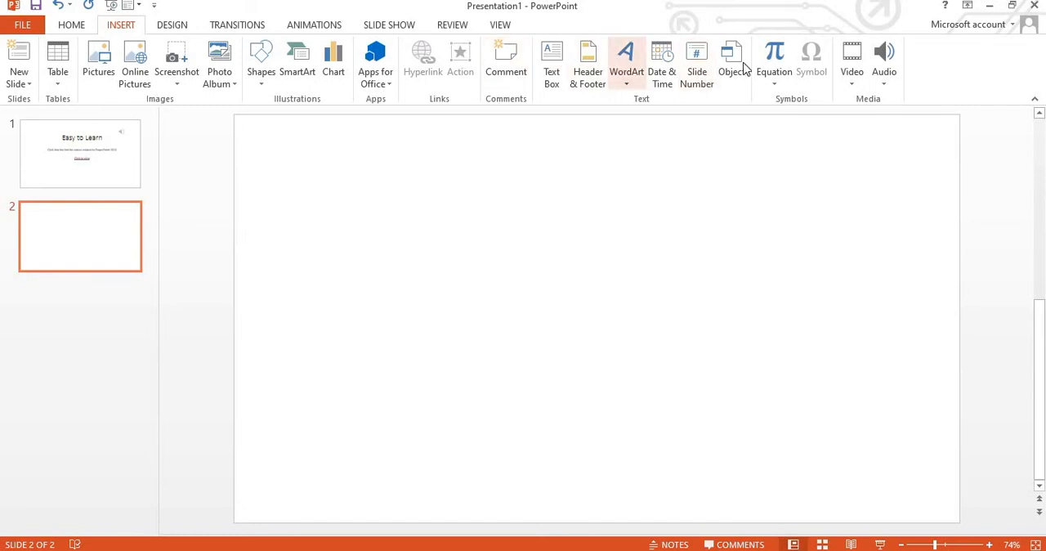
pyautogui.moveTo(852, 62)
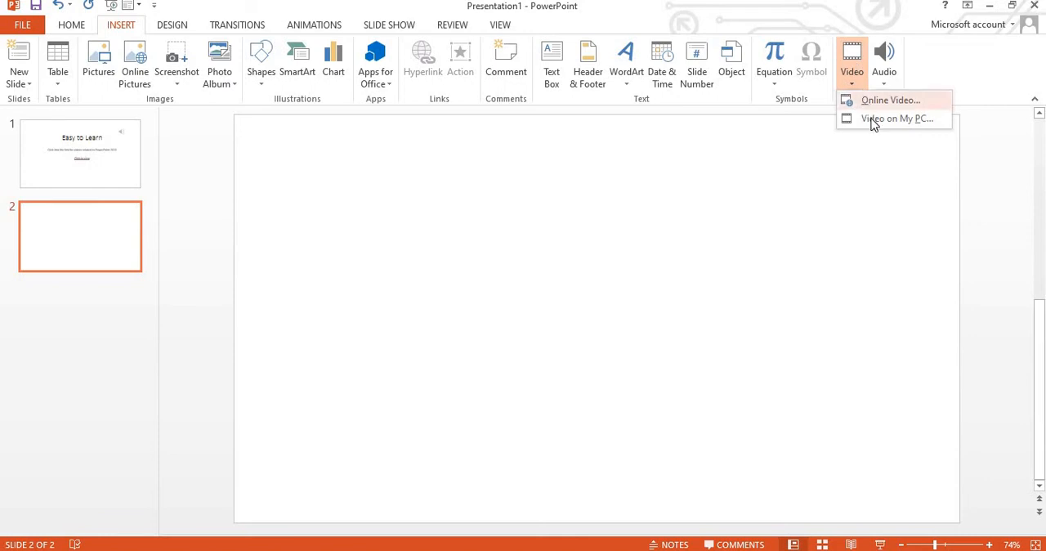
pyautogui.moveTo(888, 108)
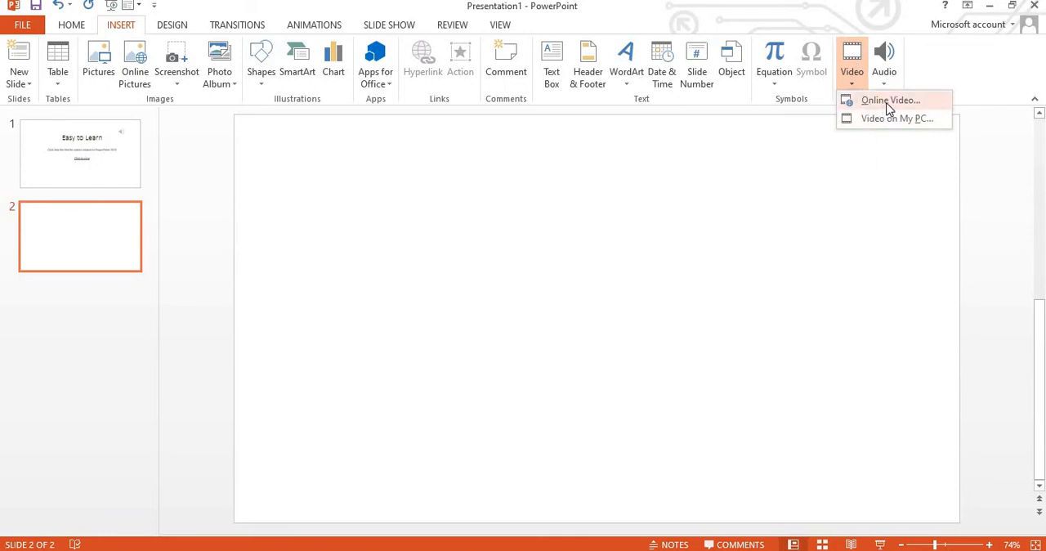
pyautogui.moveTo(896, 119)
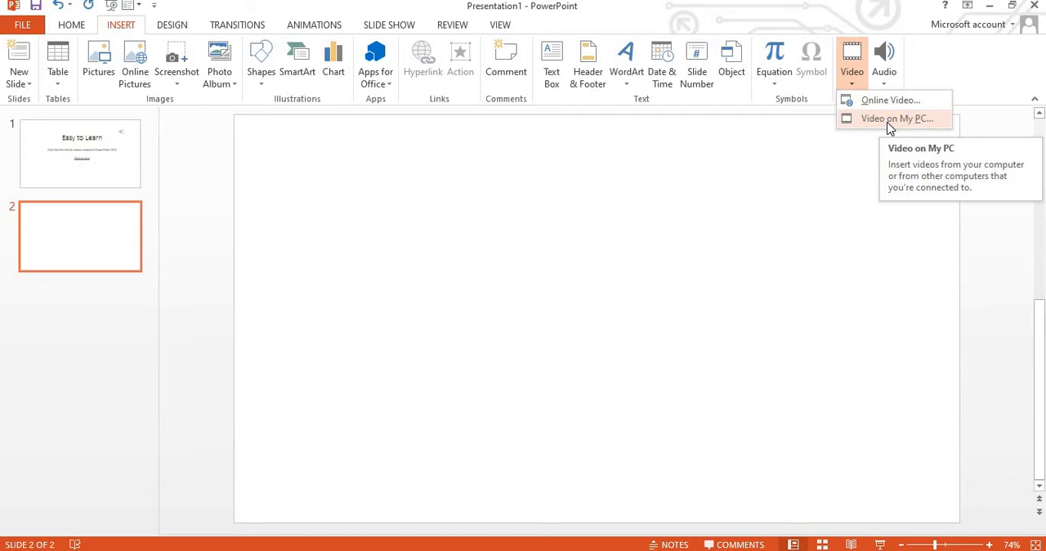
pyautogui.moveTo(895, 118)
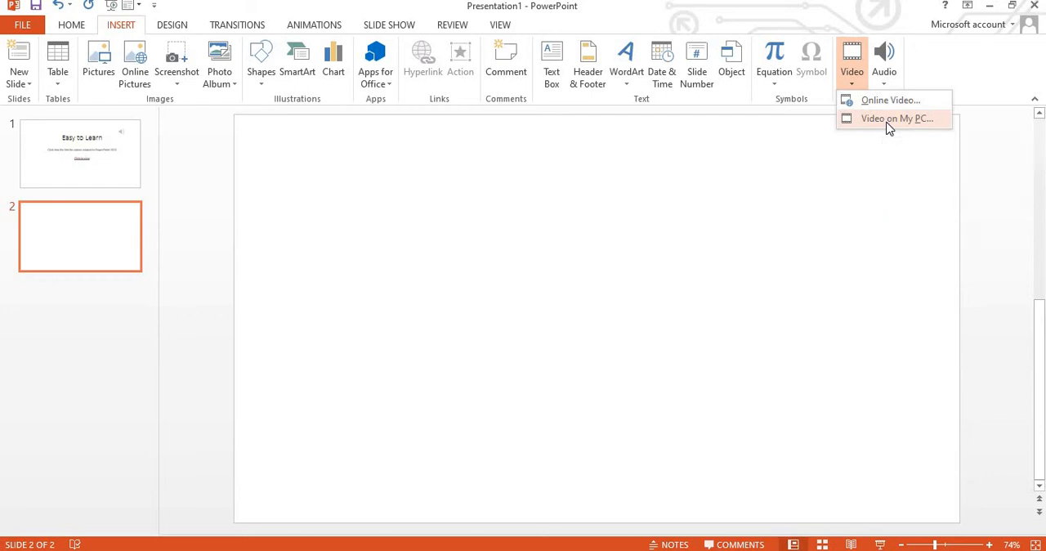
pyautogui.moveTo(889, 113)
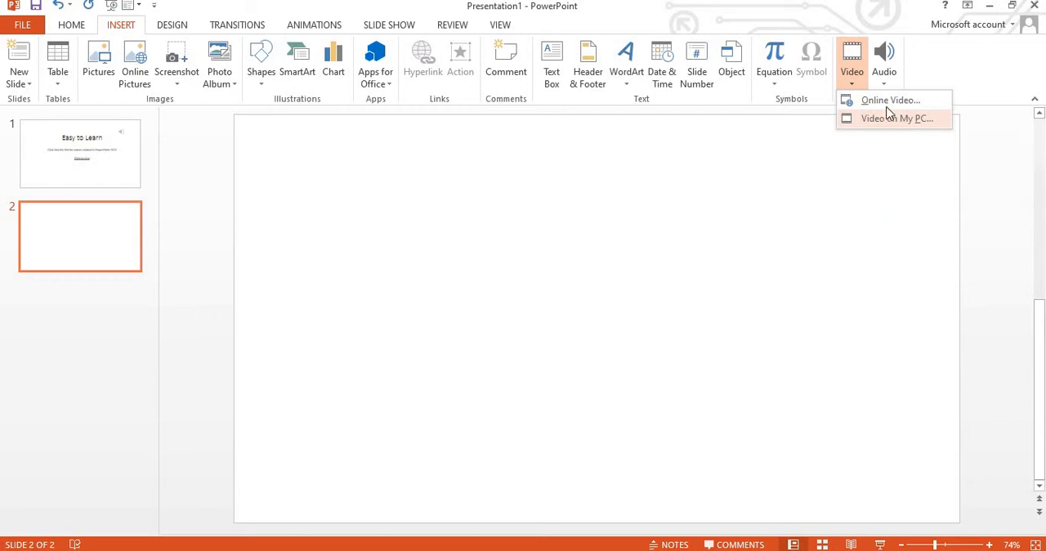
pyautogui.click(889, 100)
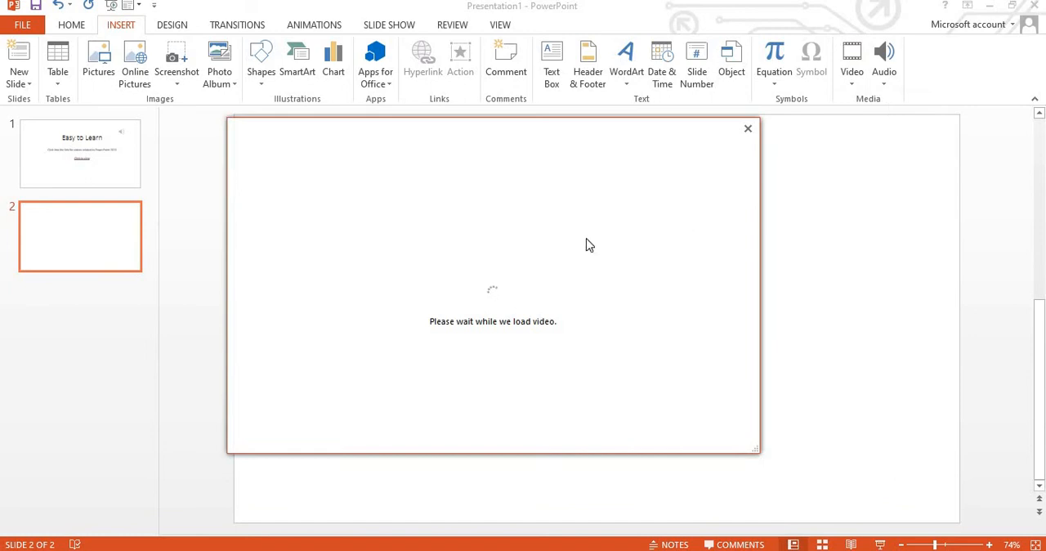
pyautogui.moveTo(762, 219)
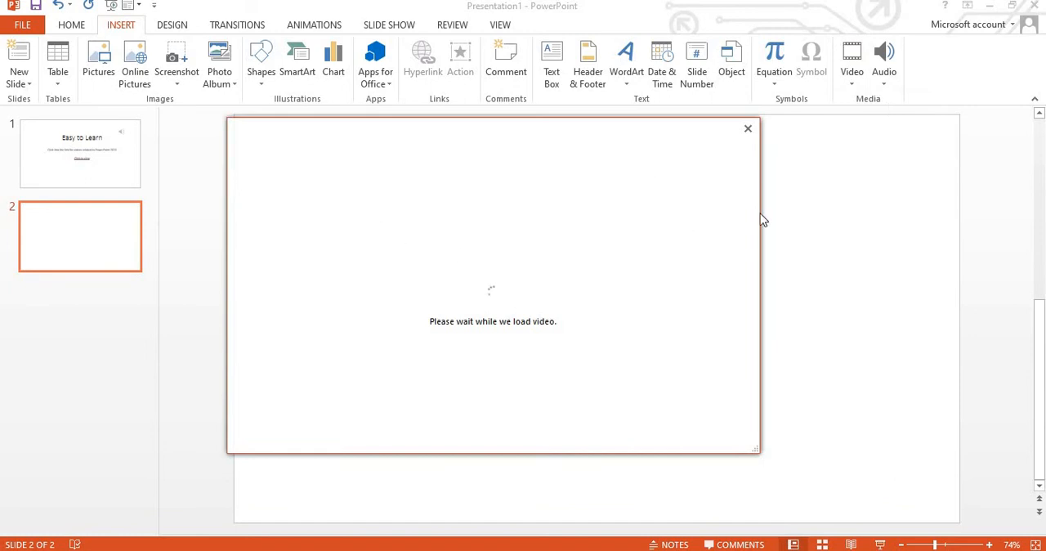
pyautogui.moveTo(532, 317)
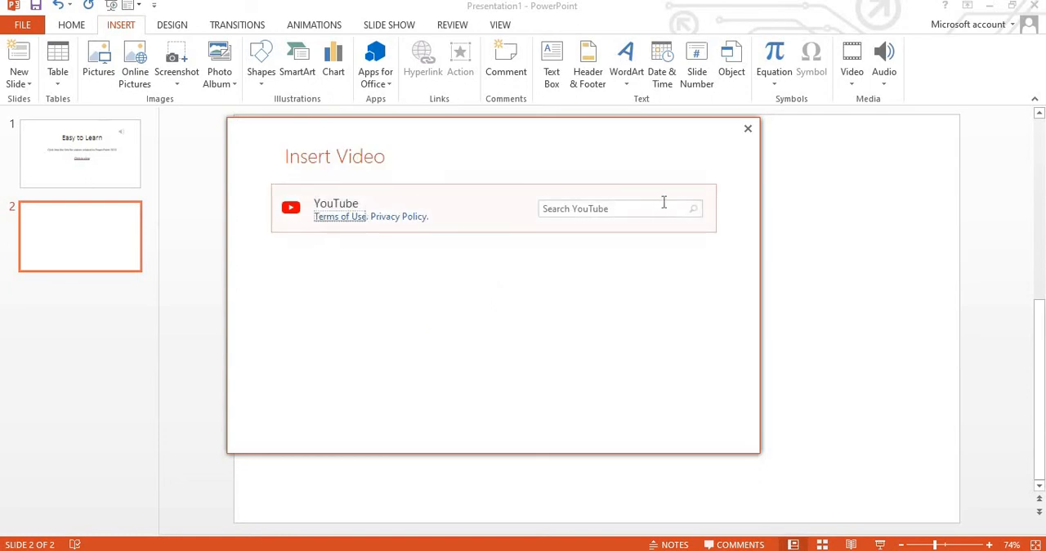
pyautogui.click(612, 208)
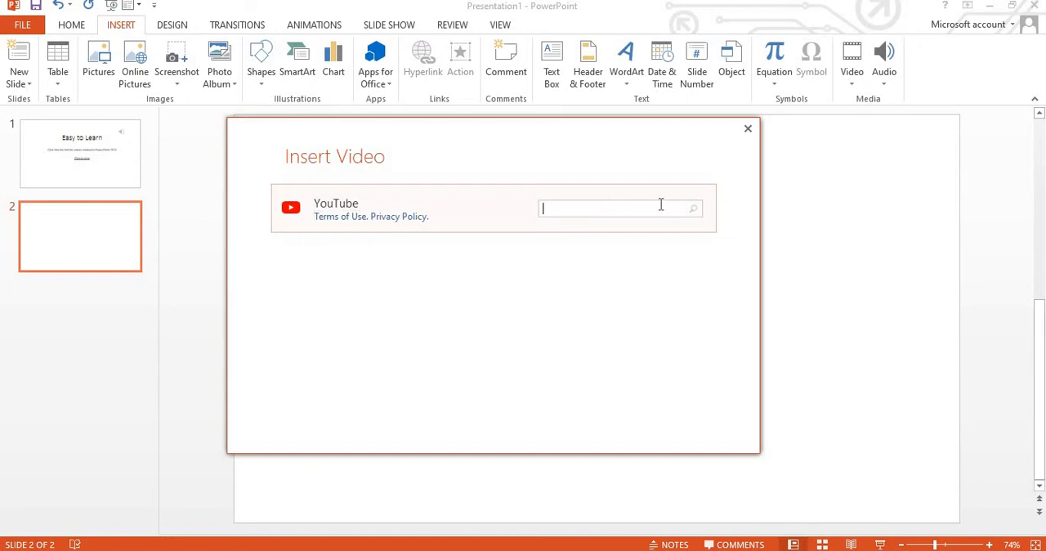
pyautogui.write('https://youtu.be/05tf8a9OUhY')
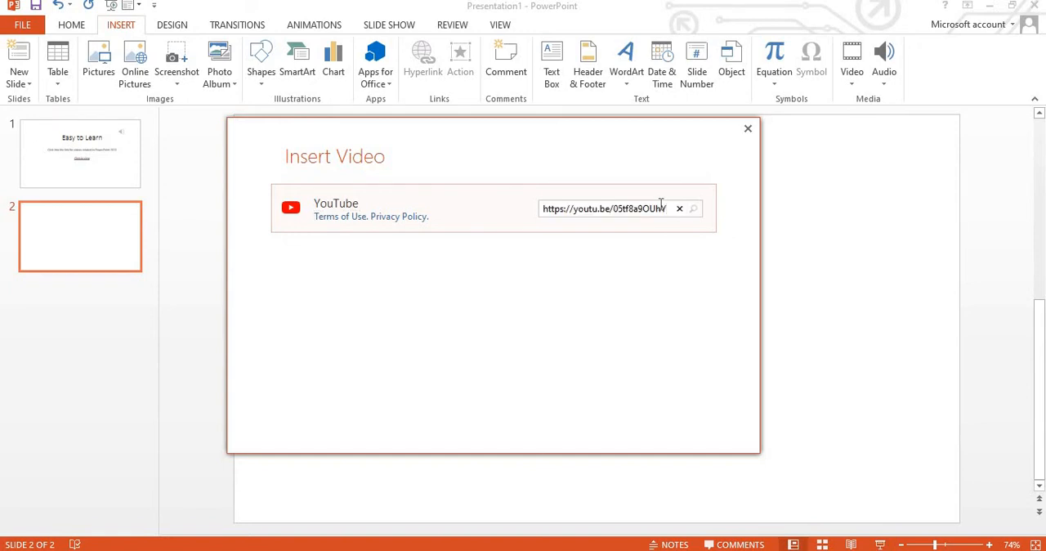
pyautogui.click(693, 209)
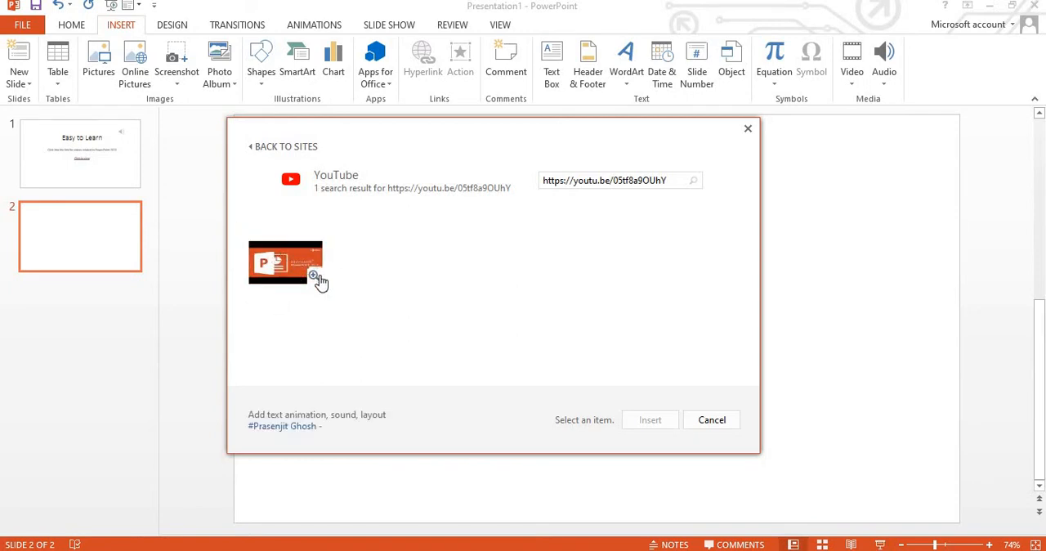
pyautogui.click(285, 263)
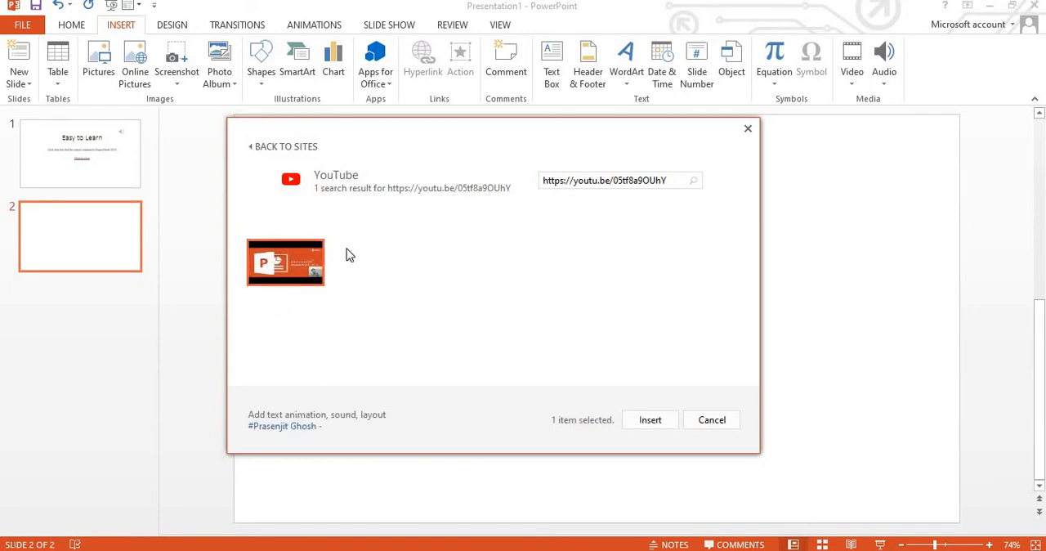
pyautogui.moveTo(315, 278)
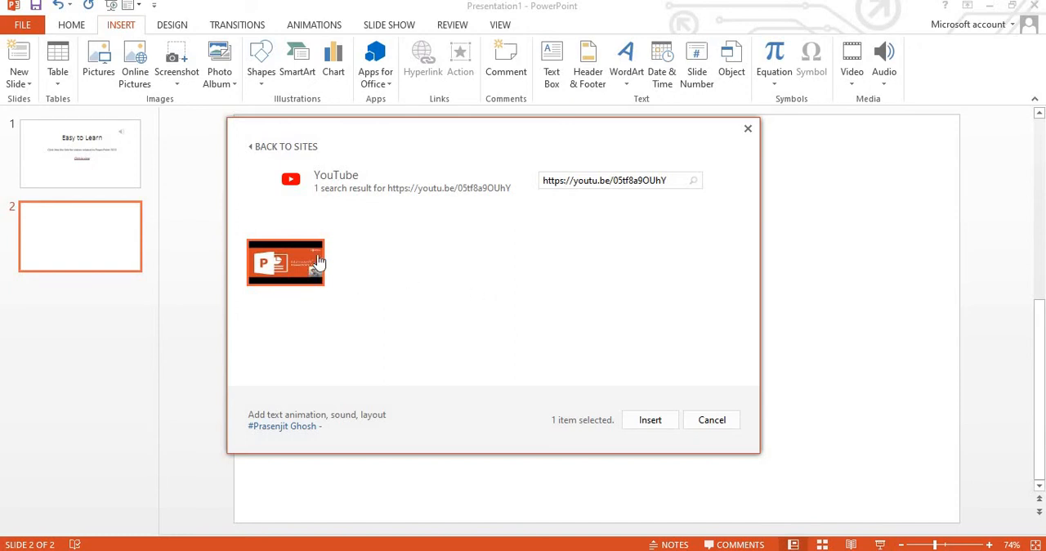
pyautogui.click(285, 263)
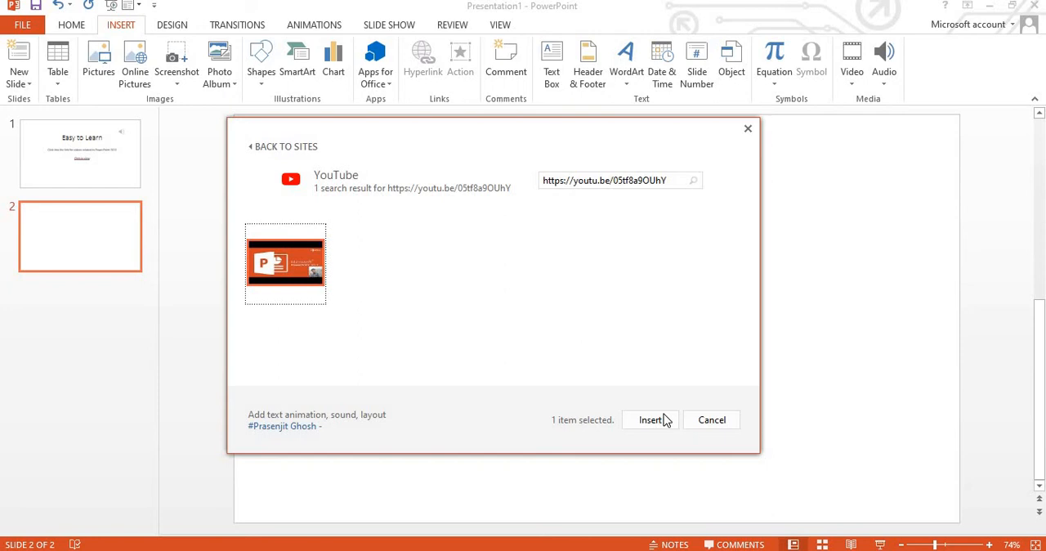
pyautogui.click(650, 419)
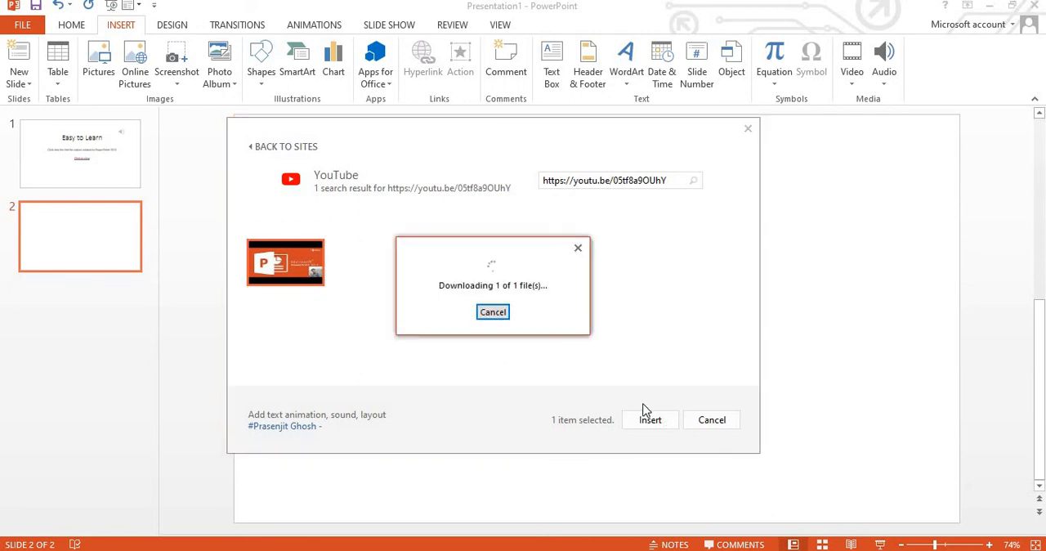
pyautogui.moveTo(649, 374)
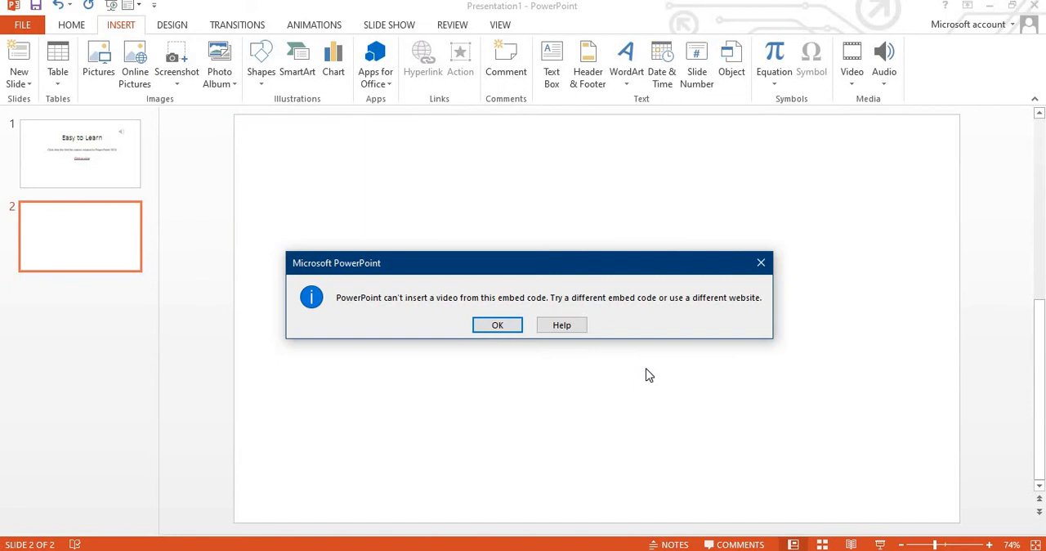
pyautogui.moveTo(497, 324)
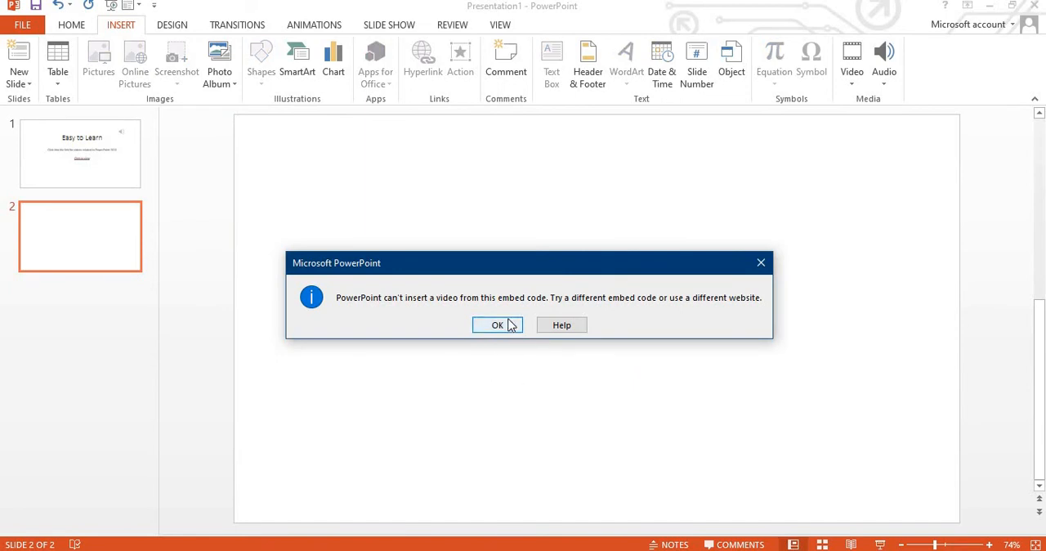
# Step: Dismiss the embed-code error and insert 'Draw indian flag.wmv' from Captures onto slide 2
pyautogui.click(497, 324)
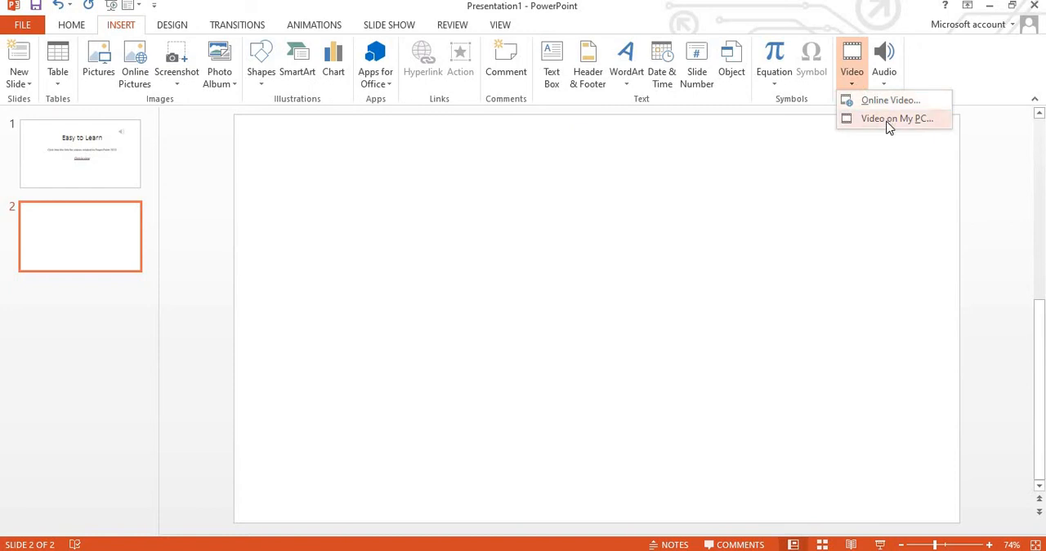
pyautogui.click(896, 119)
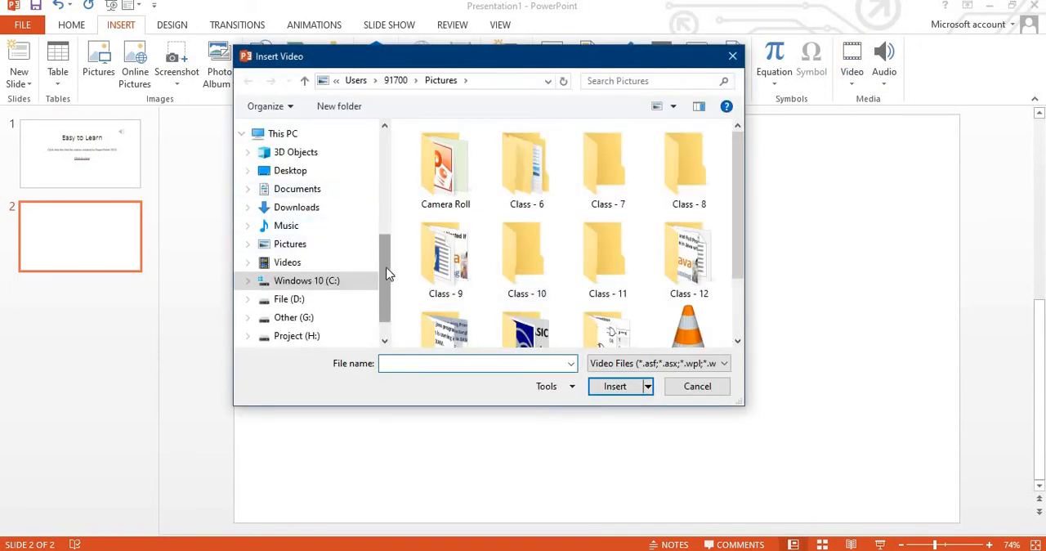
pyautogui.scroll(-3)
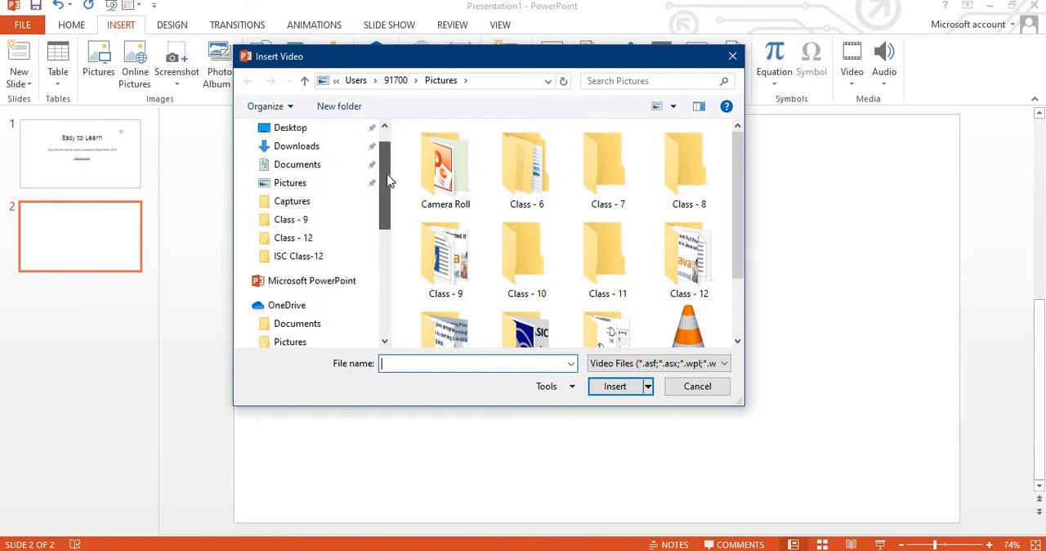
pyautogui.click(292, 201)
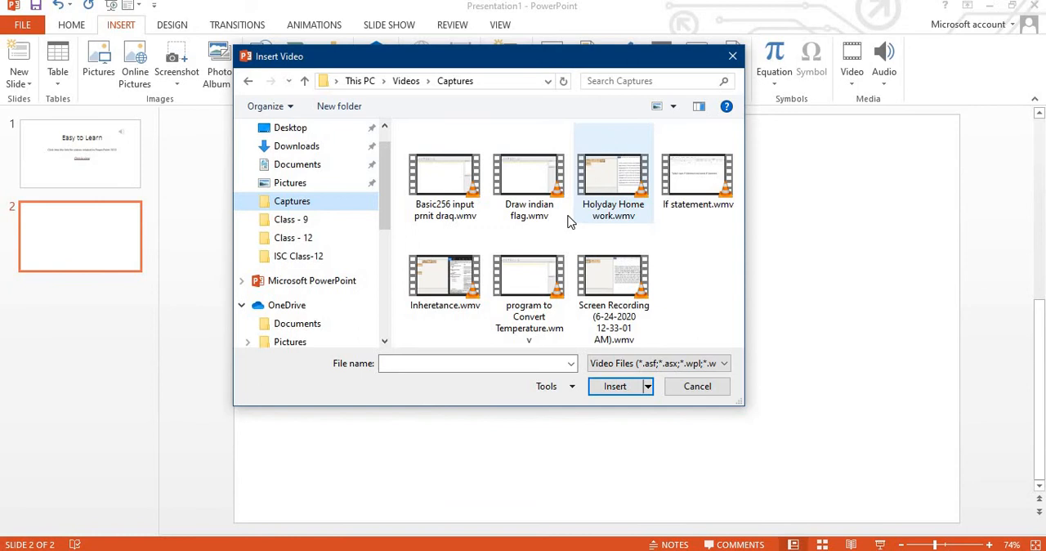
pyautogui.moveTo(529, 180)
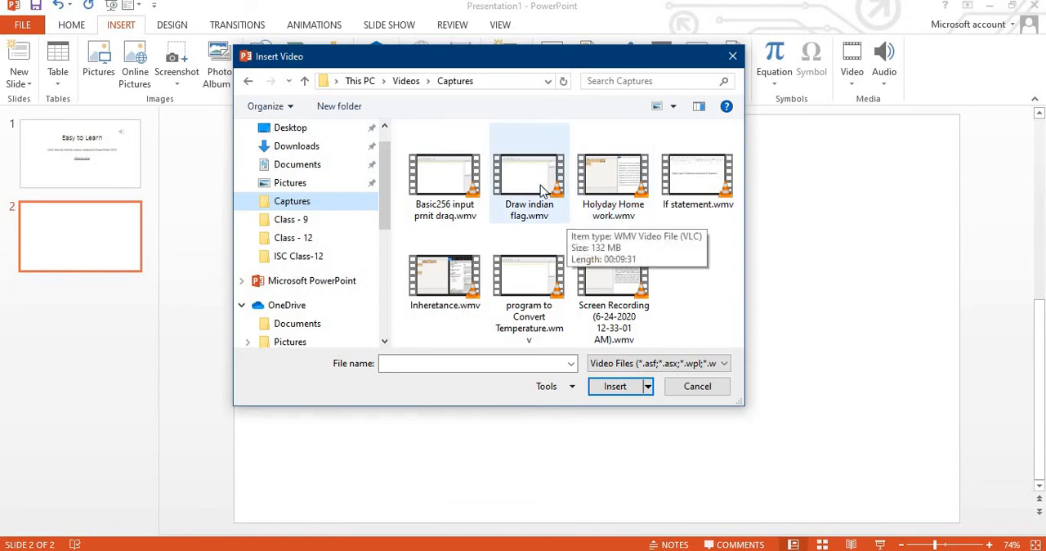
pyautogui.click(614, 386)
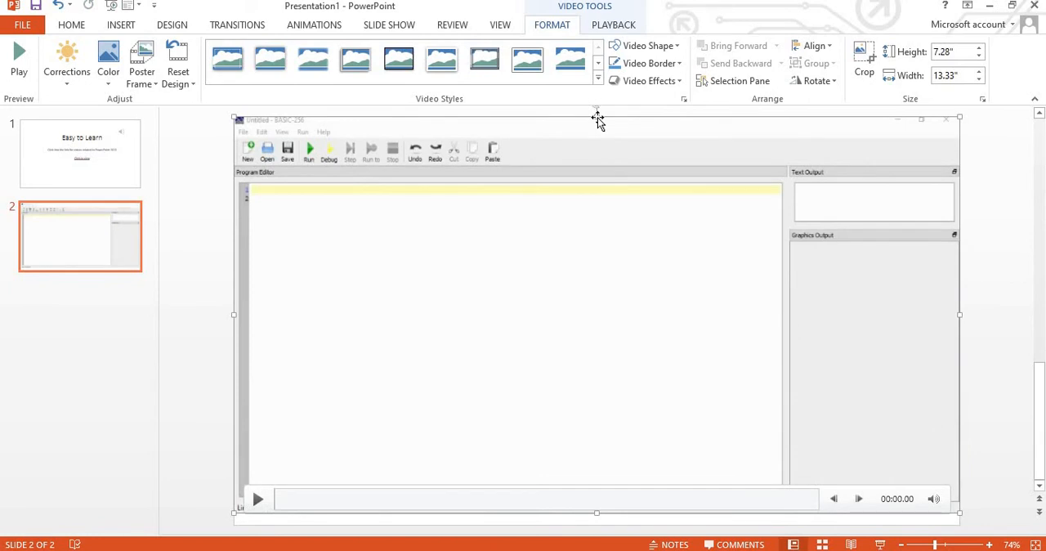
pyautogui.moveTo(276, 482)
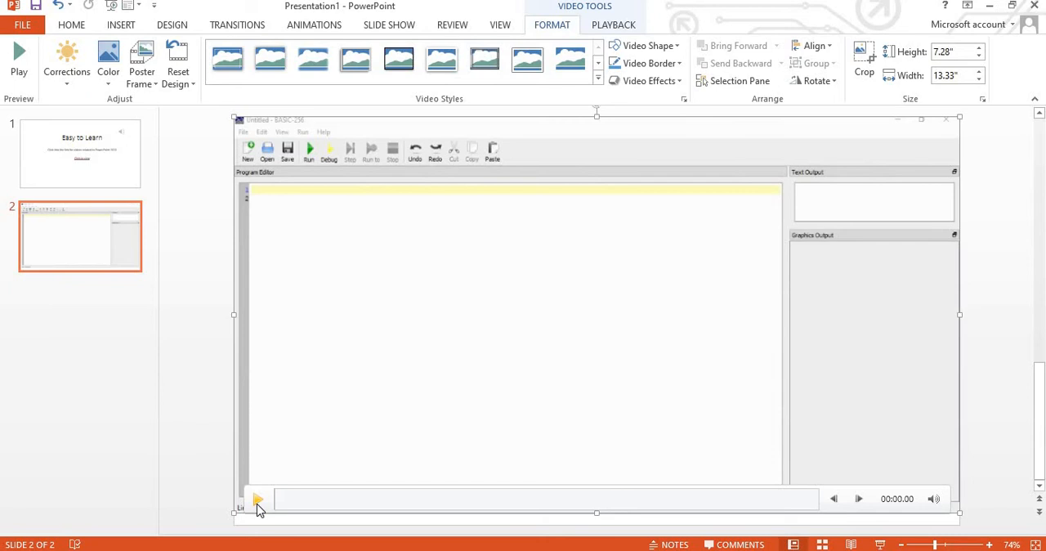
# Step: Play the Draw indian flag video and skip ahead along its timeline
pyautogui.click(258, 499)
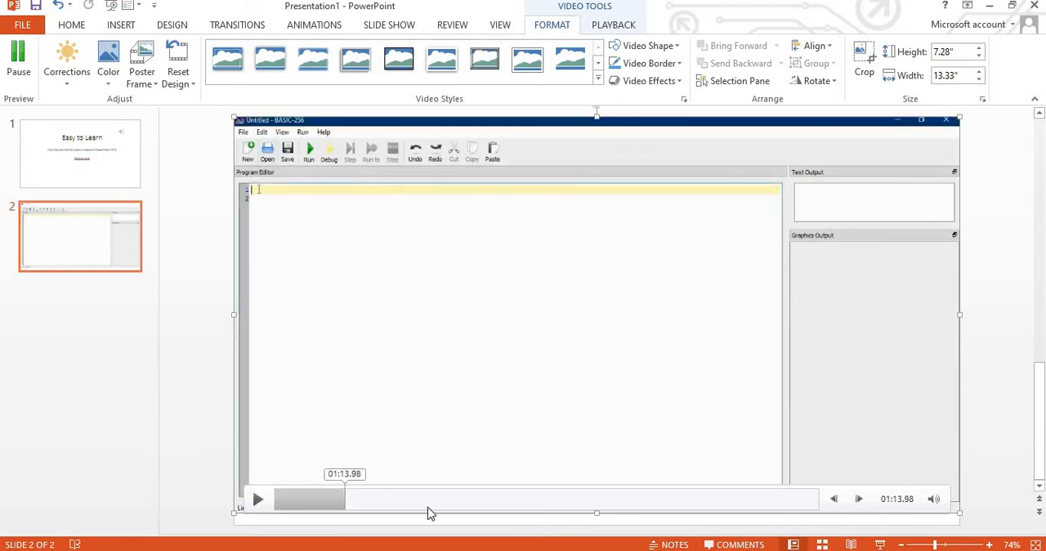
pyautogui.click(258, 498)
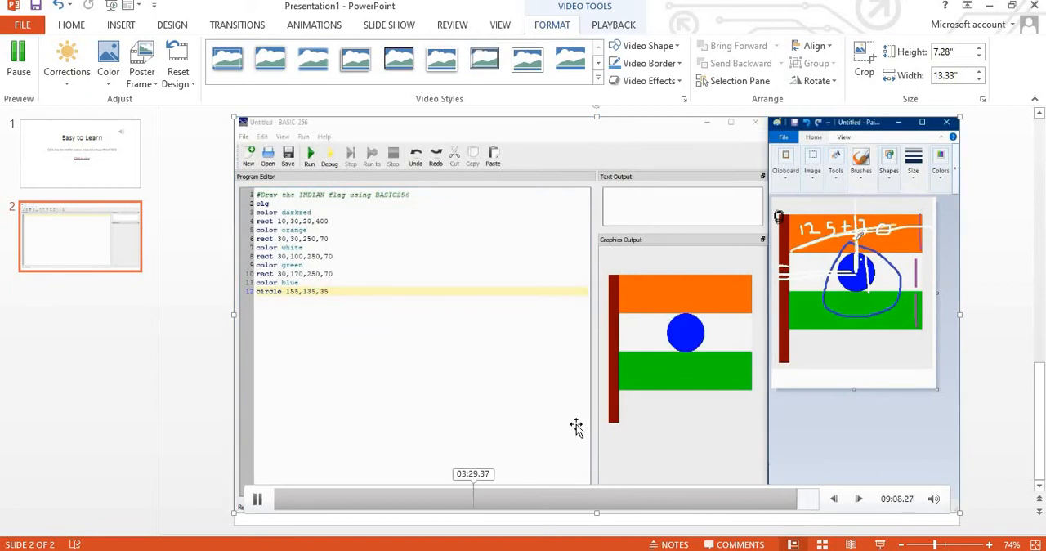
pyautogui.click(257, 500)
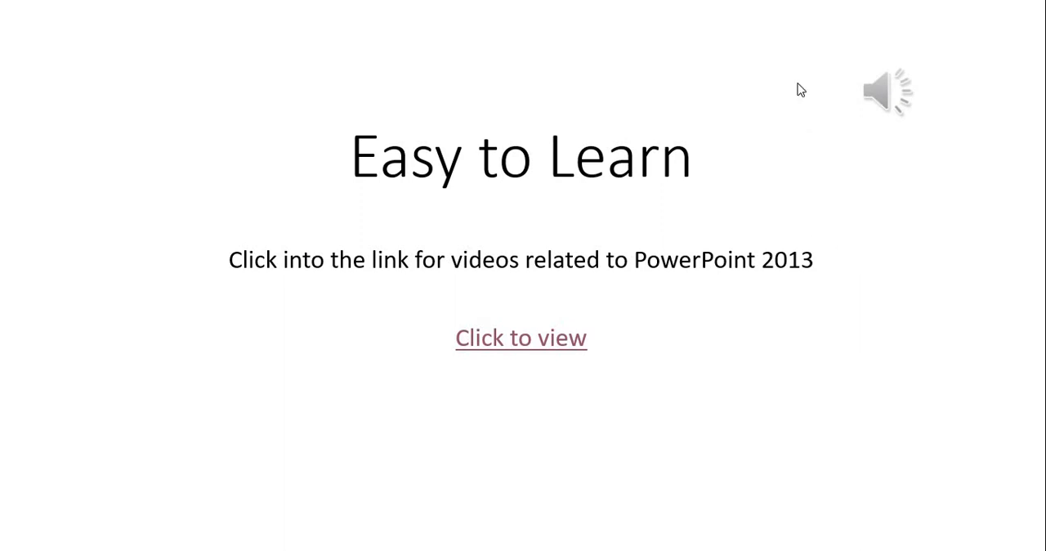
pyautogui.moveTo(548, 338)
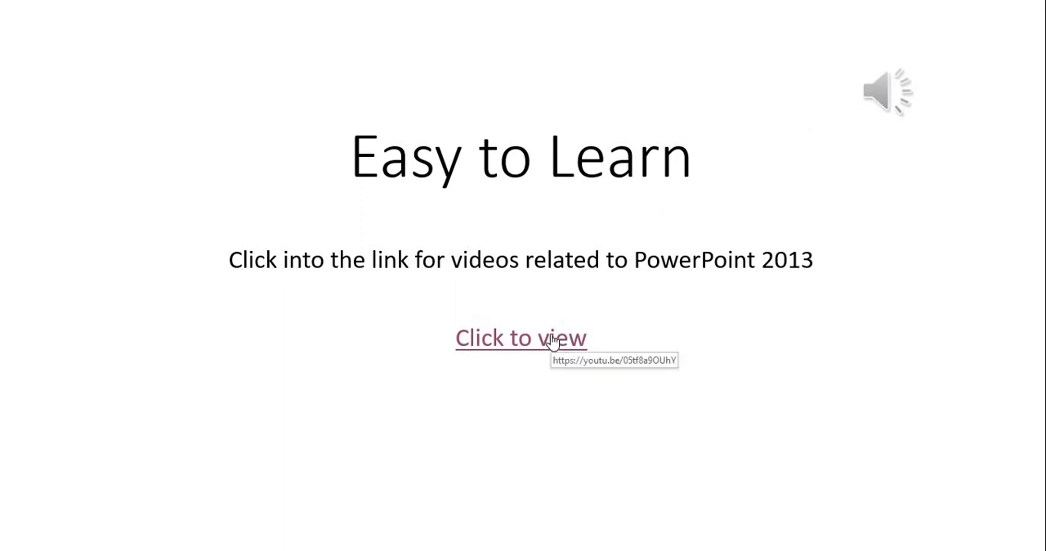
pyautogui.click(887, 91)
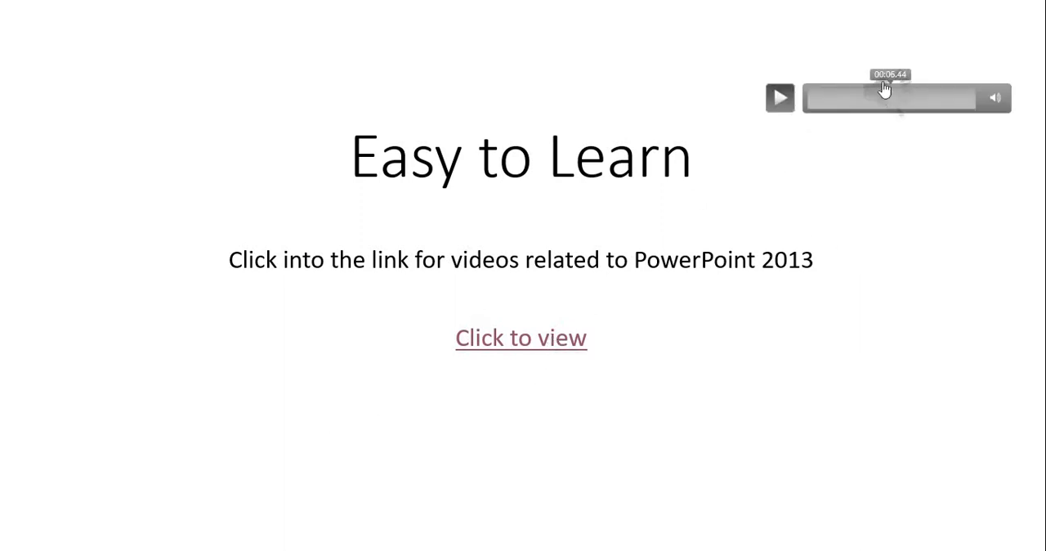
pyautogui.click(778, 97)
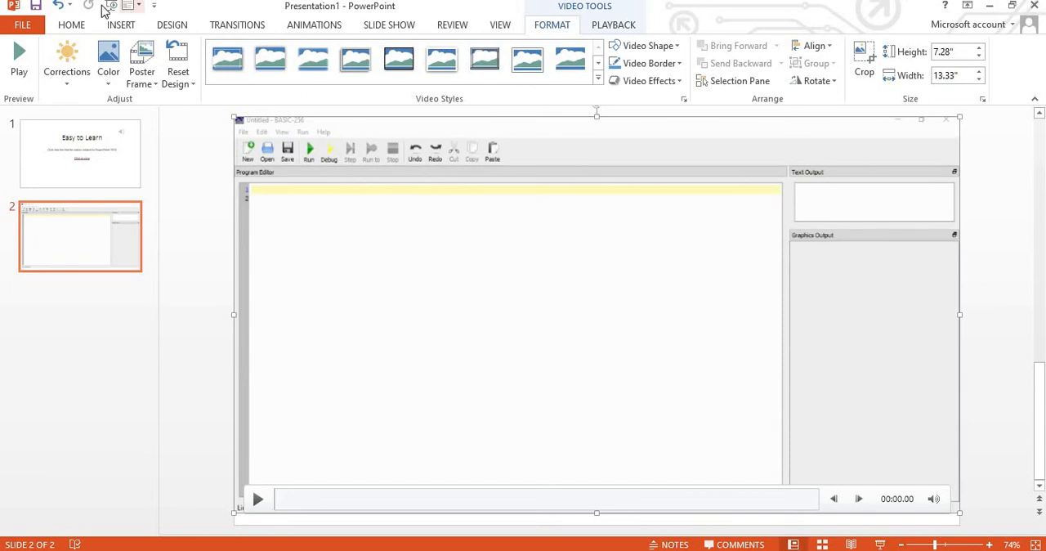
pyautogui.moveTo(567, 315)
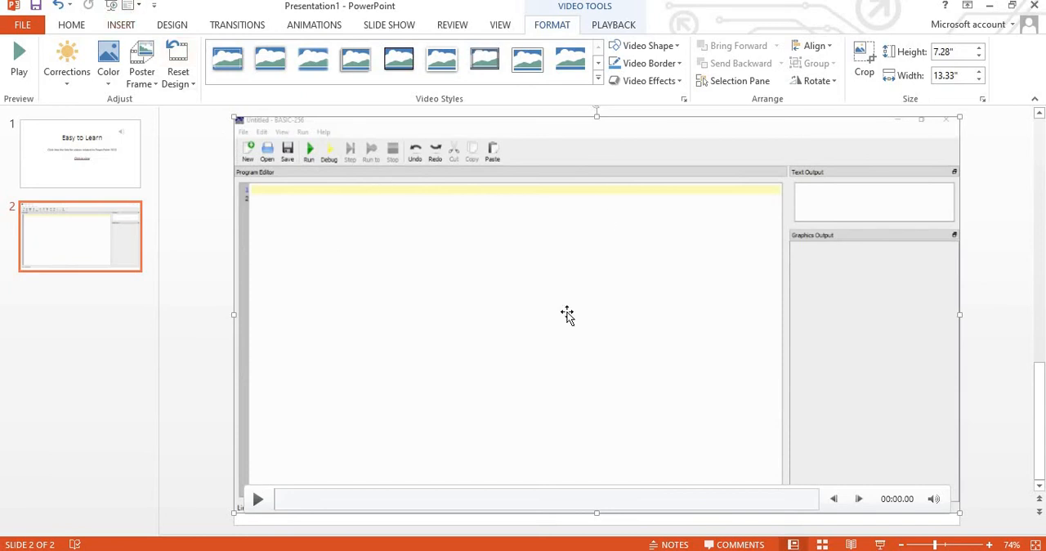
# Step: Set the slide 2 video's Start option to Automatically
pyautogui.click(614, 25)
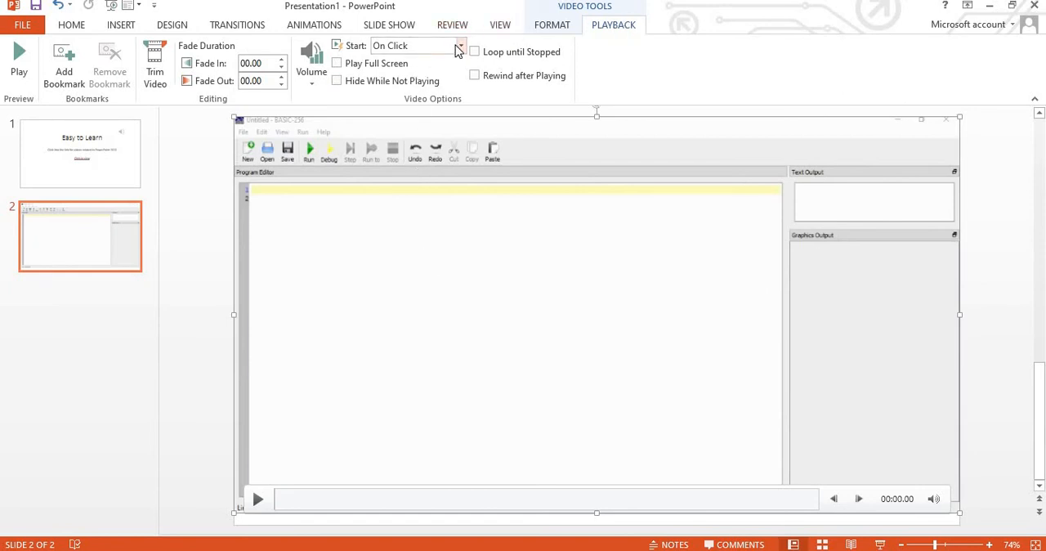
pyautogui.moveTo(460, 60)
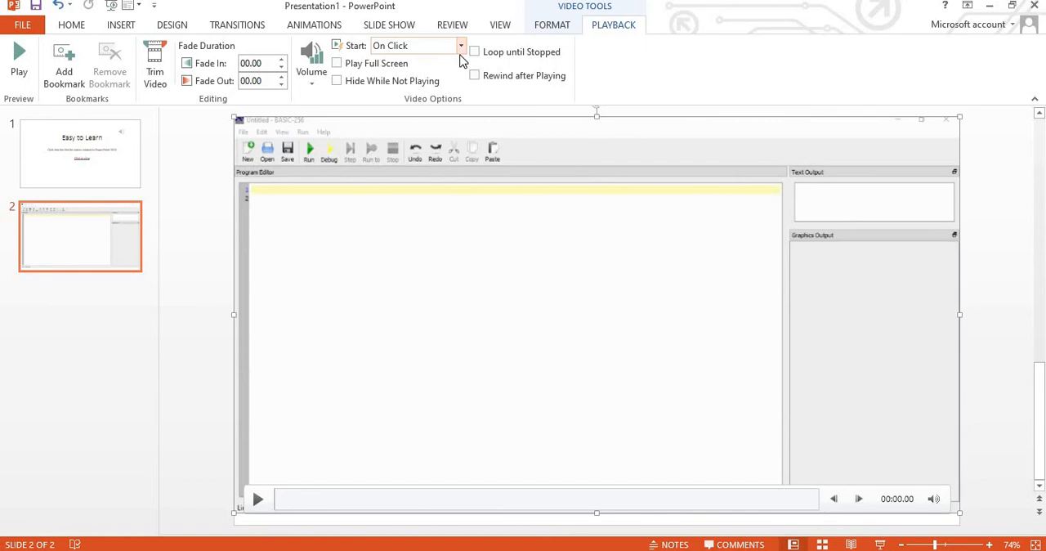
pyautogui.click(460, 45)
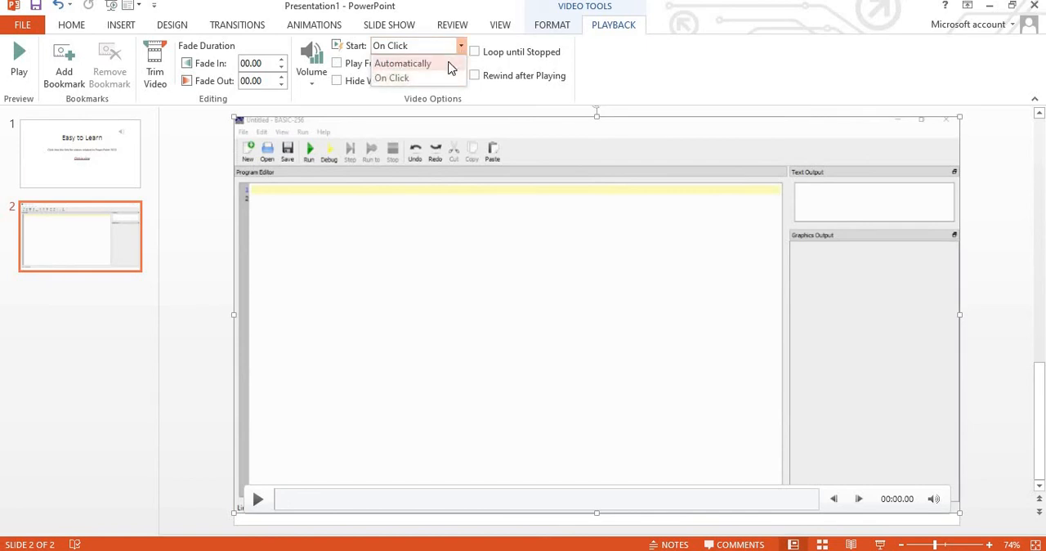
pyautogui.click(401, 63)
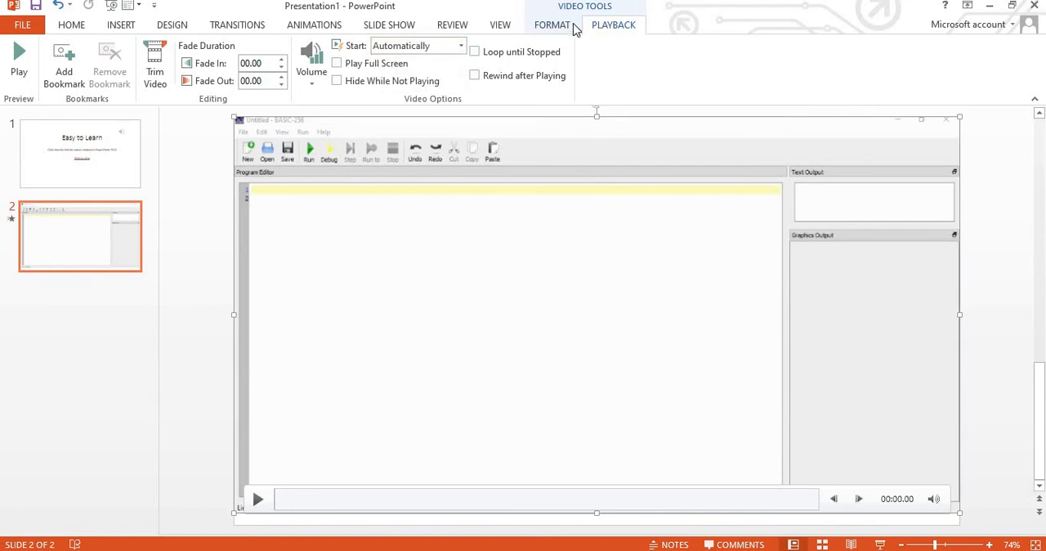
pyautogui.click(551, 25)
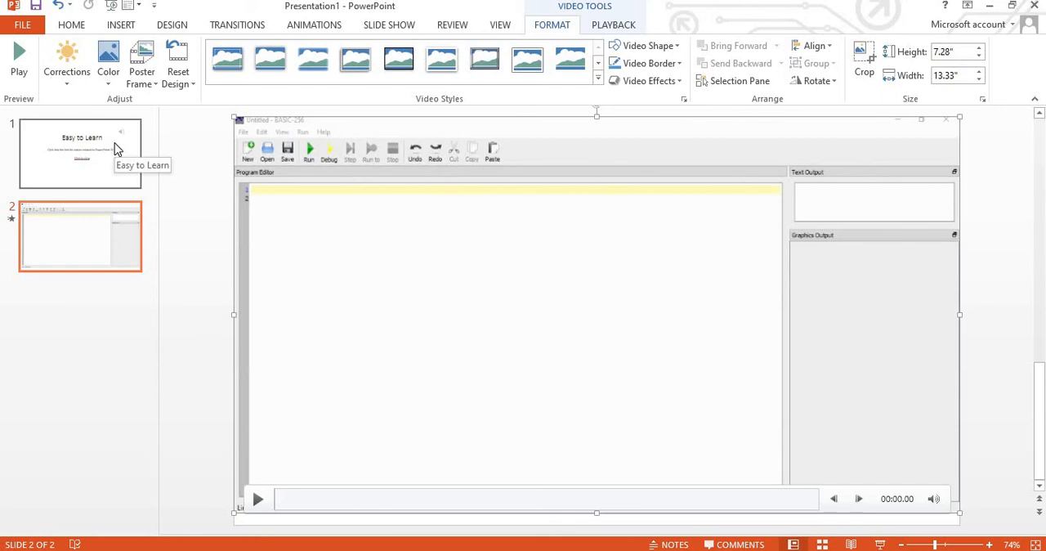
# Step: Set the Easy to Learn slide's audio Start option to Automatically
pyautogui.click(80, 153)
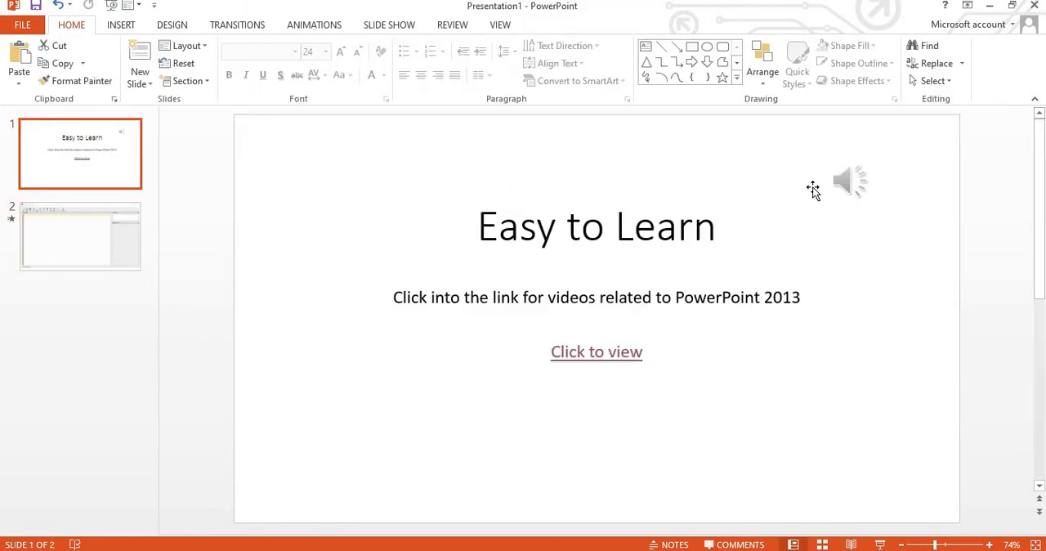
pyautogui.click(850, 179)
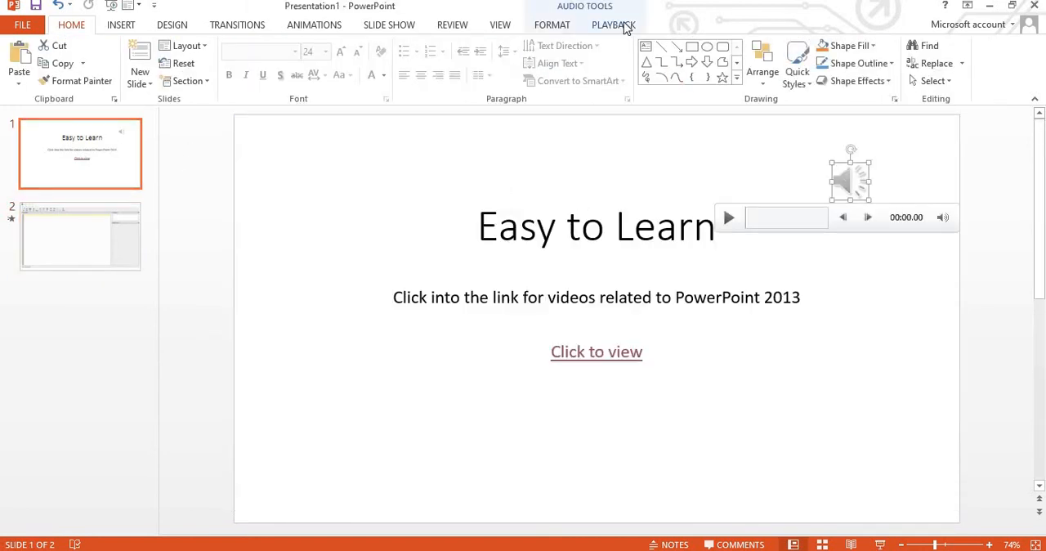
pyautogui.click(613, 24)
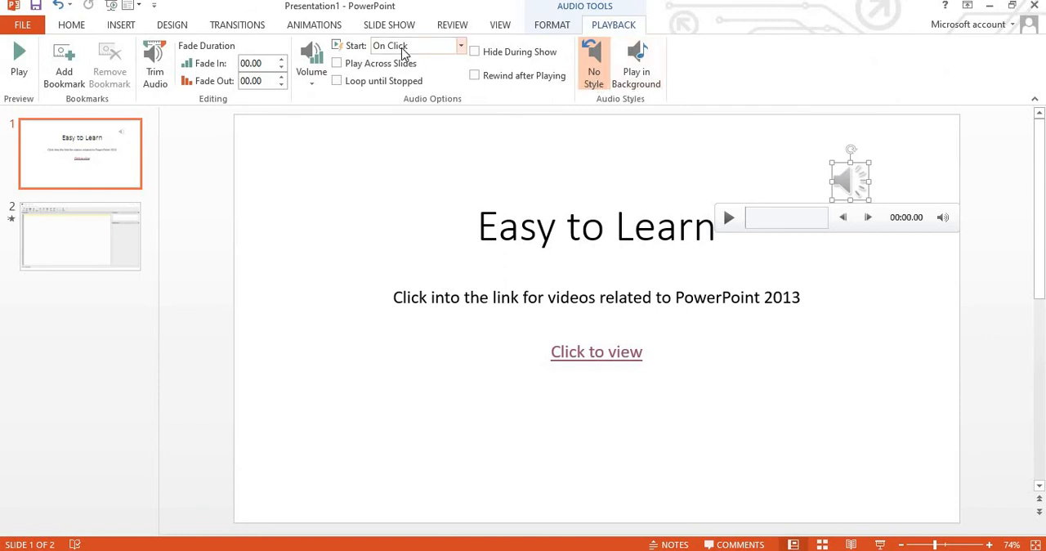
pyautogui.click(413, 45)
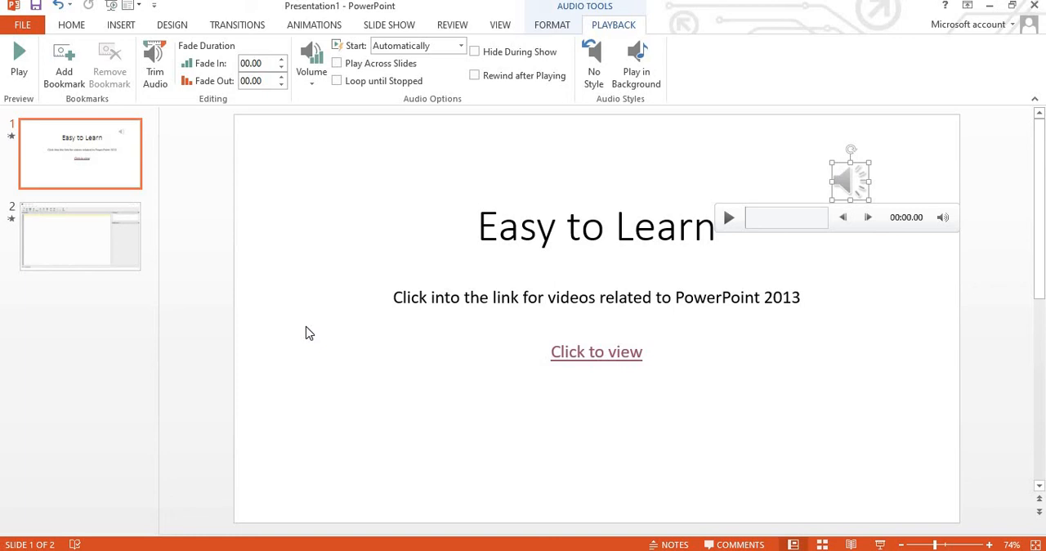
pyautogui.click(80, 236)
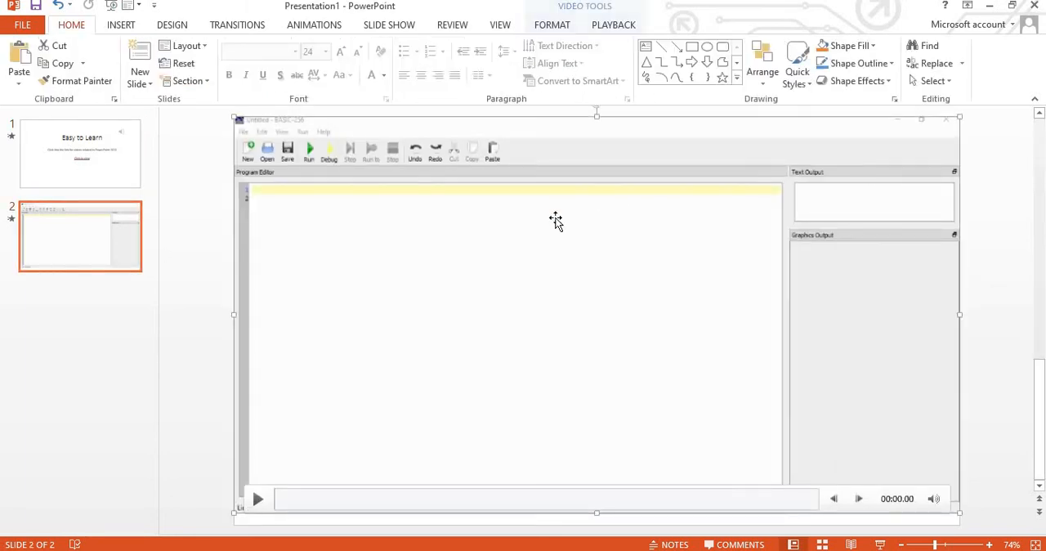
pyautogui.moveTo(624, 150)
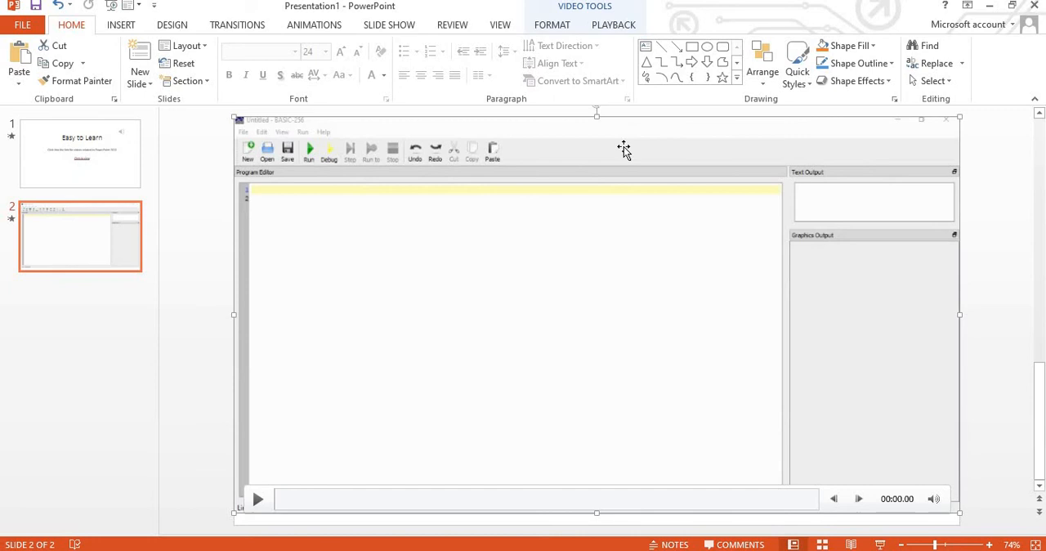
pyautogui.moveTo(447, 202)
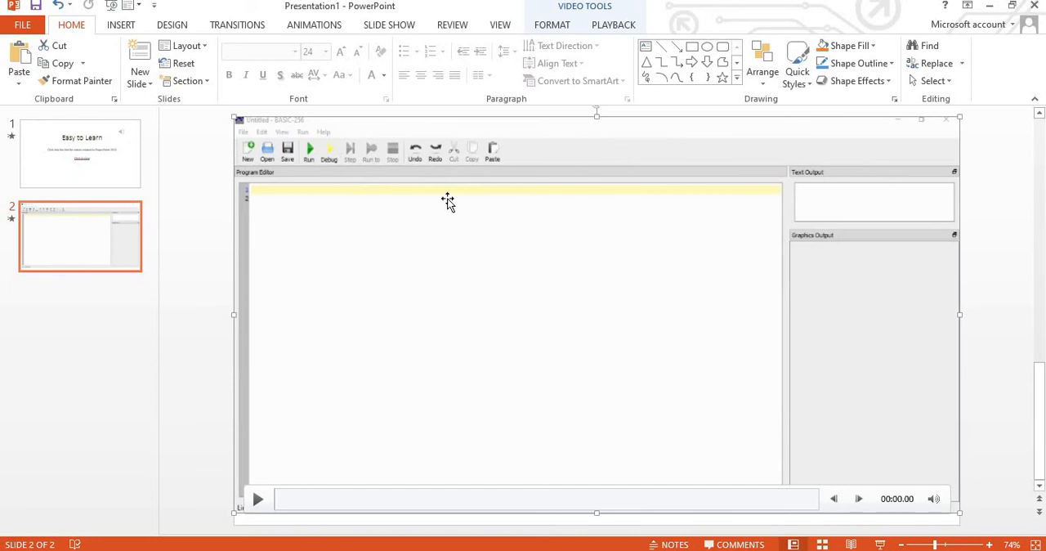
# Step: Crop the video's right side inward to remove the output panels
pyautogui.click(552, 25)
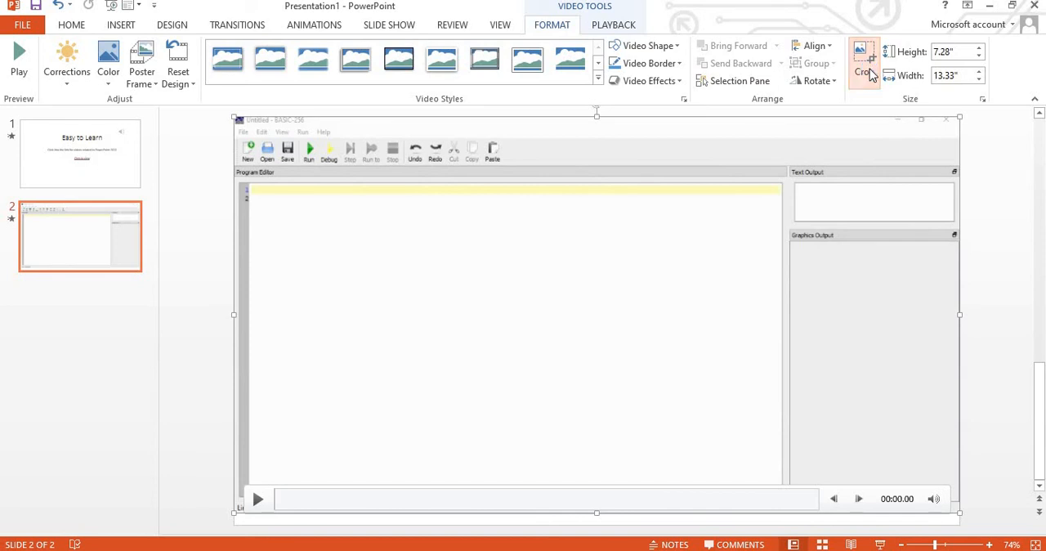
pyautogui.click(864, 61)
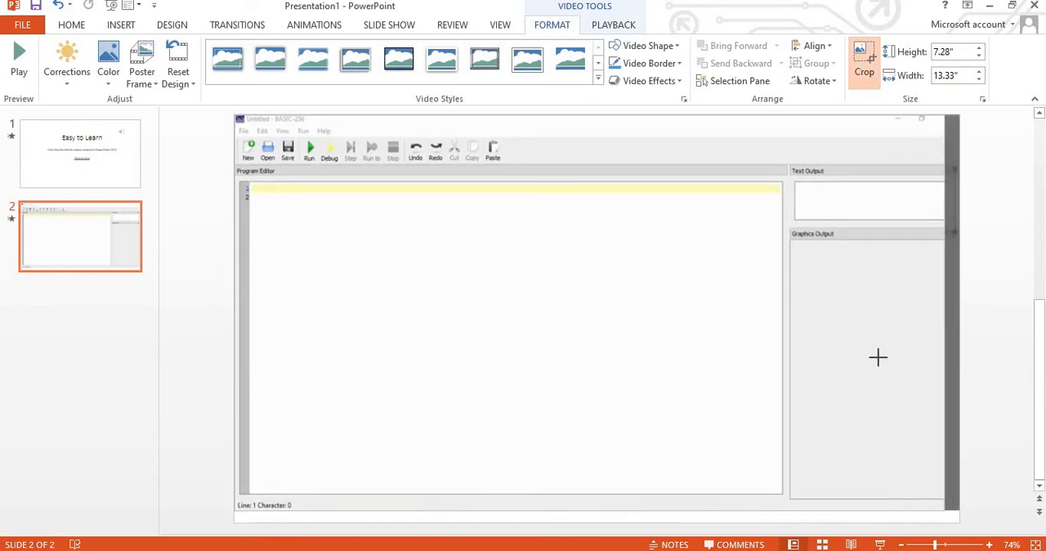
pyautogui.moveTo(953, 313); pyautogui.dragTo(798, 313)
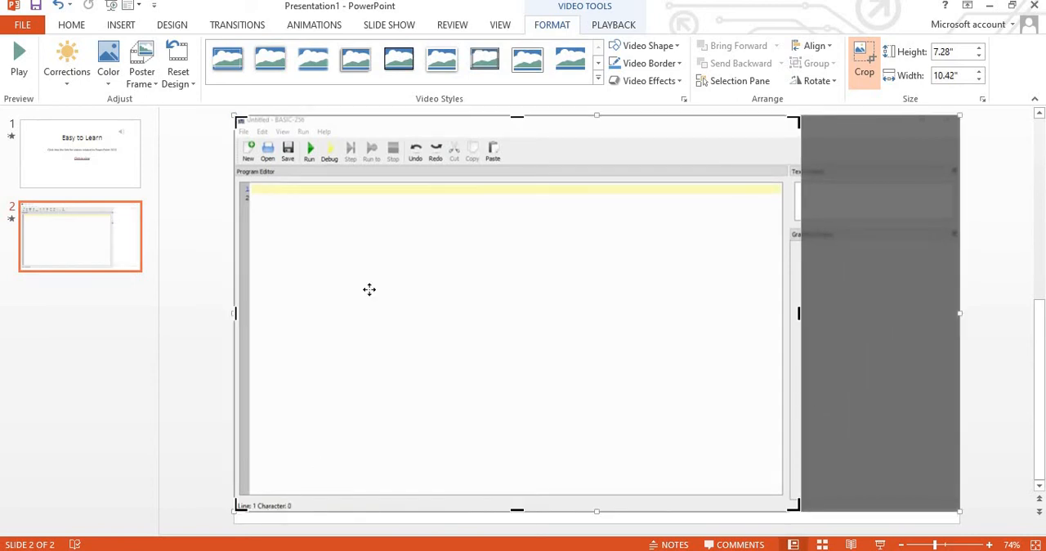
pyautogui.moveTo(955, 169)
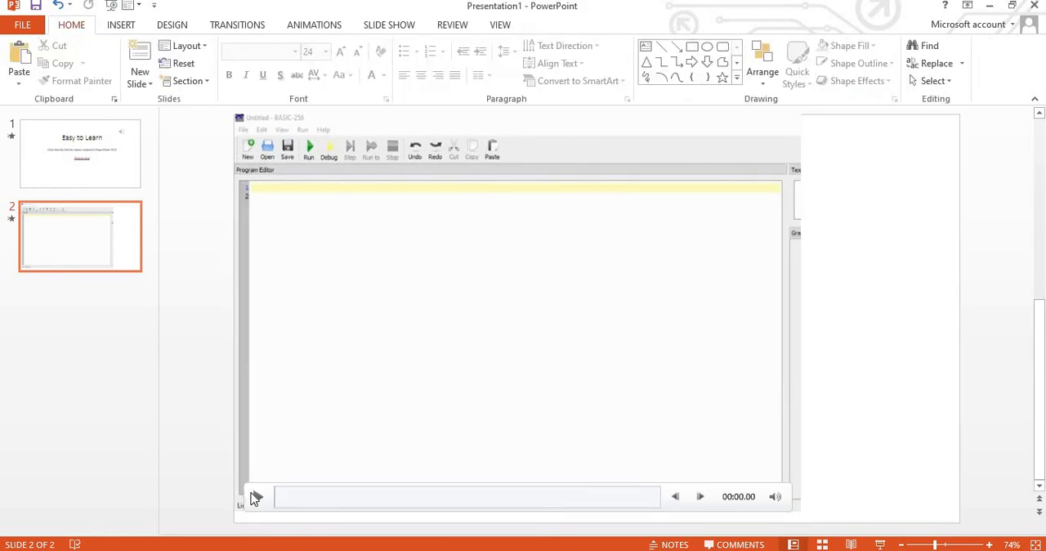
# Step: Play the cropped video and jump to about seven minutes in
pyautogui.click(257, 496)
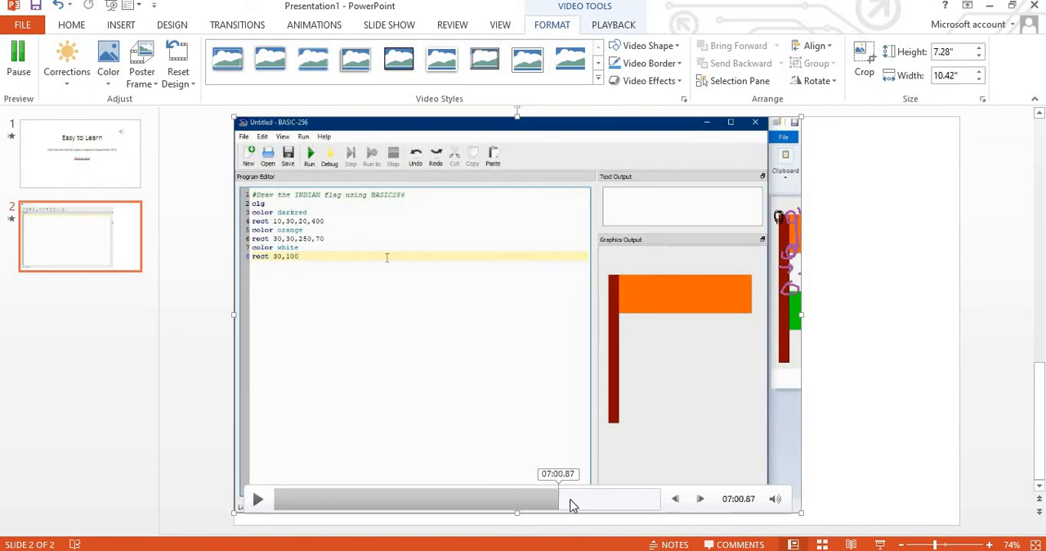
pyautogui.click(258, 498)
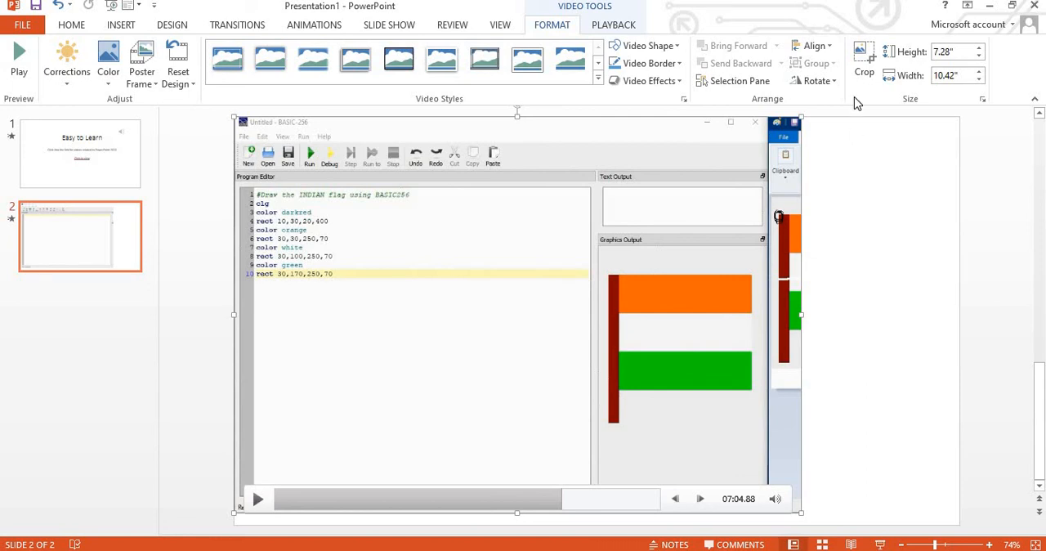
pyautogui.moveTo(711, 221)
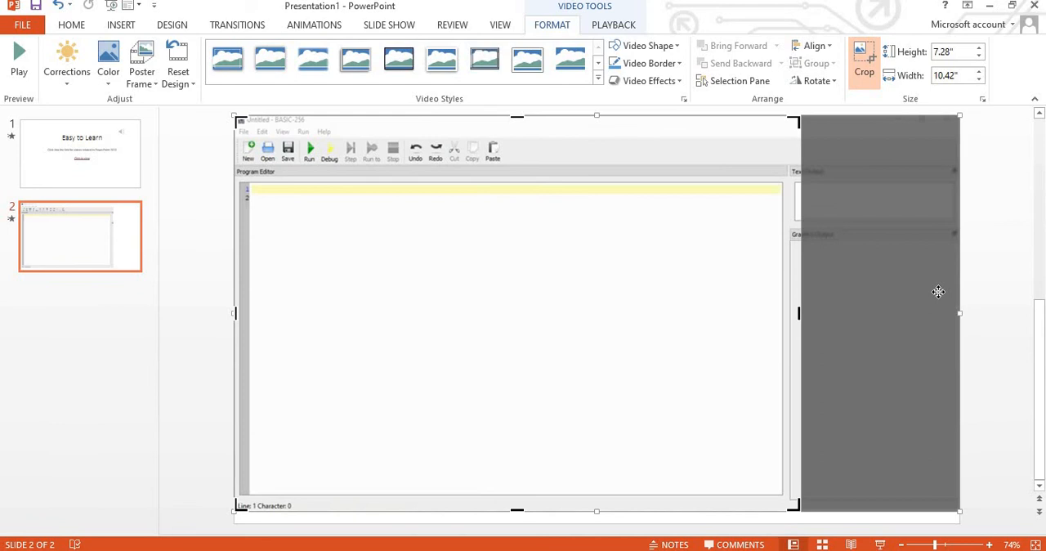
pyautogui.moveTo(799, 313)
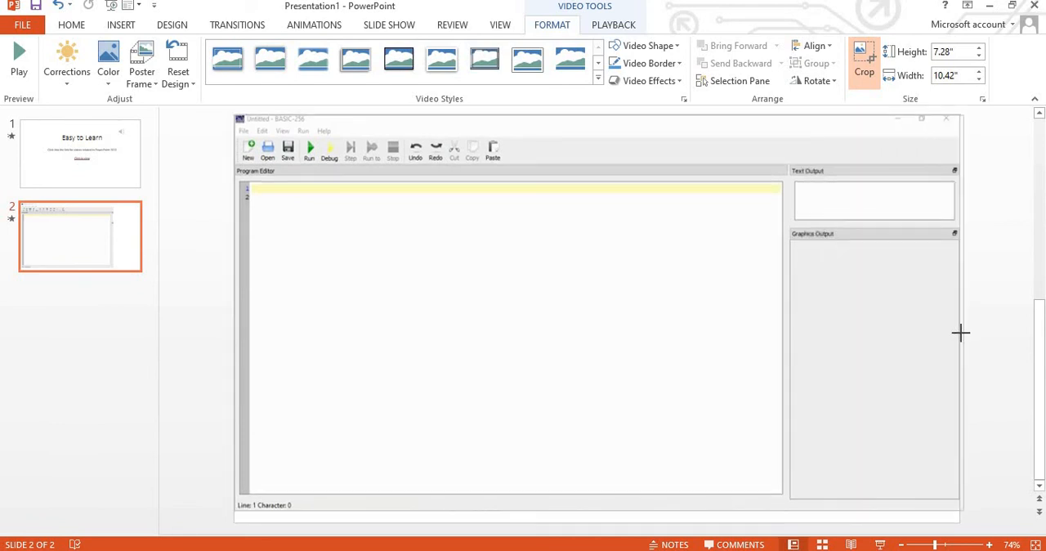
# Step: Drag the right crop handle back out to the video's original edge
pyautogui.moveTo(960, 333); pyautogui.dragTo(960, 333)
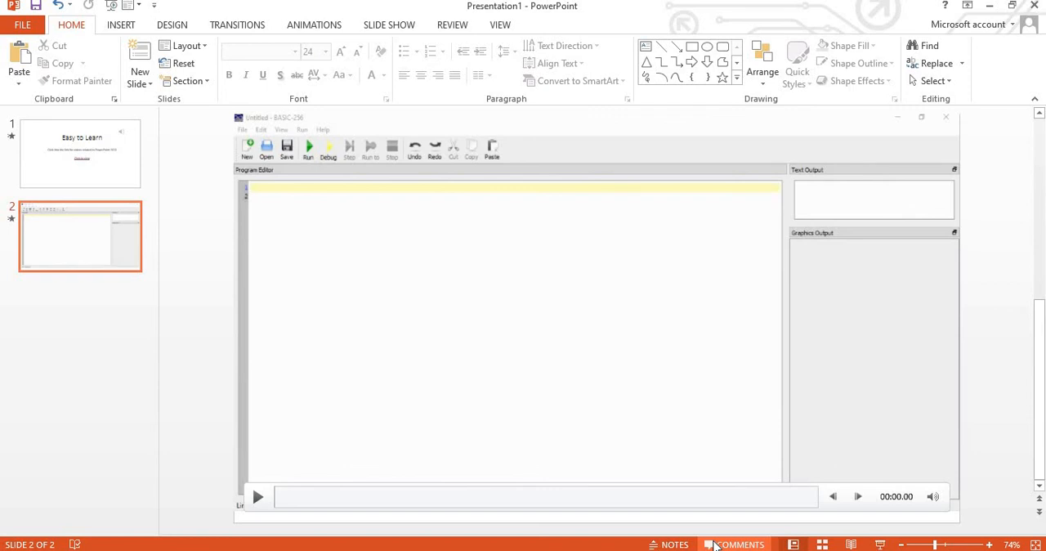
pyautogui.moveTo(570, 357)
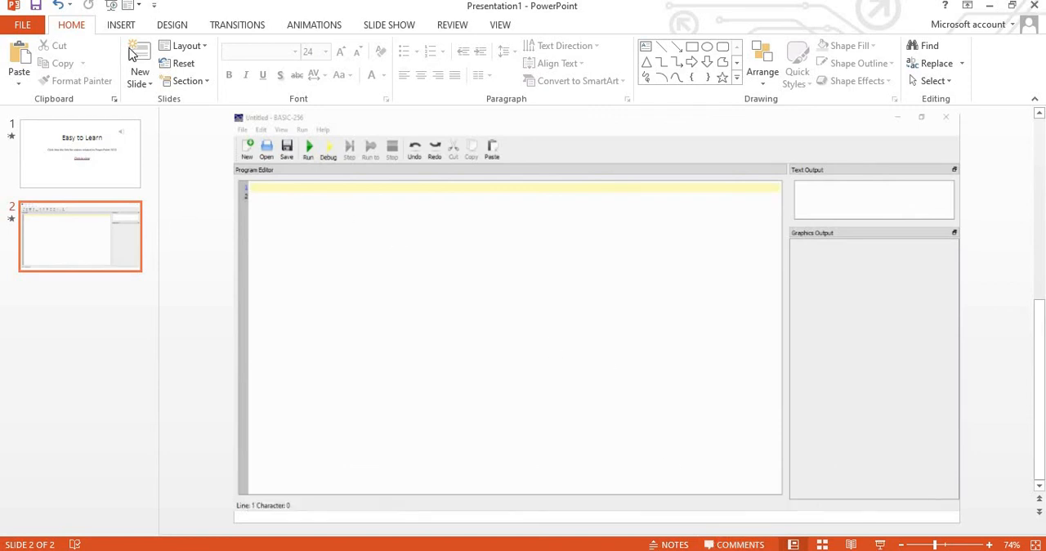
# Step: Browse the Insert, Design and Slide Show tabs, returning to Insert
pyautogui.click(120, 24)
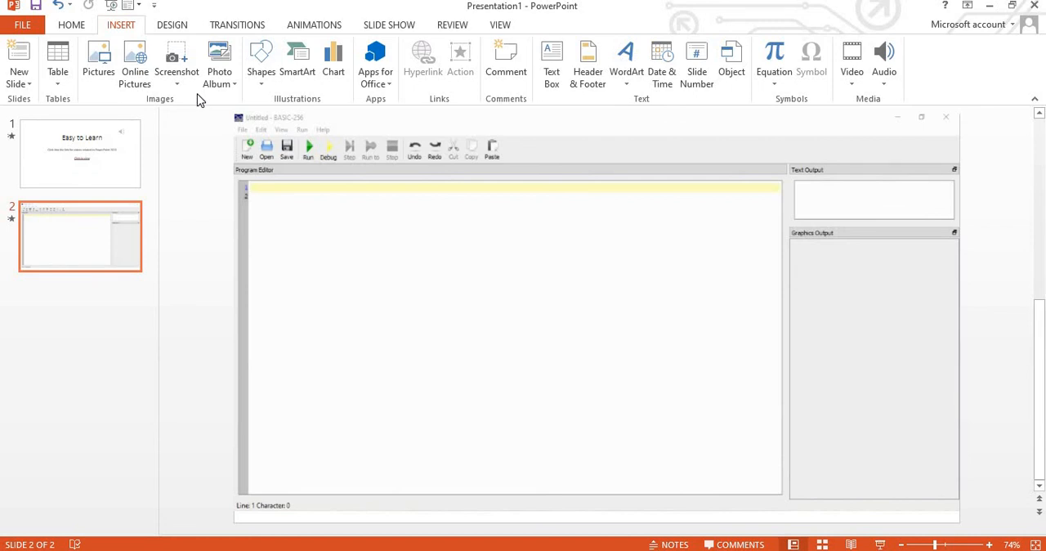
pyautogui.moveTo(346, 16)
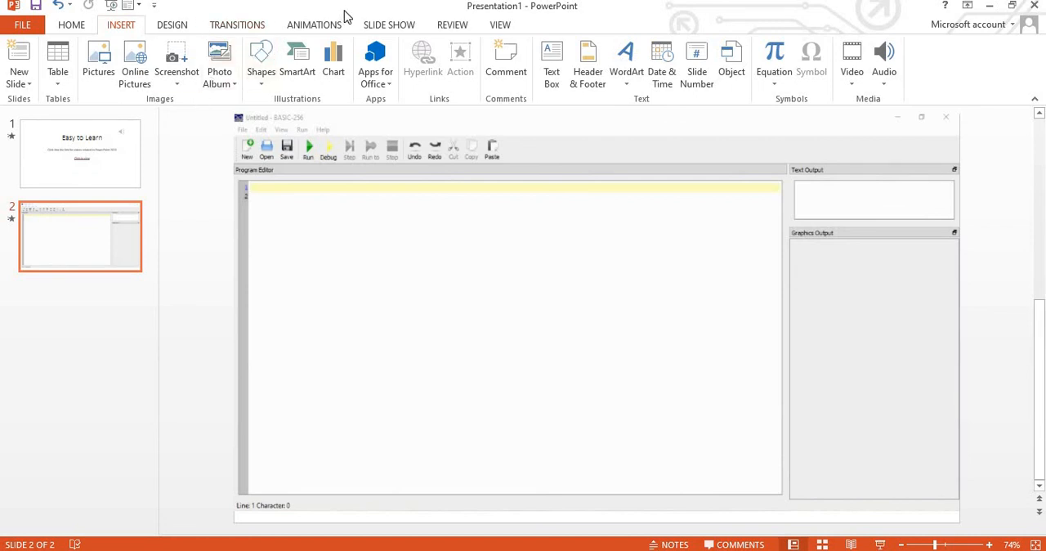
pyautogui.click(172, 25)
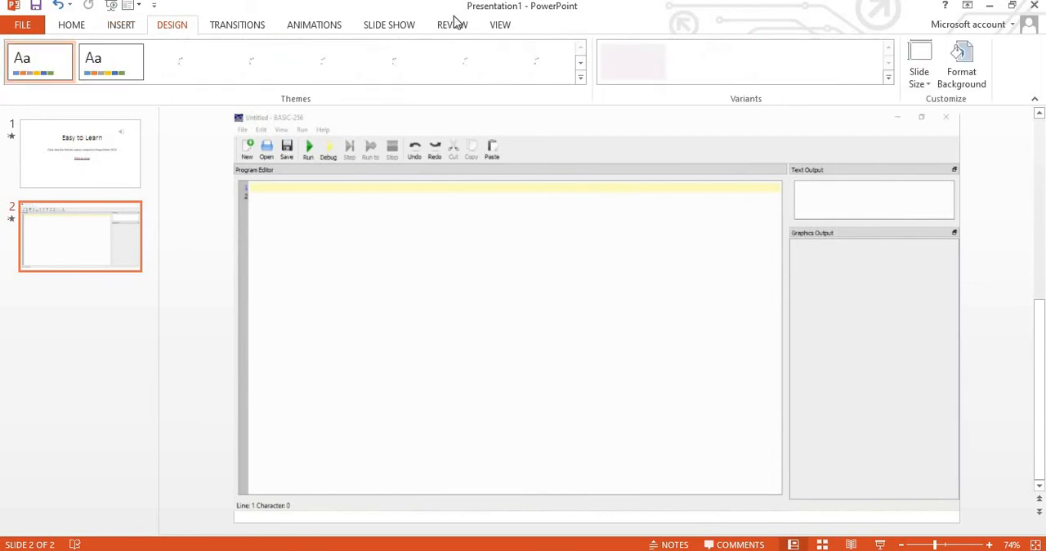
pyautogui.click(389, 25)
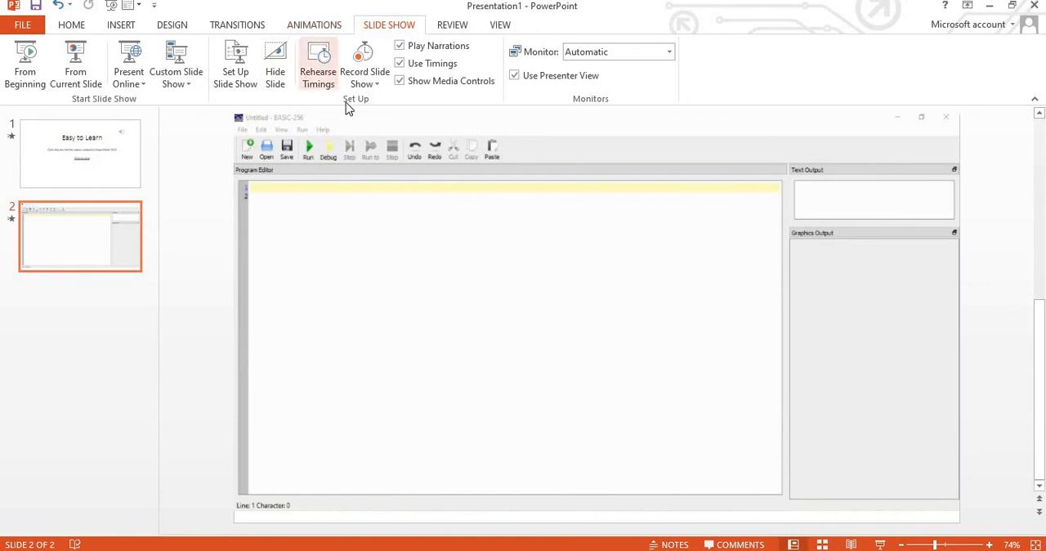
pyautogui.moveTo(637, 36)
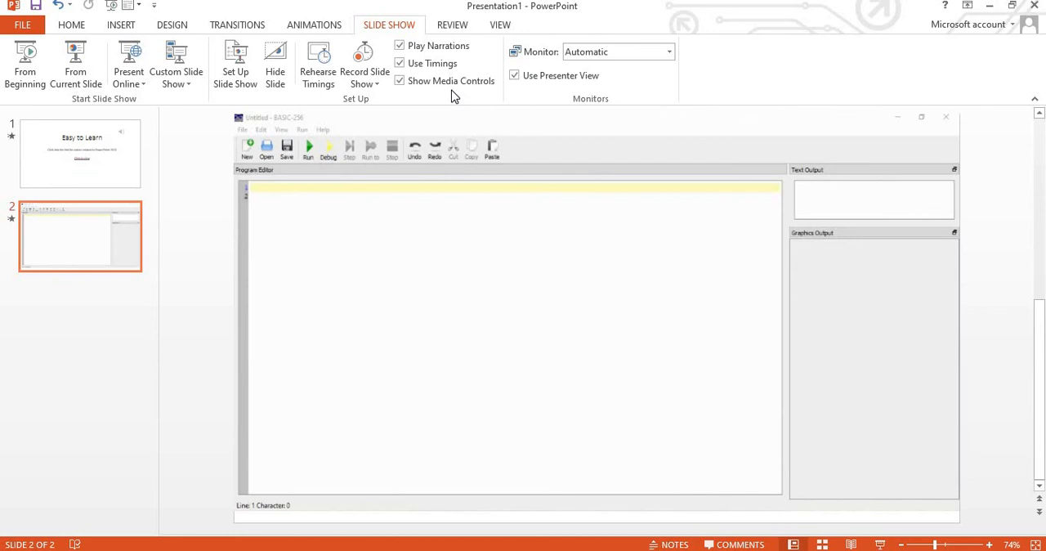
pyautogui.moveTo(380, 65)
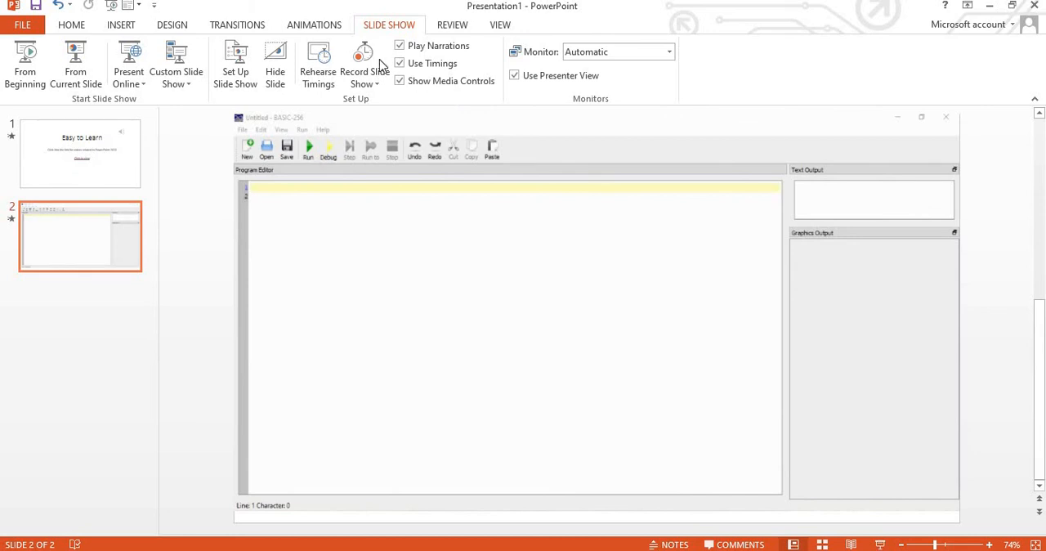
pyautogui.moveTo(190, 30)
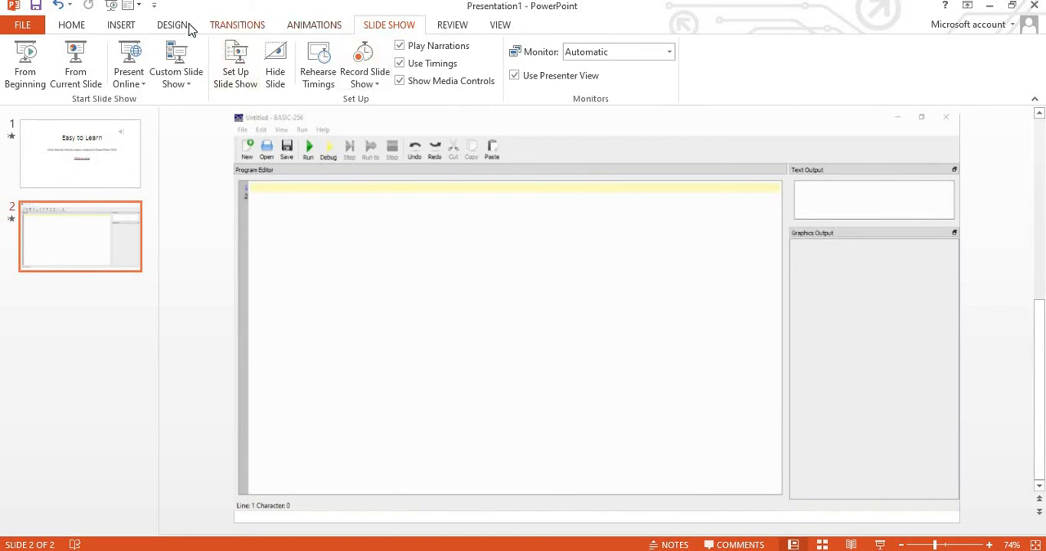
pyautogui.click(120, 25)
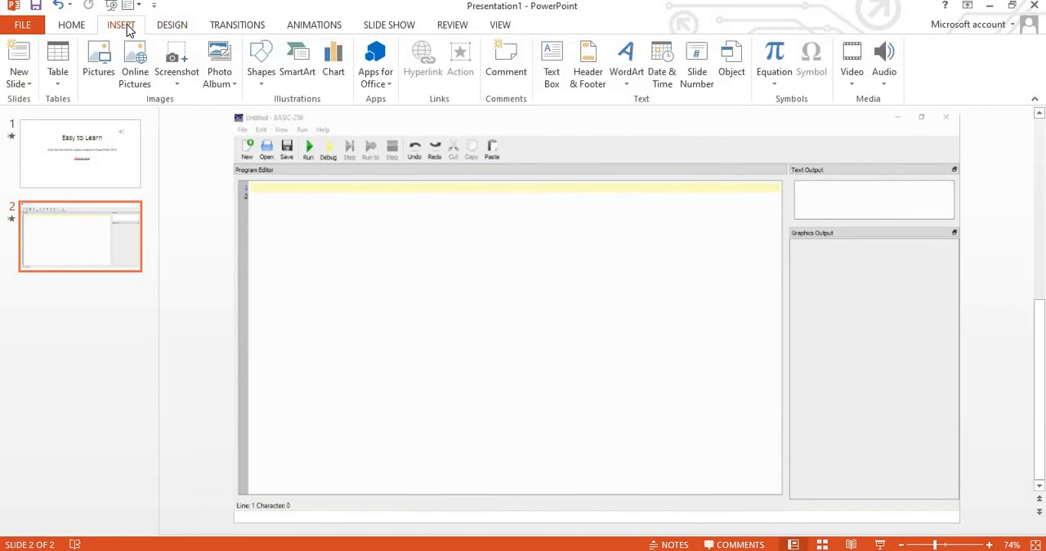
pyautogui.moveTo(177, 61)
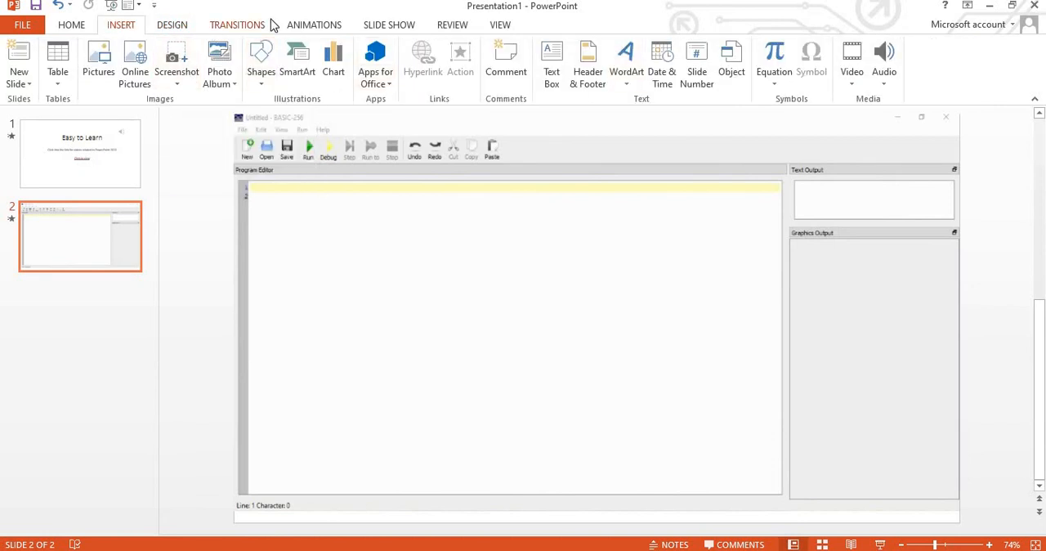
pyautogui.moveTo(302, 18)
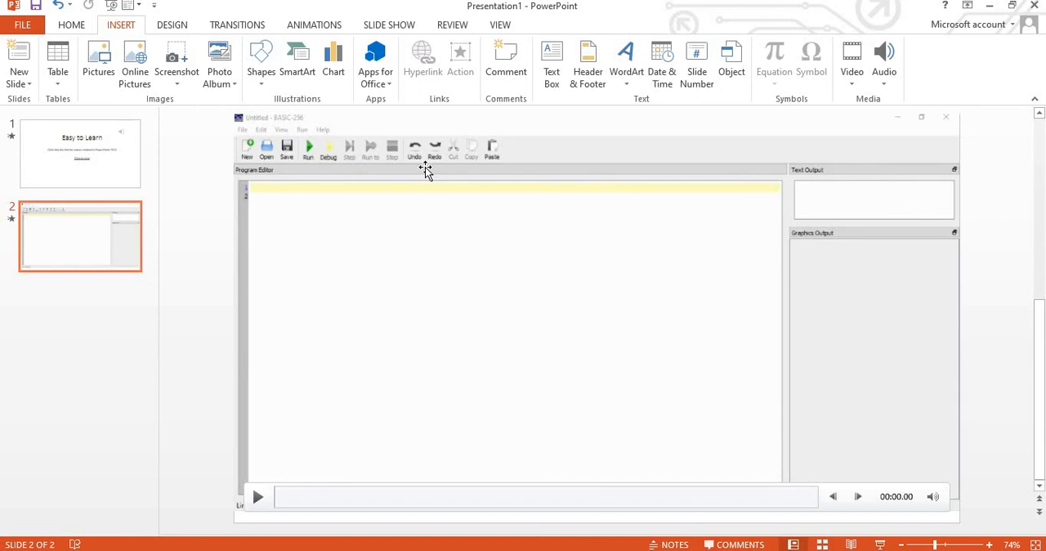
pyautogui.moveTo(558, 296)
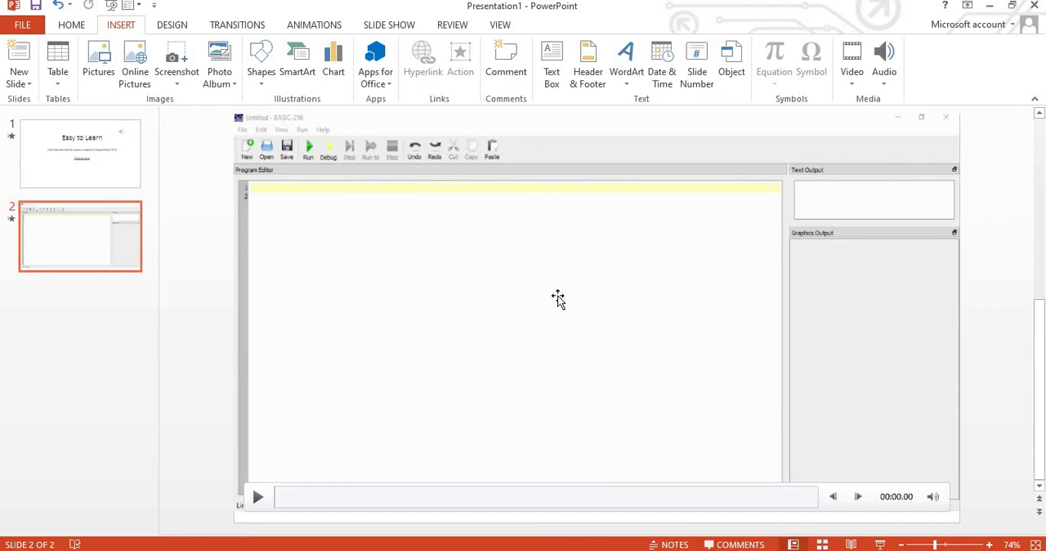
pyautogui.moveTo(698, 356)
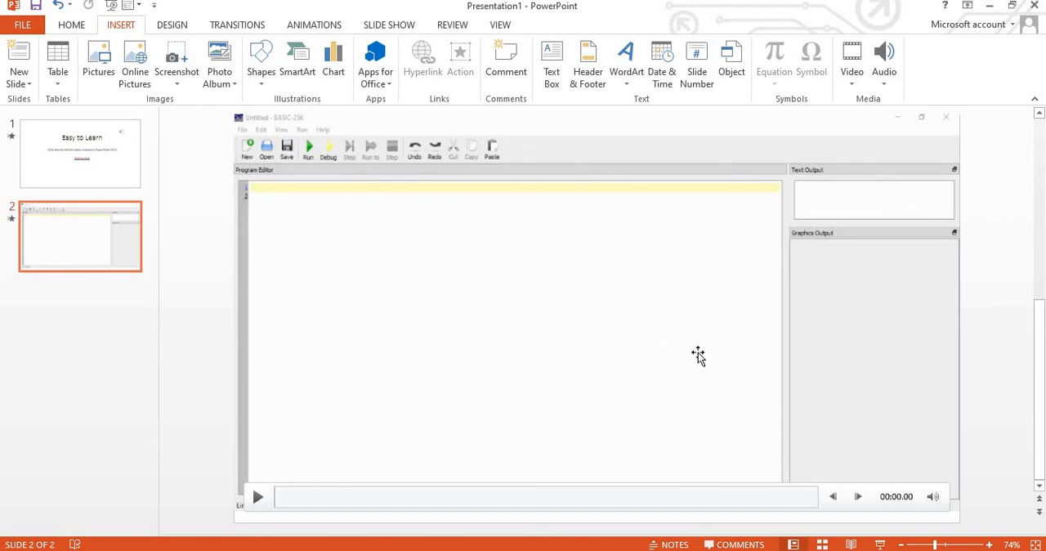
pyautogui.moveTo(724, 291)
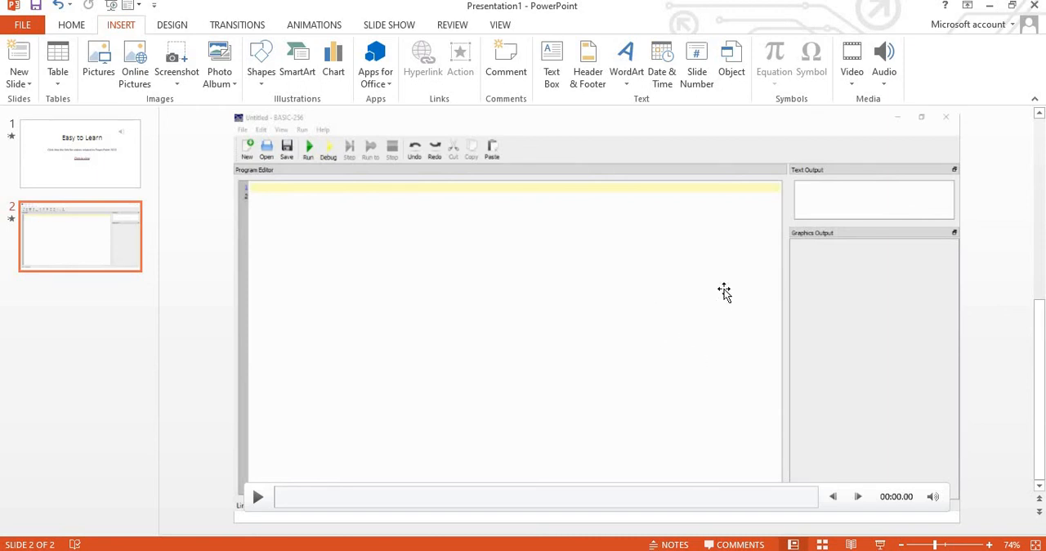
pyautogui.moveTo(278, 251)
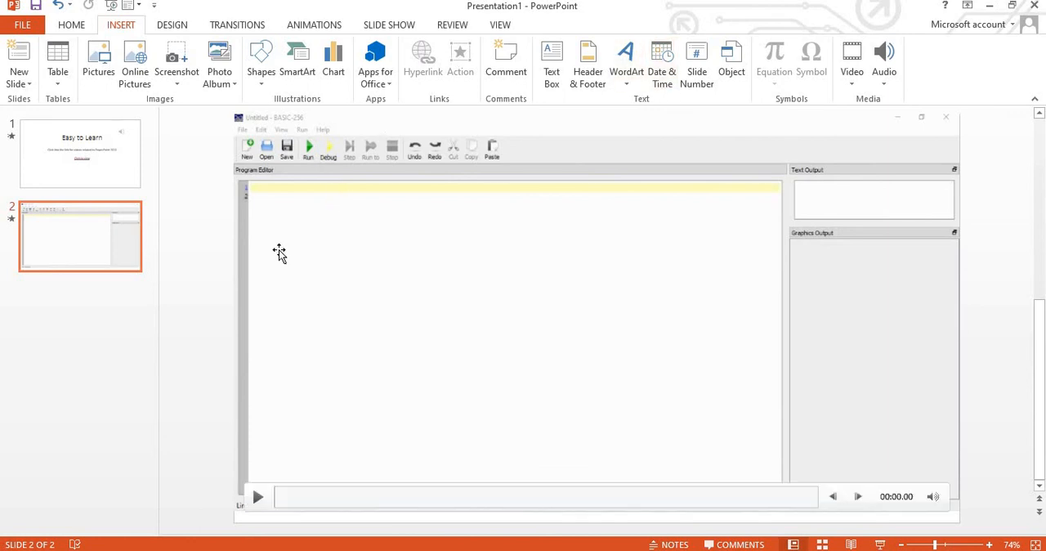